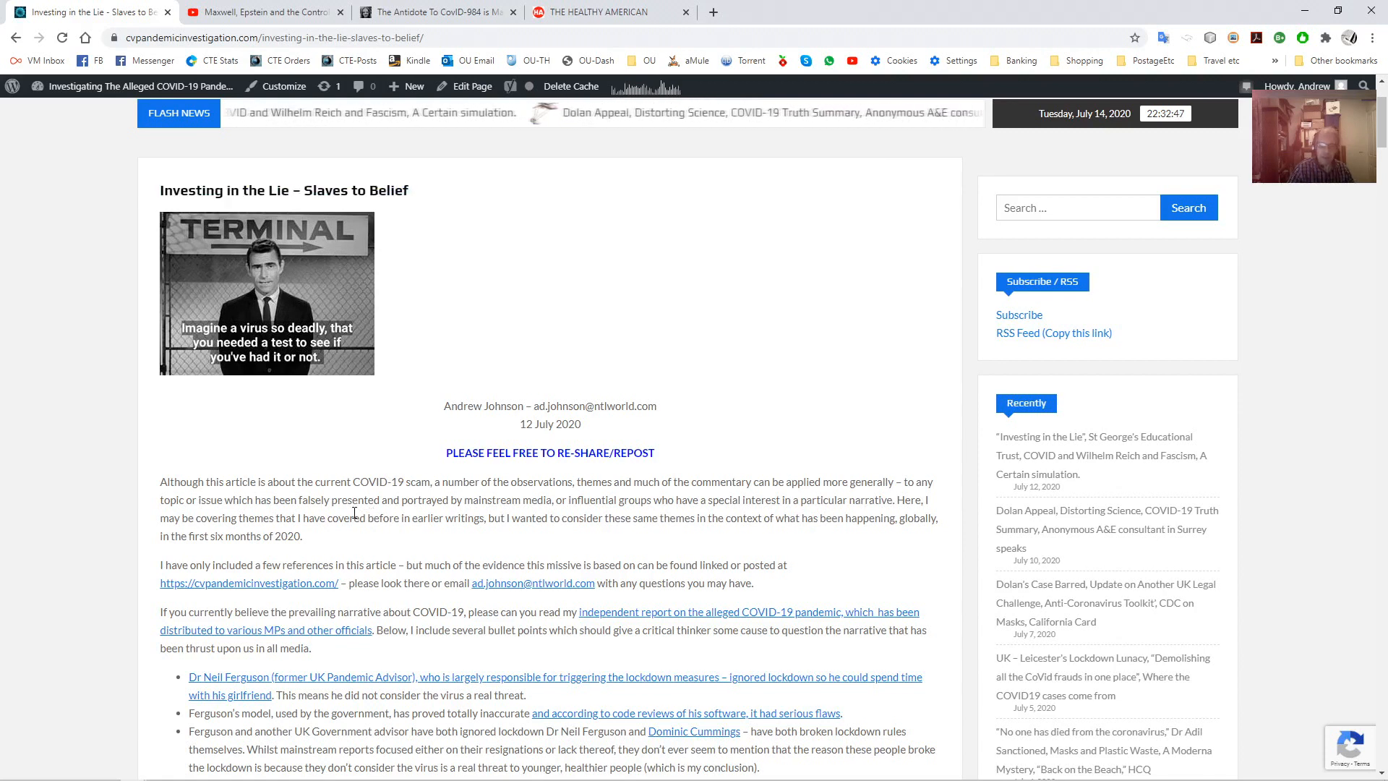
# Scroll past the header image to the introduction and bulleted reasons for questioning the COVID-19 narrative
pyautogui.scroll(-3)
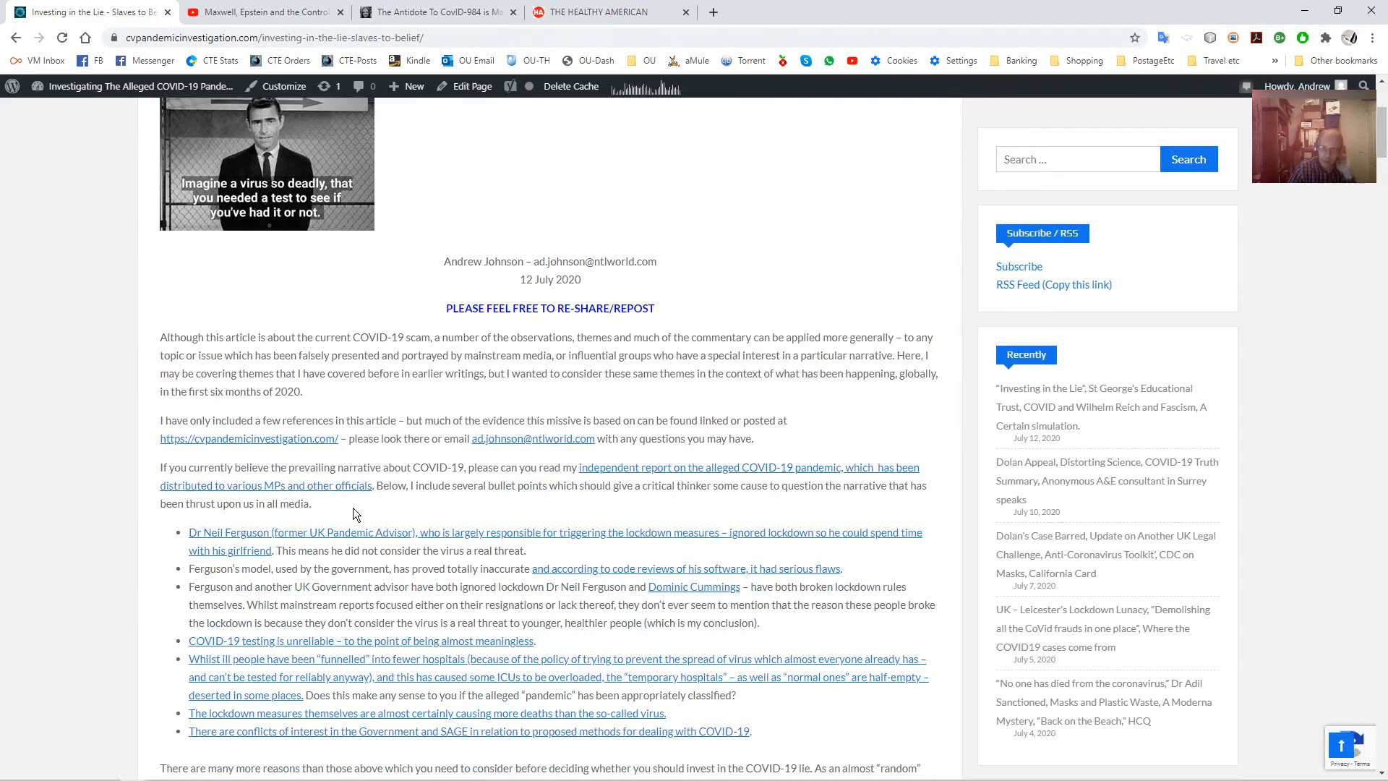
pyautogui.scroll(-3)
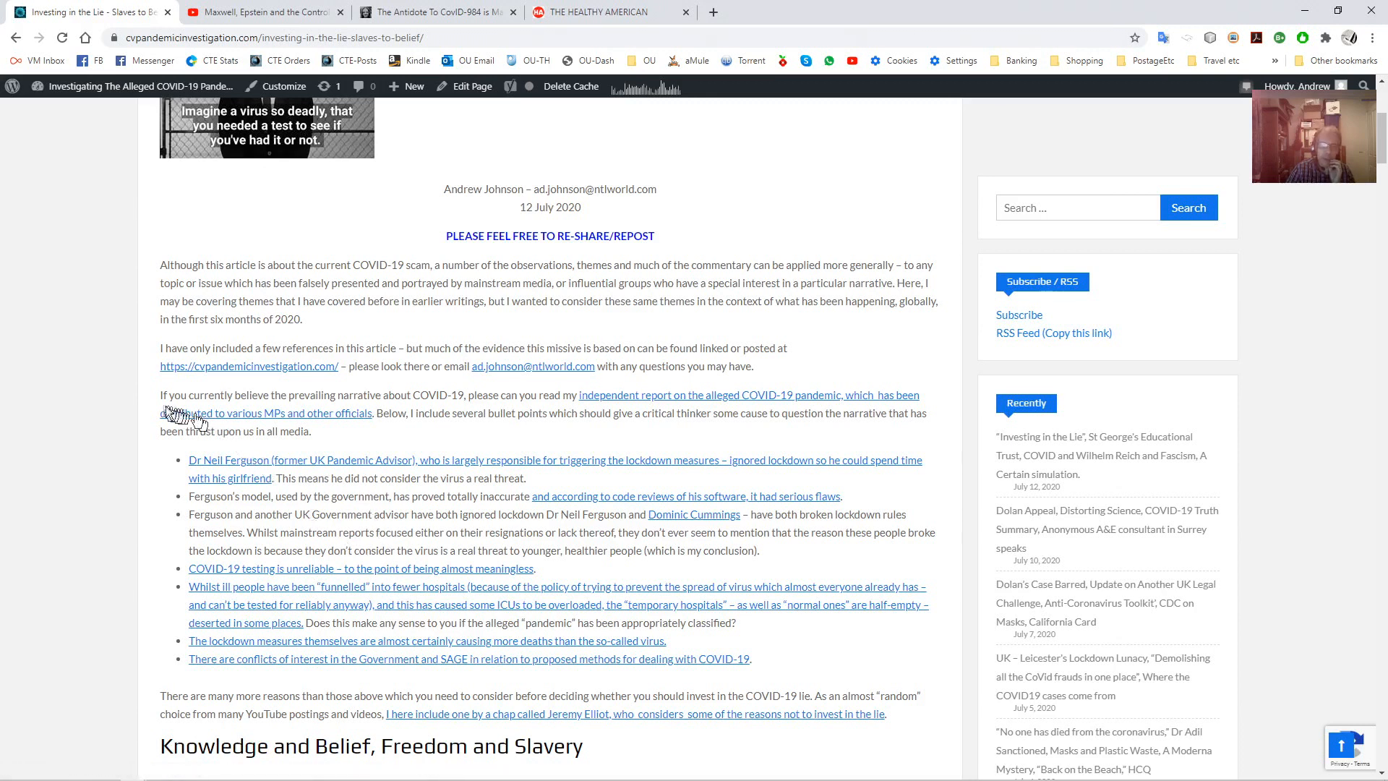
pyautogui.moveTo(155, 402)
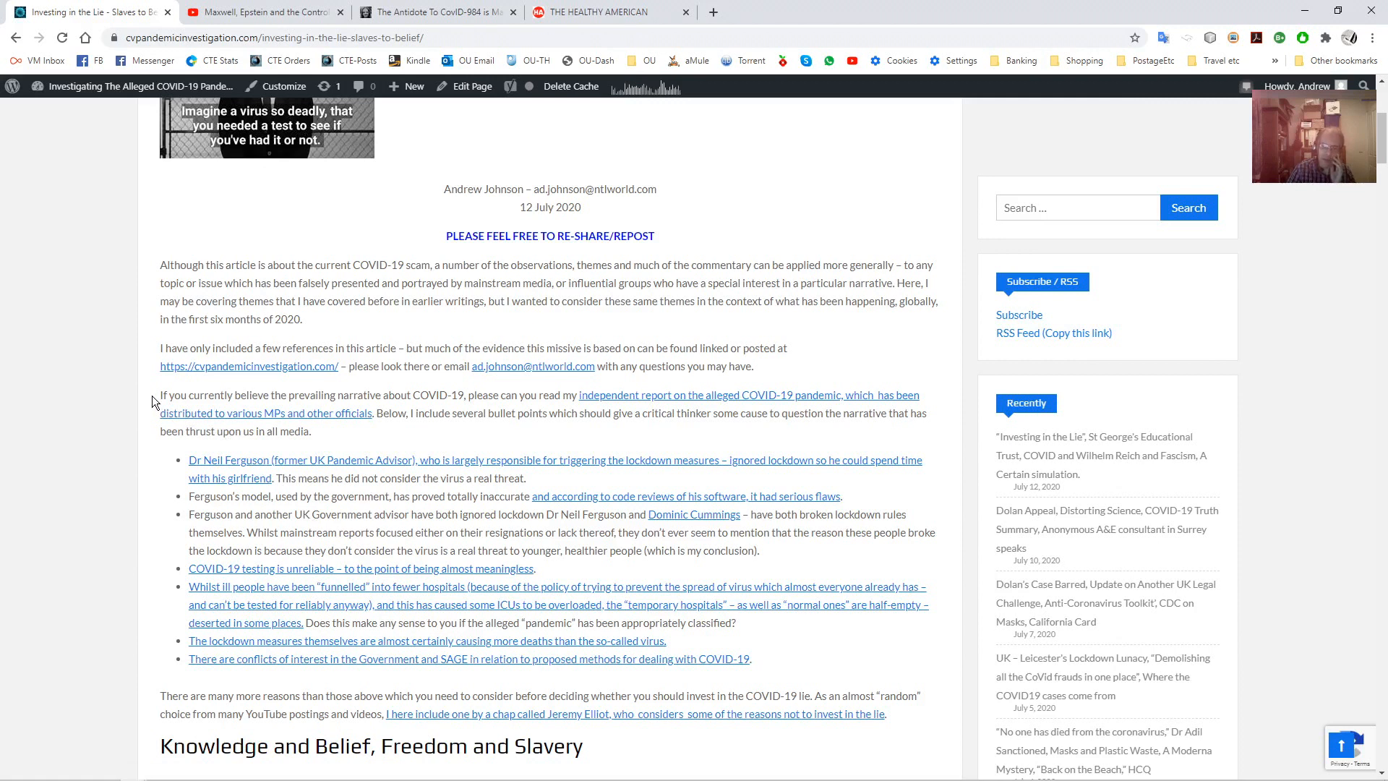
pyautogui.moveTo(209, 469)
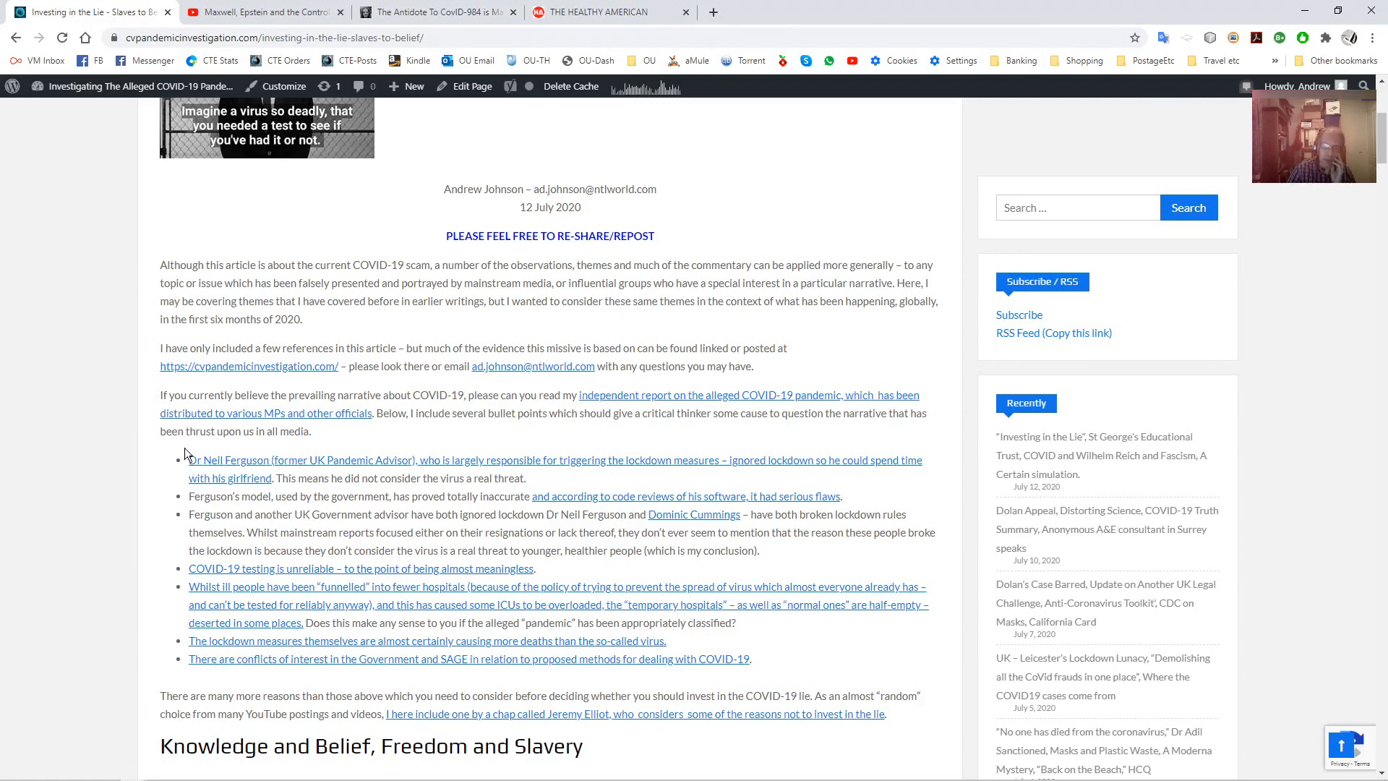
pyautogui.moveTo(205, 464)
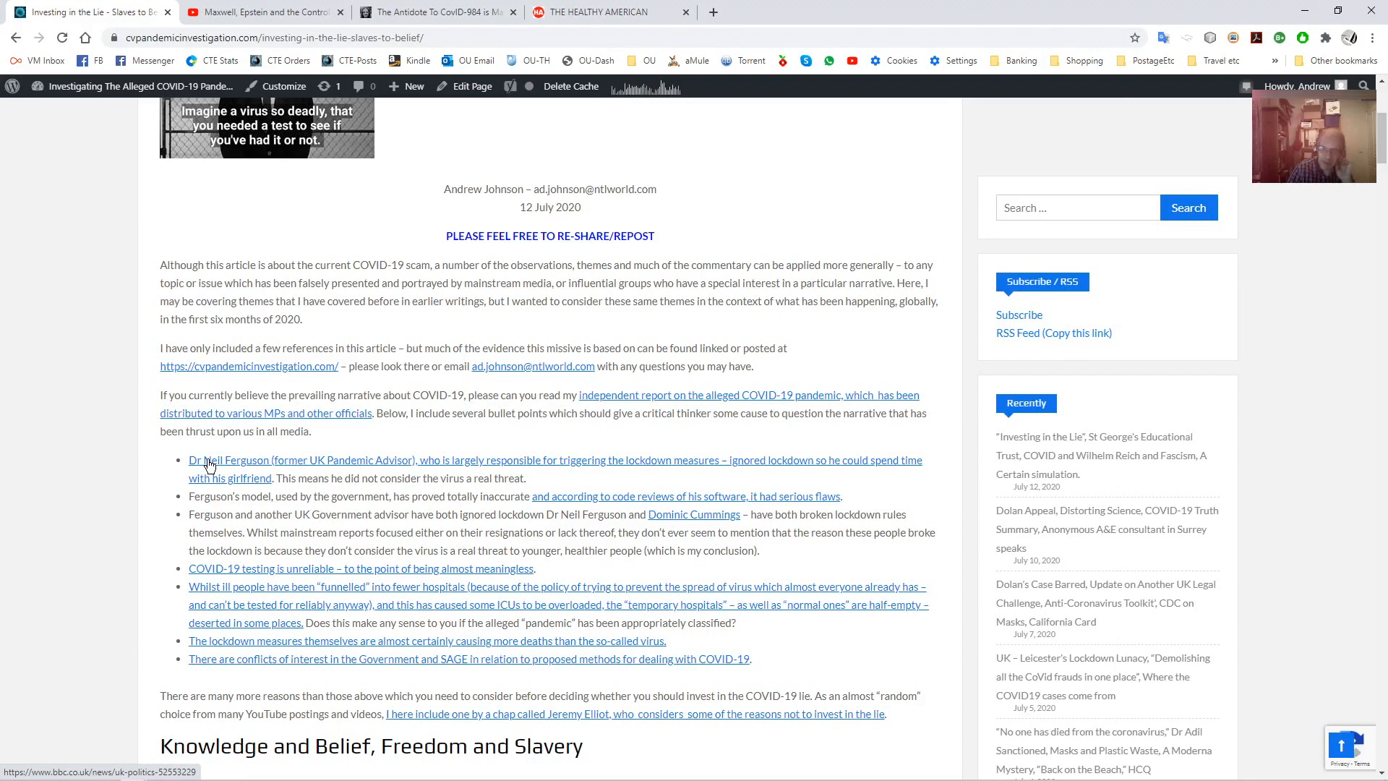
pyautogui.moveTo(258, 513)
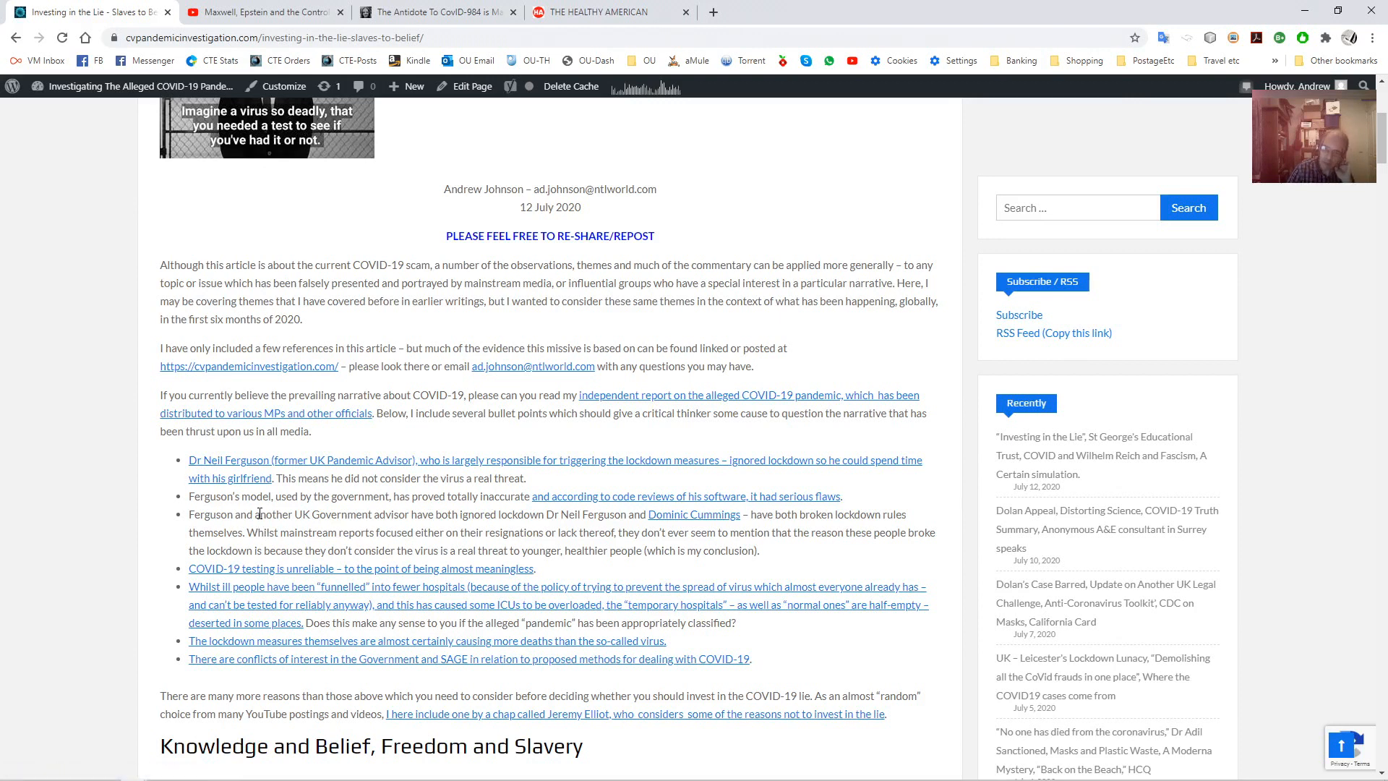
# Scroll past the bullet list to the 'Knowledge and Belief, Freedom and Slavery' heading and its paragraphs, highlighting a phrase while reading
pyautogui.scroll(-3)
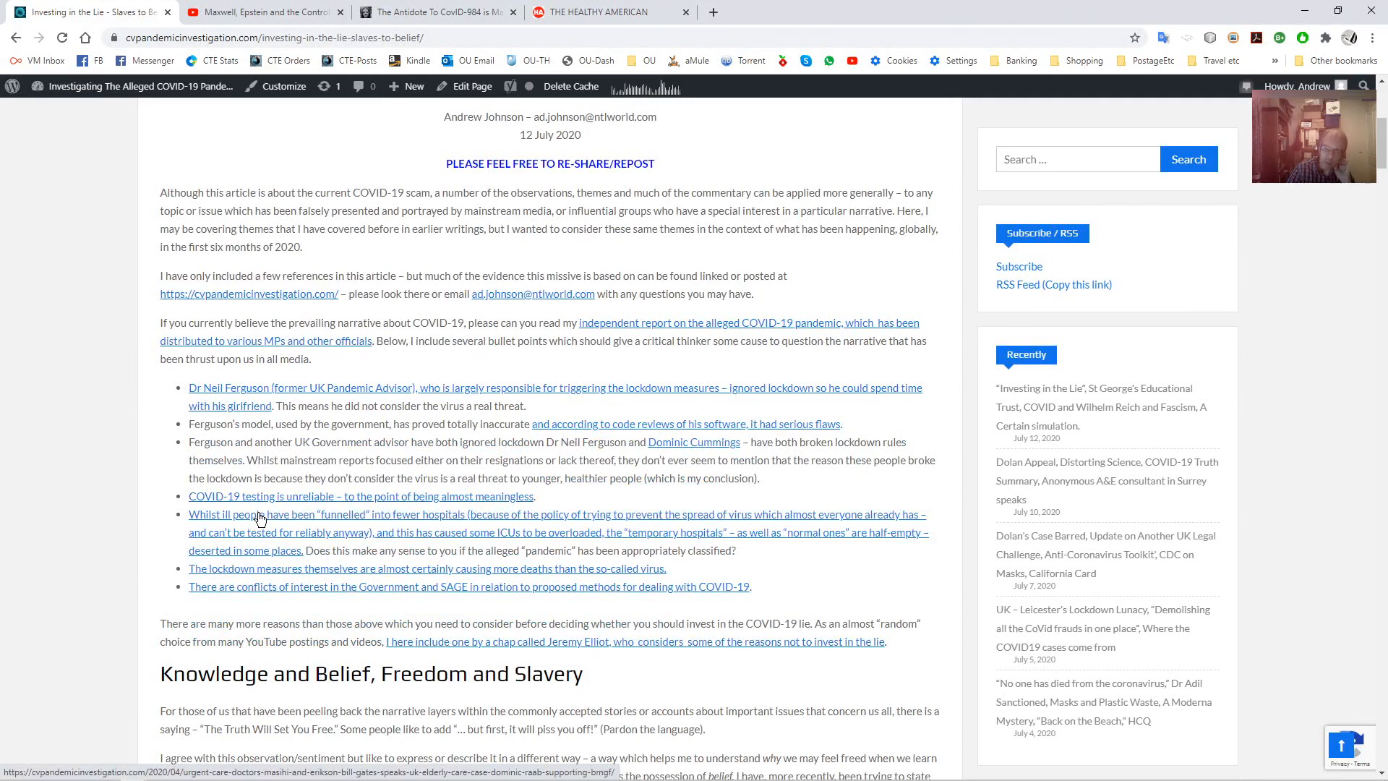
pyautogui.moveTo(262, 519)
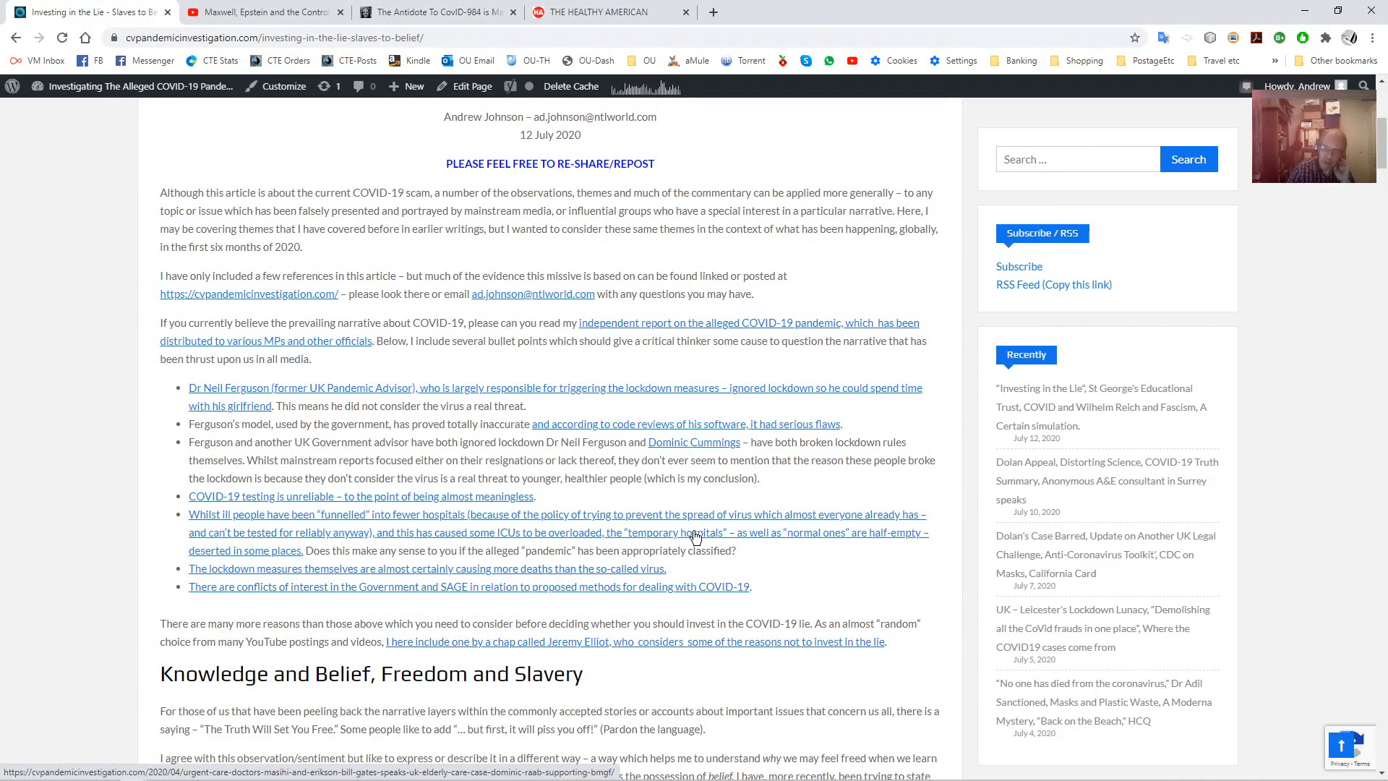
pyautogui.moveTo(188, 515); pyautogui.dragTo(325, 515)
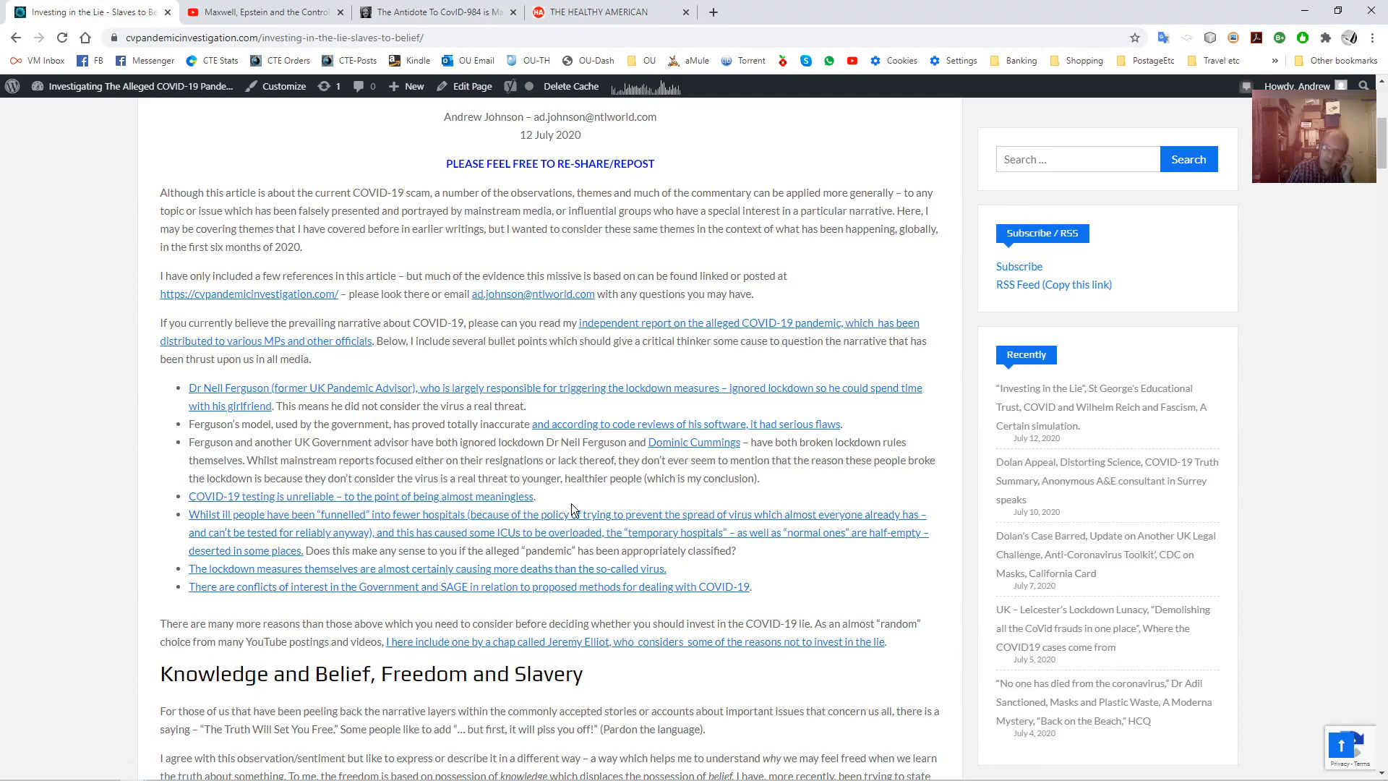
pyautogui.scroll(-3)
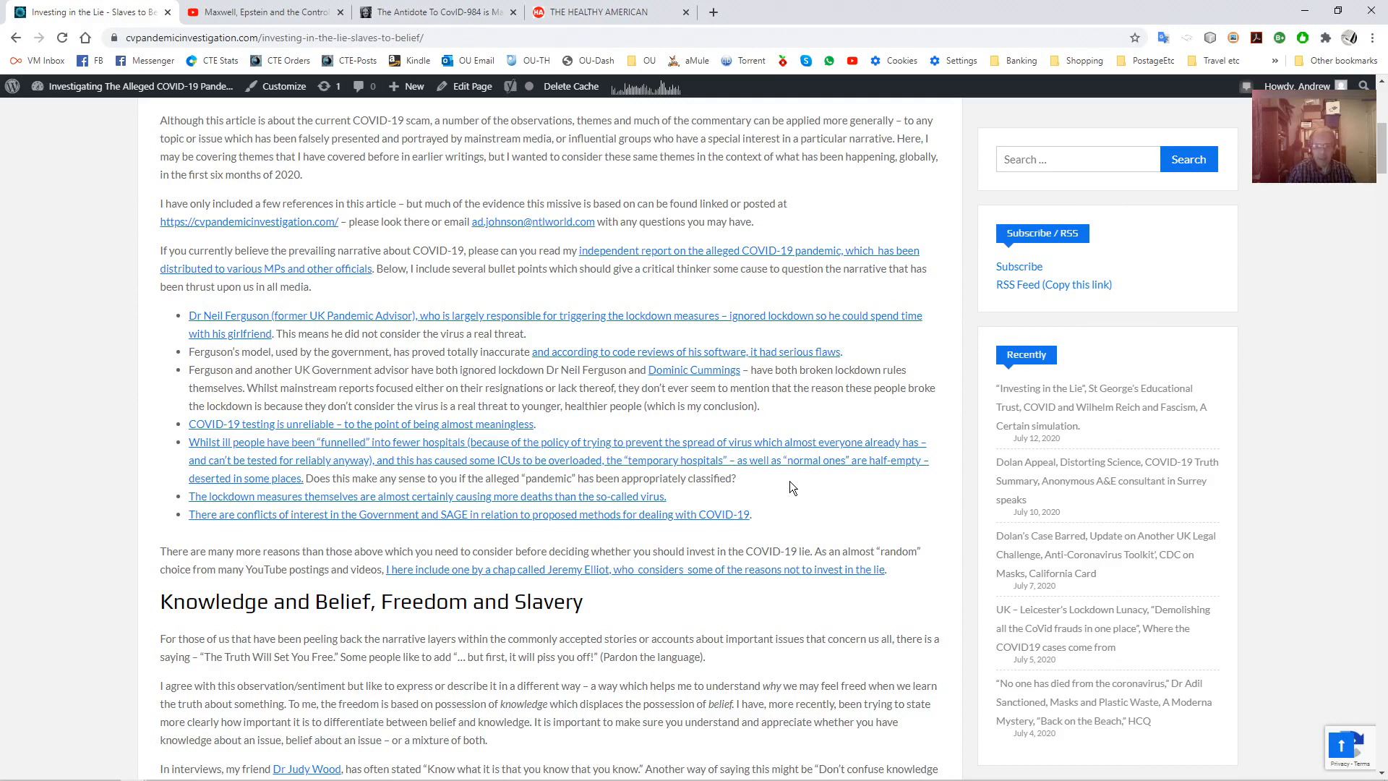
pyautogui.scroll(-3)
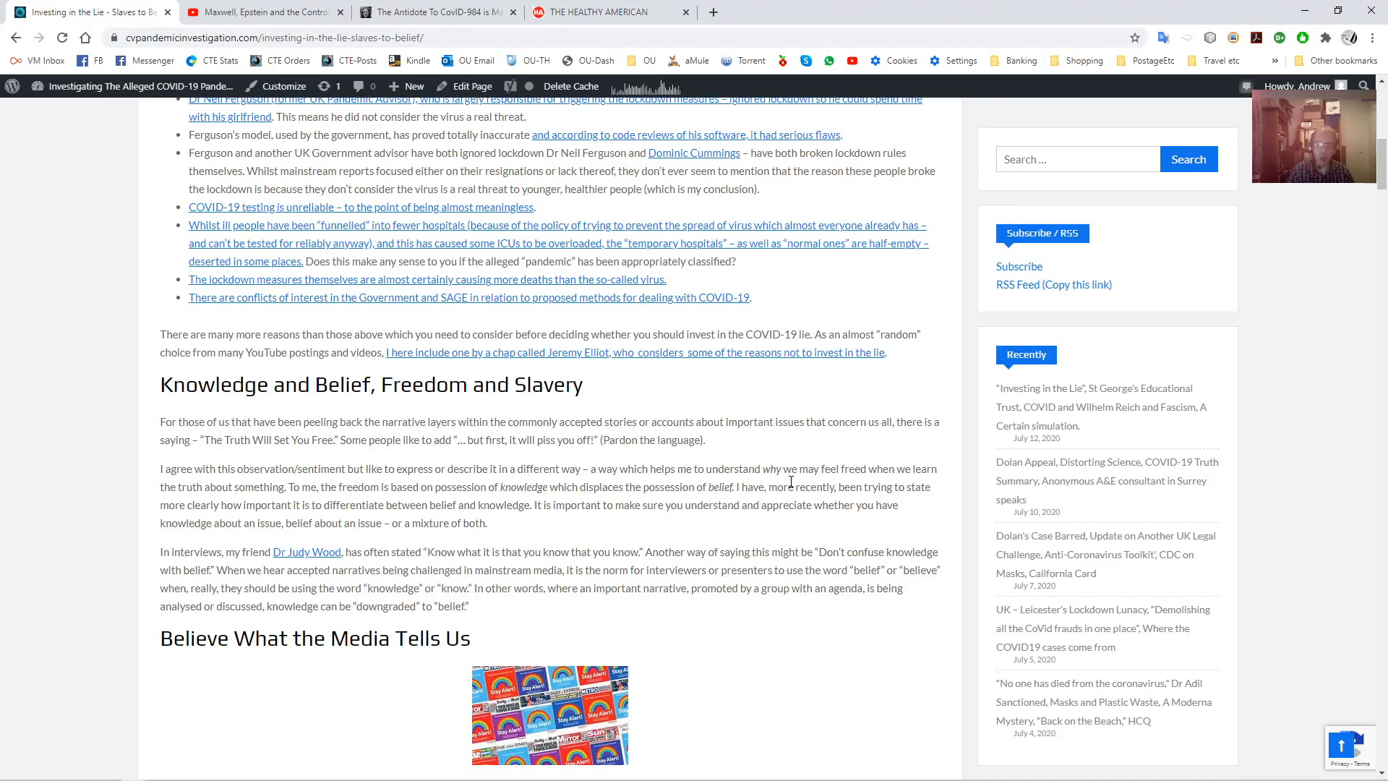
# Scroll through the Knowledge and Belief section to 'Believe What the Media Tells Us' and its rainbow newspaper image
pyautogui.scroll(-3)
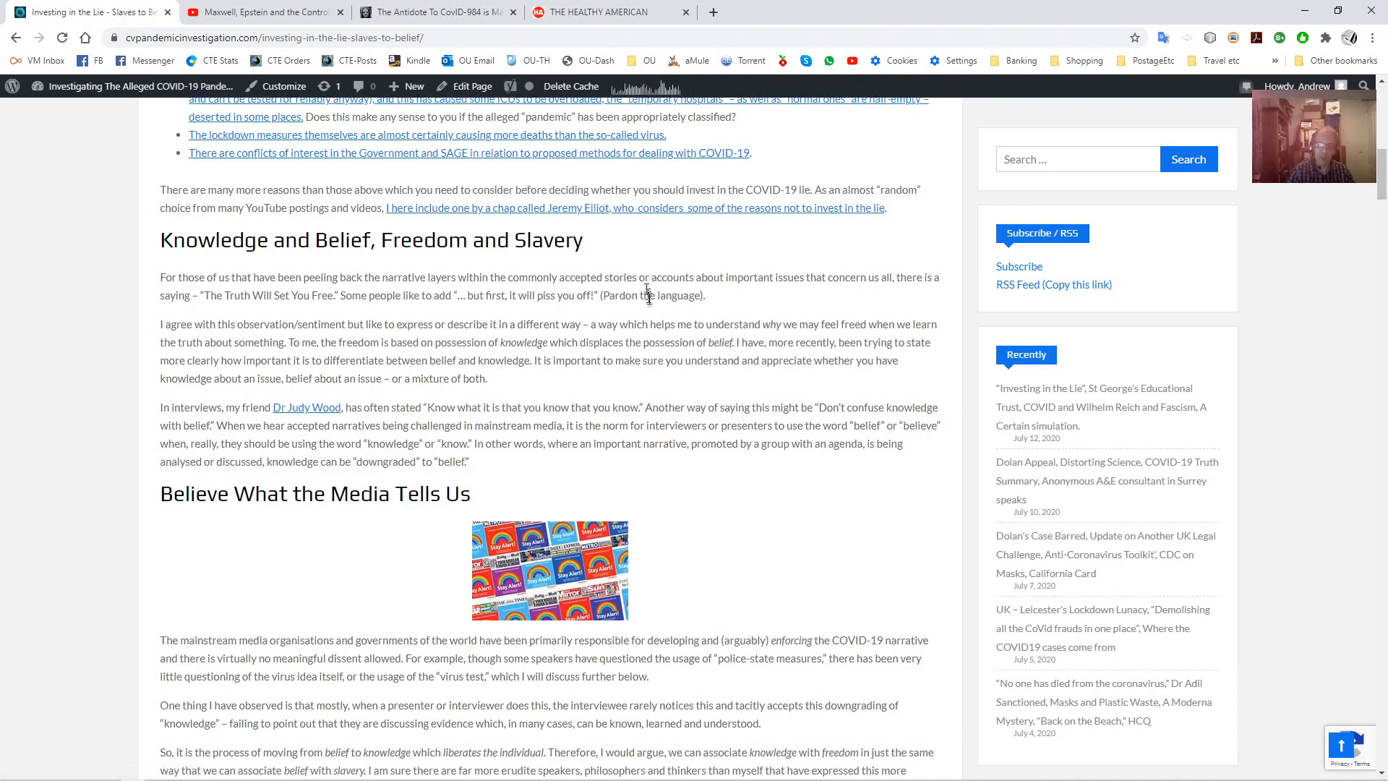
pyautogui.moveTo(650, 312)
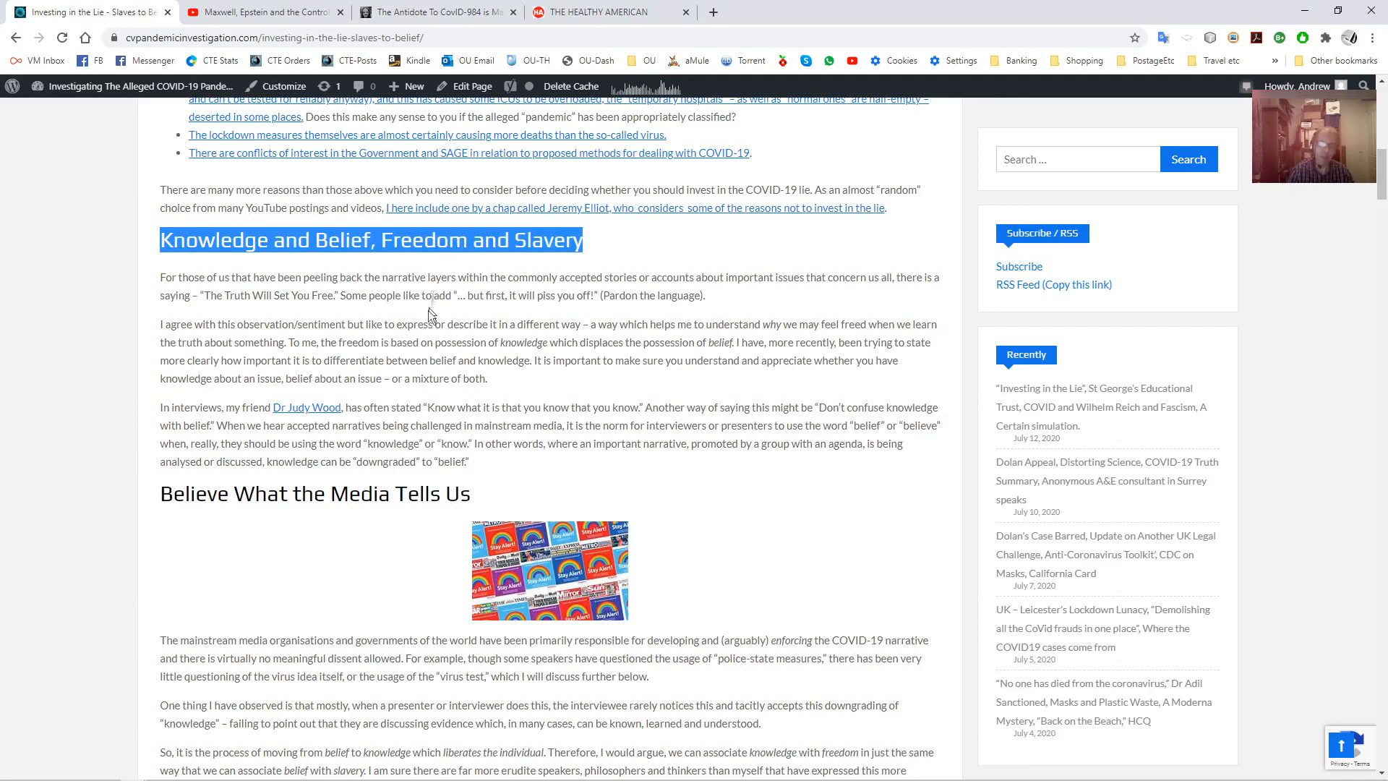
pyautogui.click(431, 315)
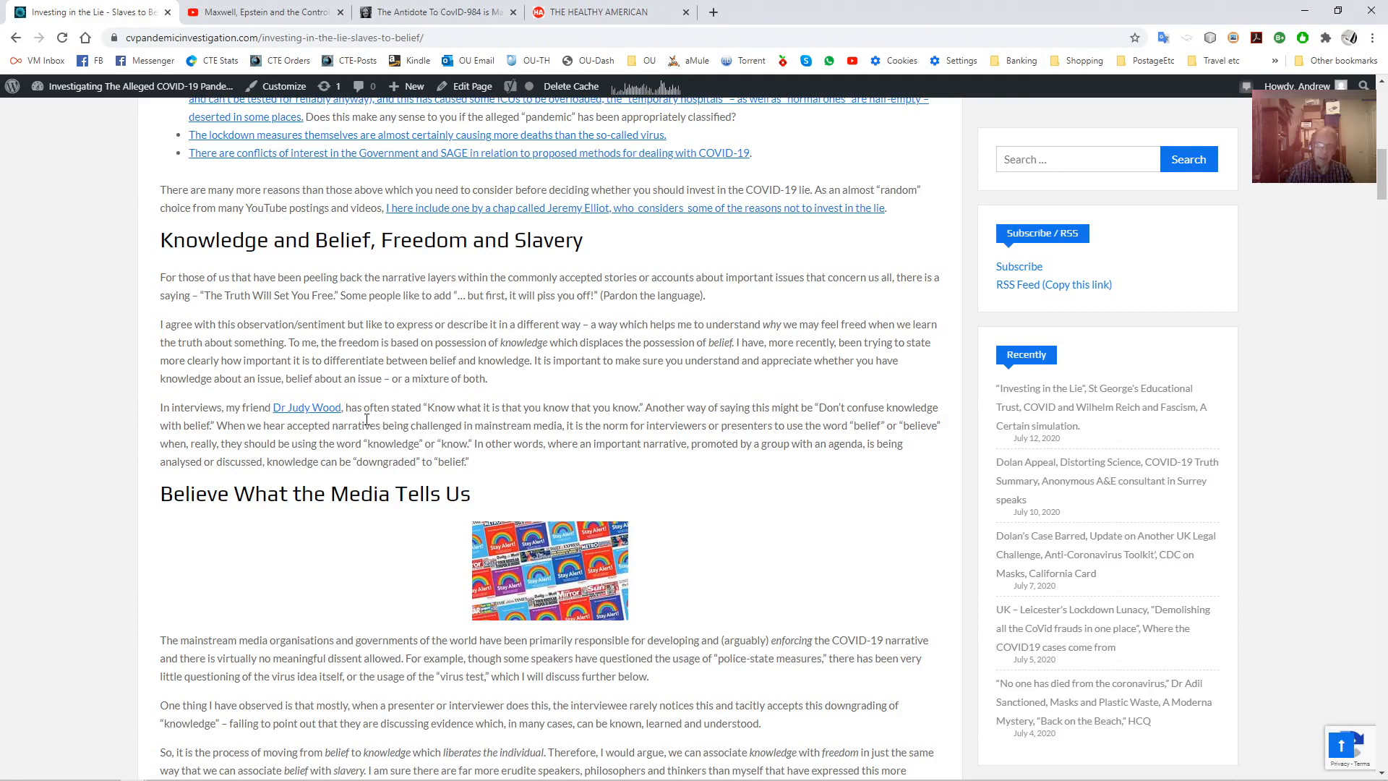
pyautogui.scroll(-3)
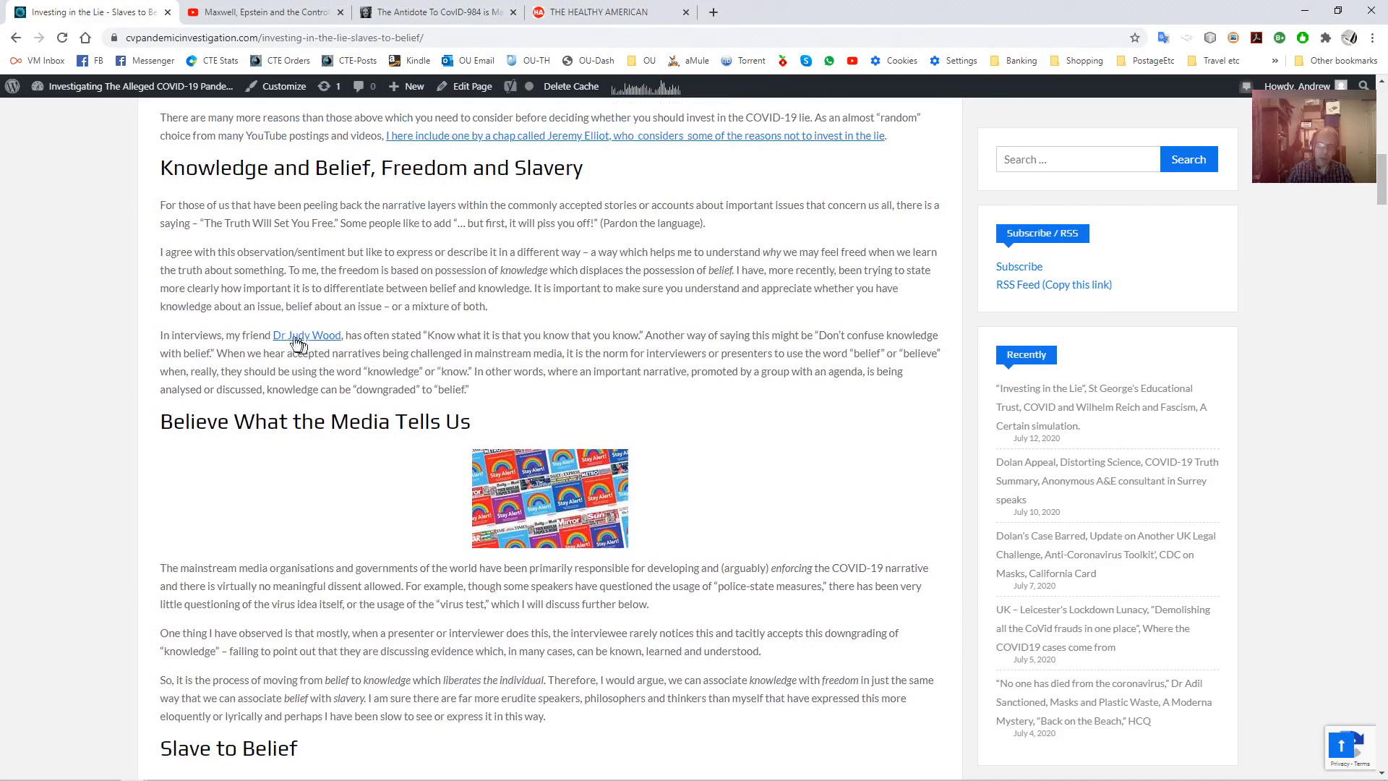
pyautogui.moveTo(523, 354)
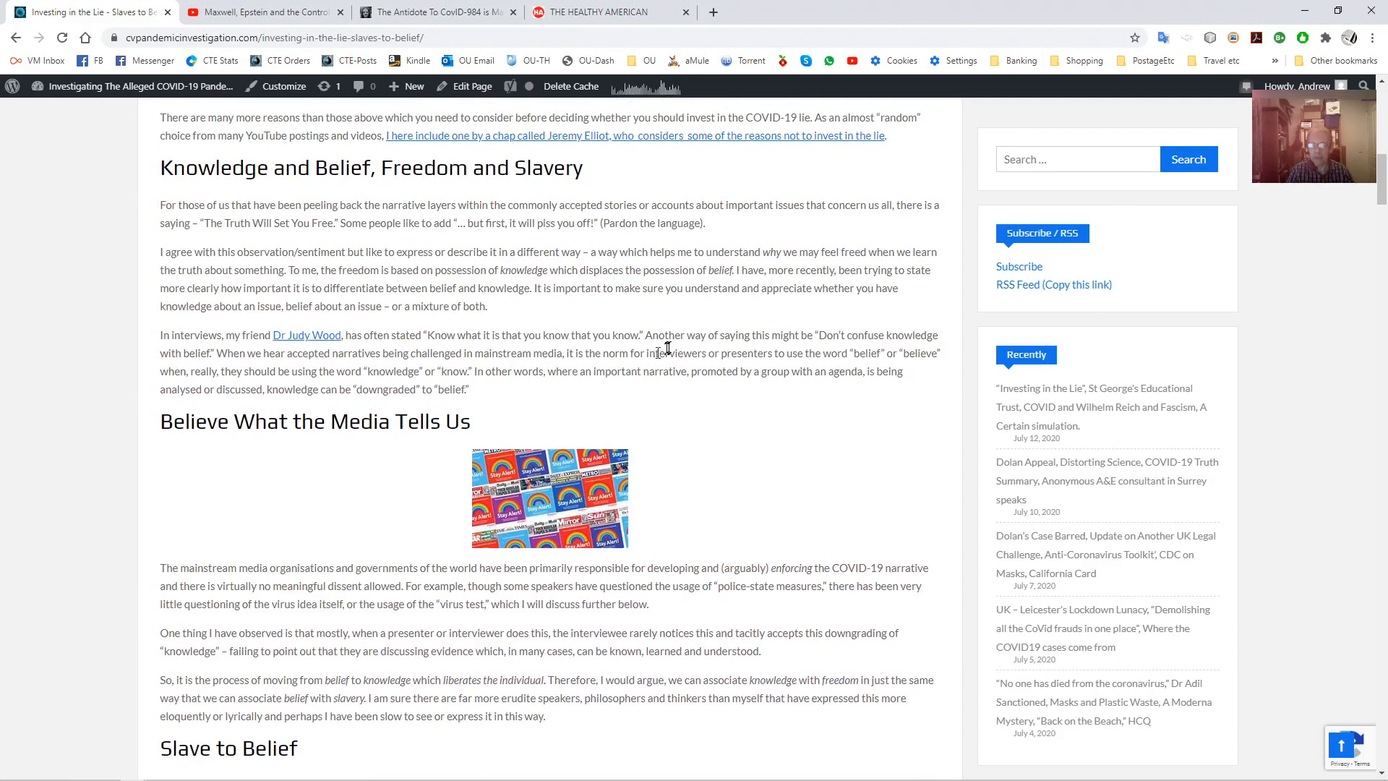
pyautogui.moveTo(814, 334)
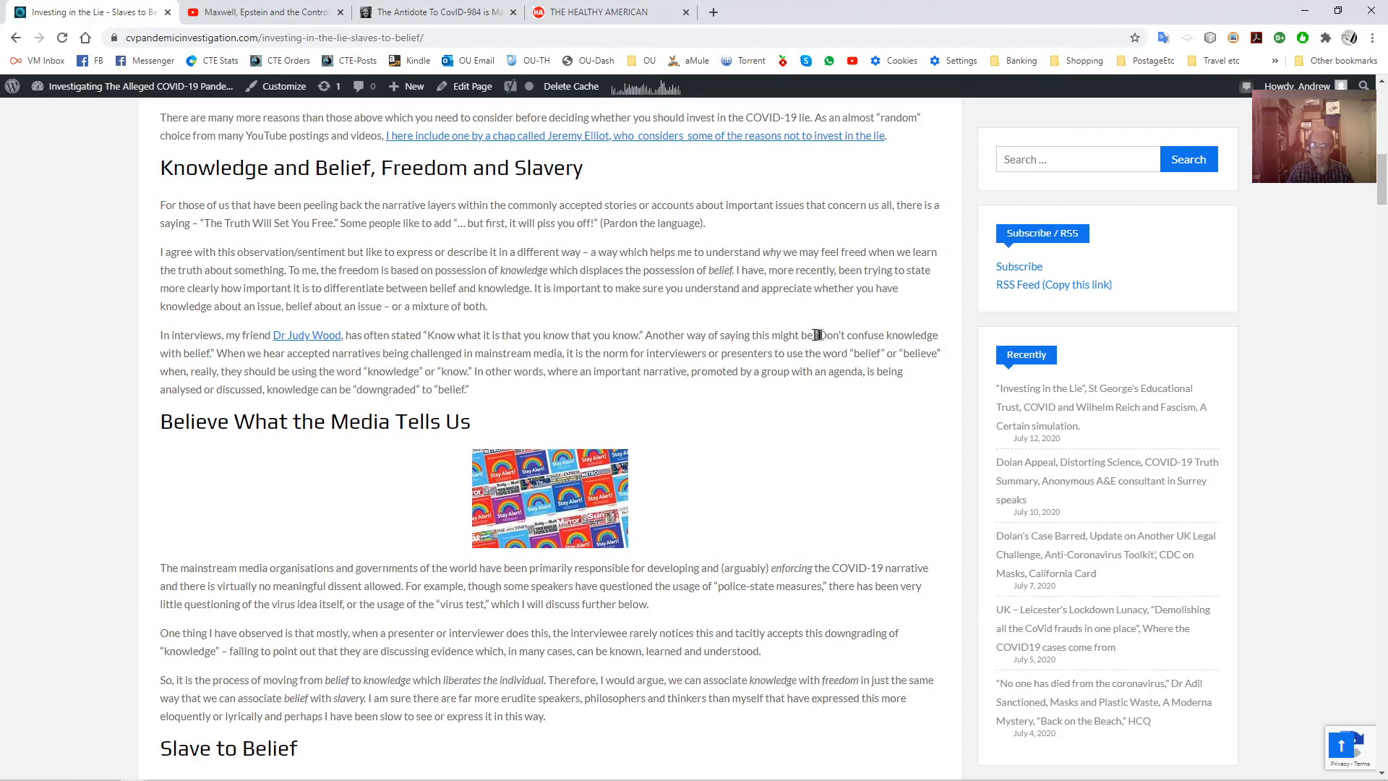
pyautogui.moveTo(471, 331)
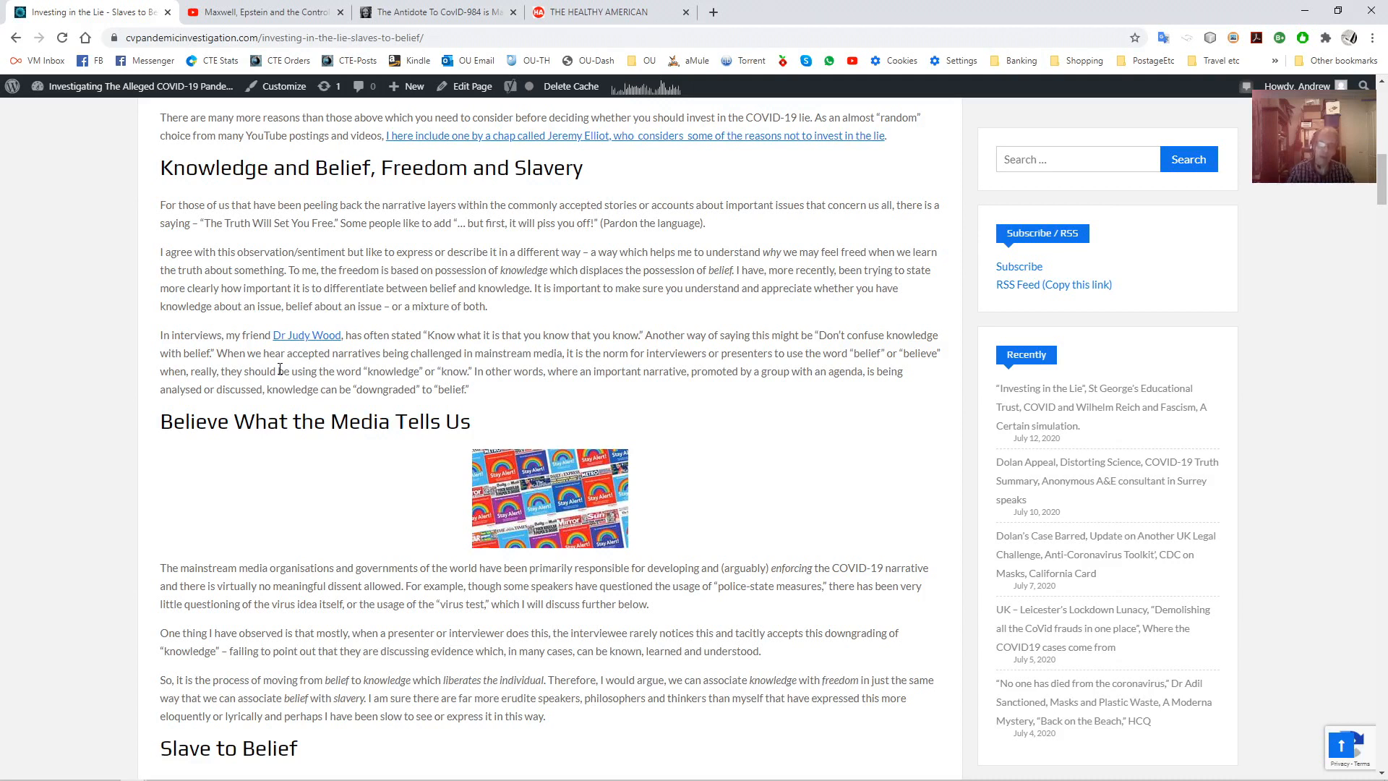
pyautogui.scroll(-3)
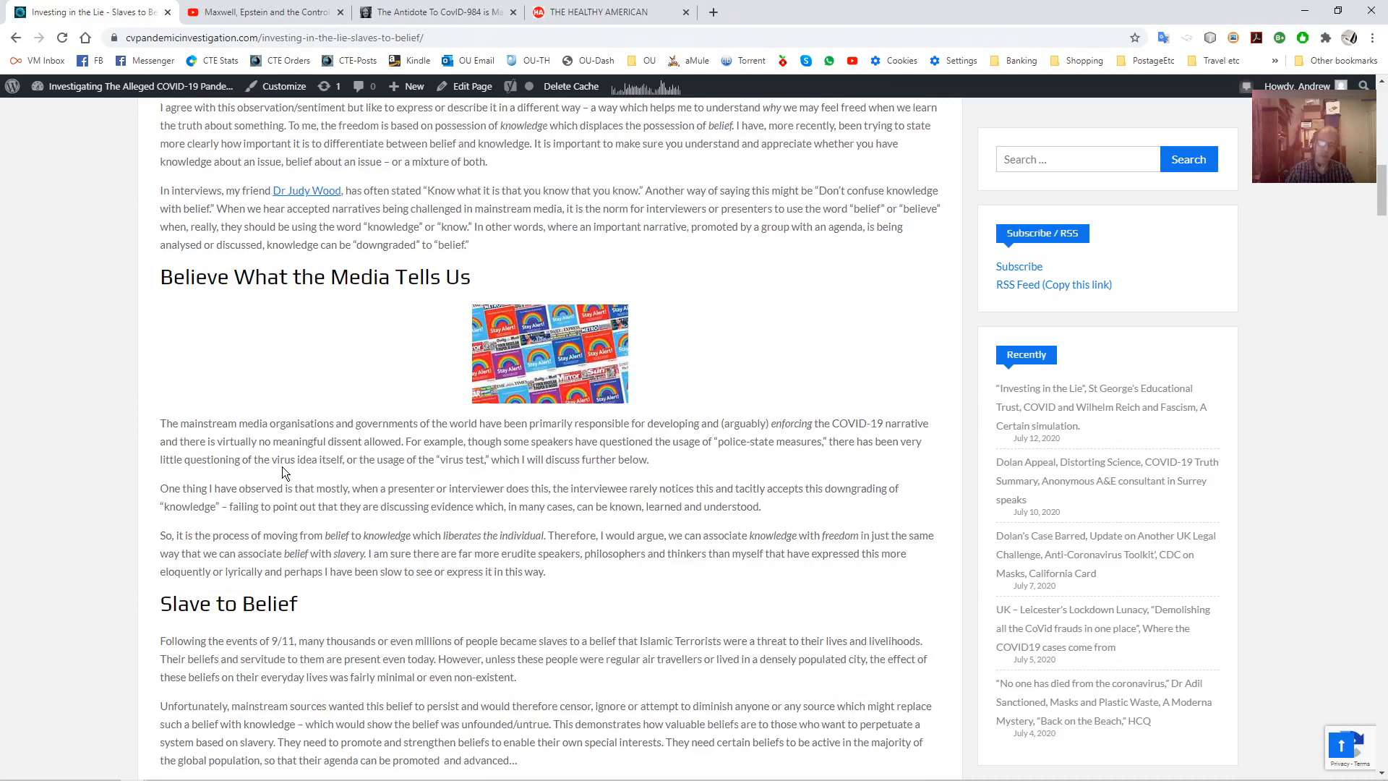
# Scroll past the media section to the 'Slave to Belief' heading and the paragraphs after it
pyautogui.scroll(-3)
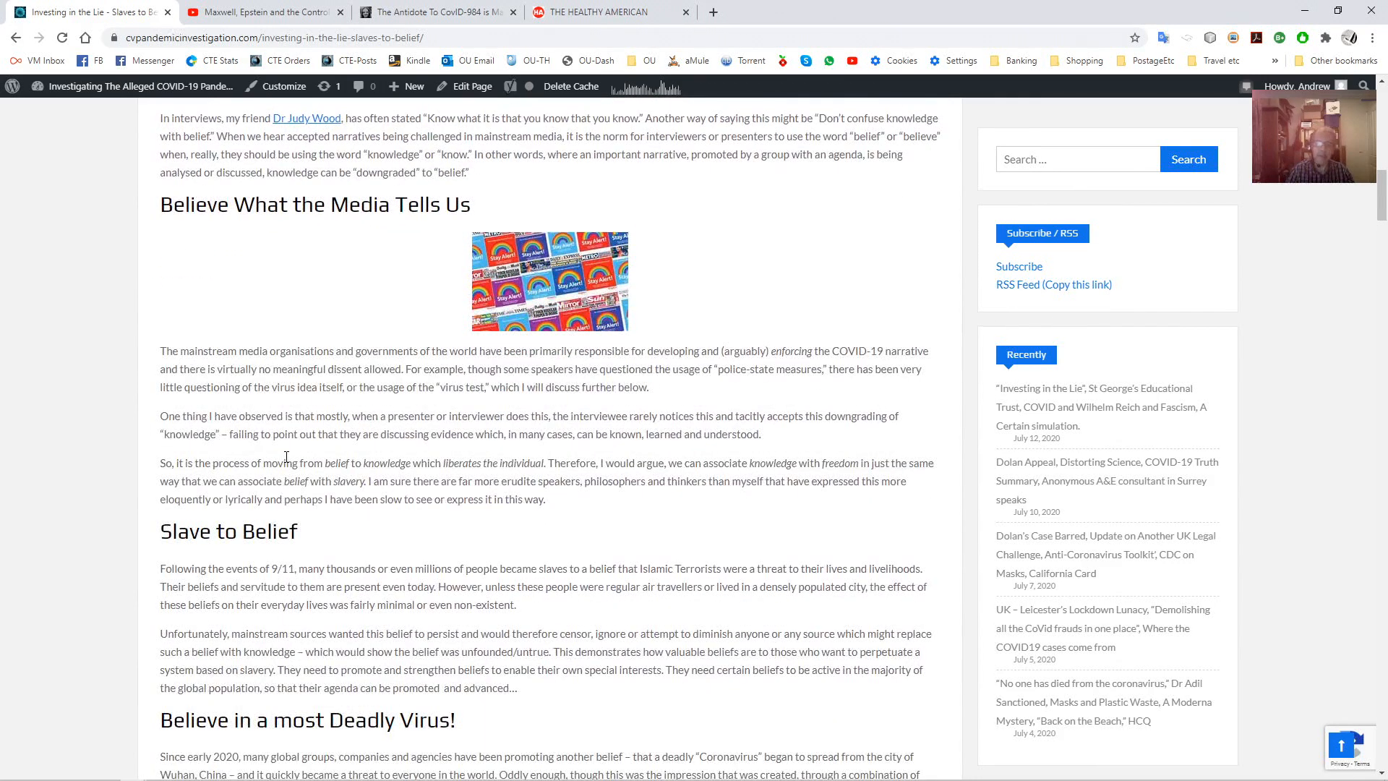
pyautogui.moveTo(296, 450)
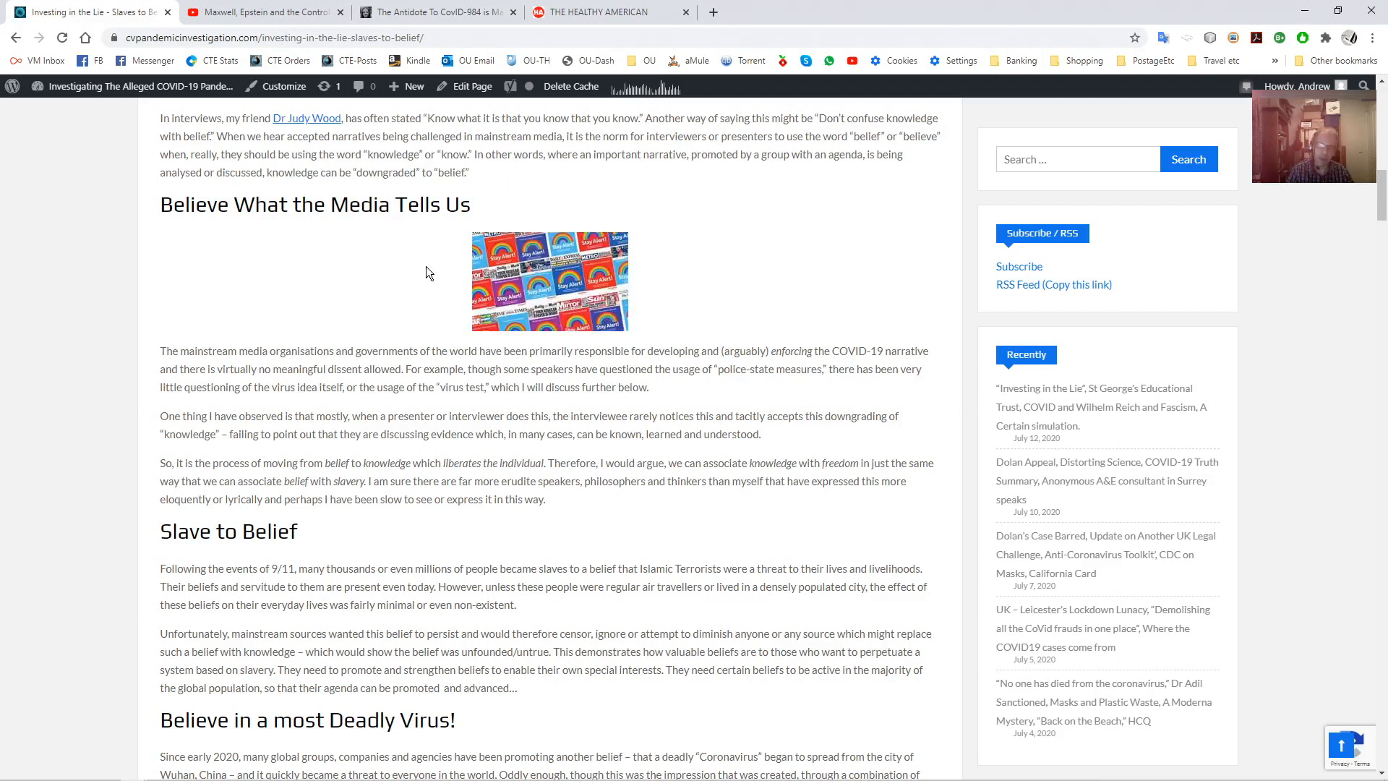
pyautogui.moveTo(447, 326)
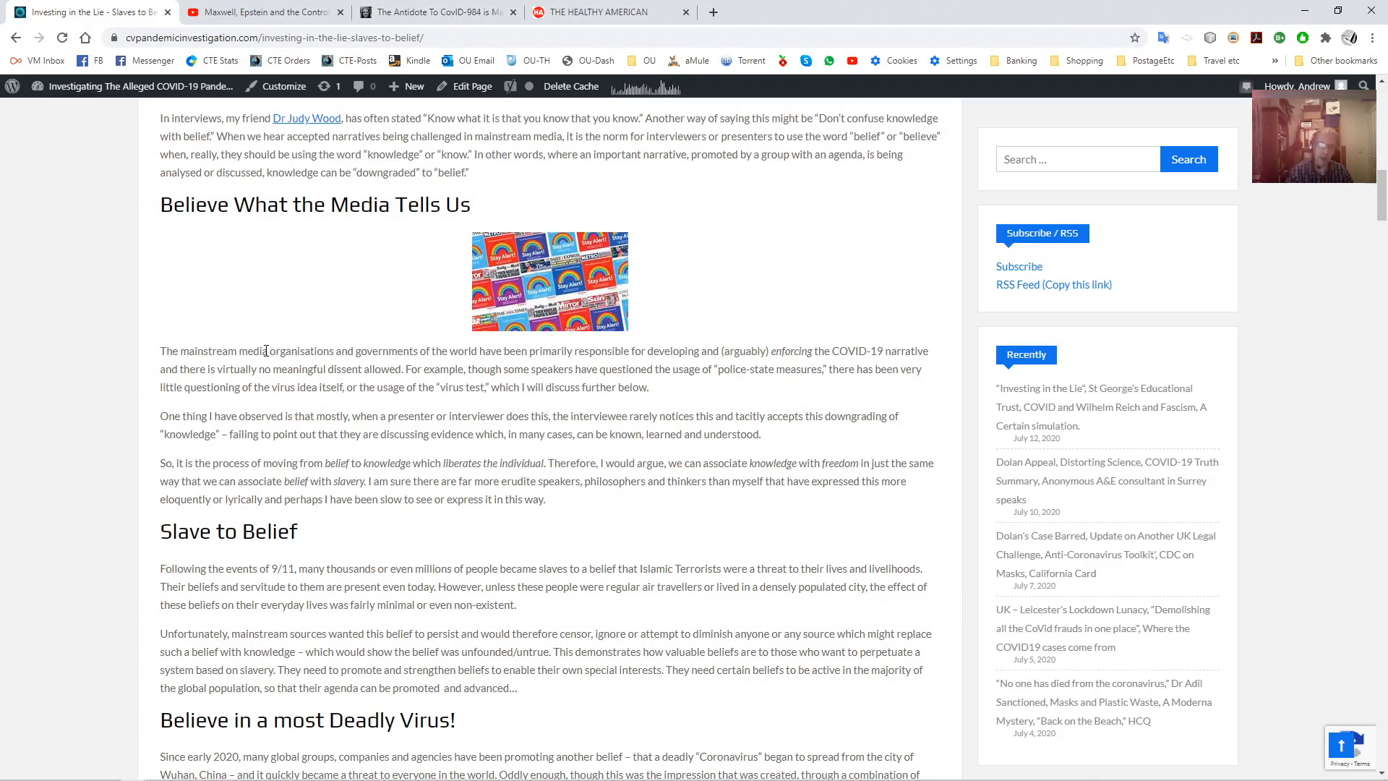
pyautogui.moveTo(492, 329)
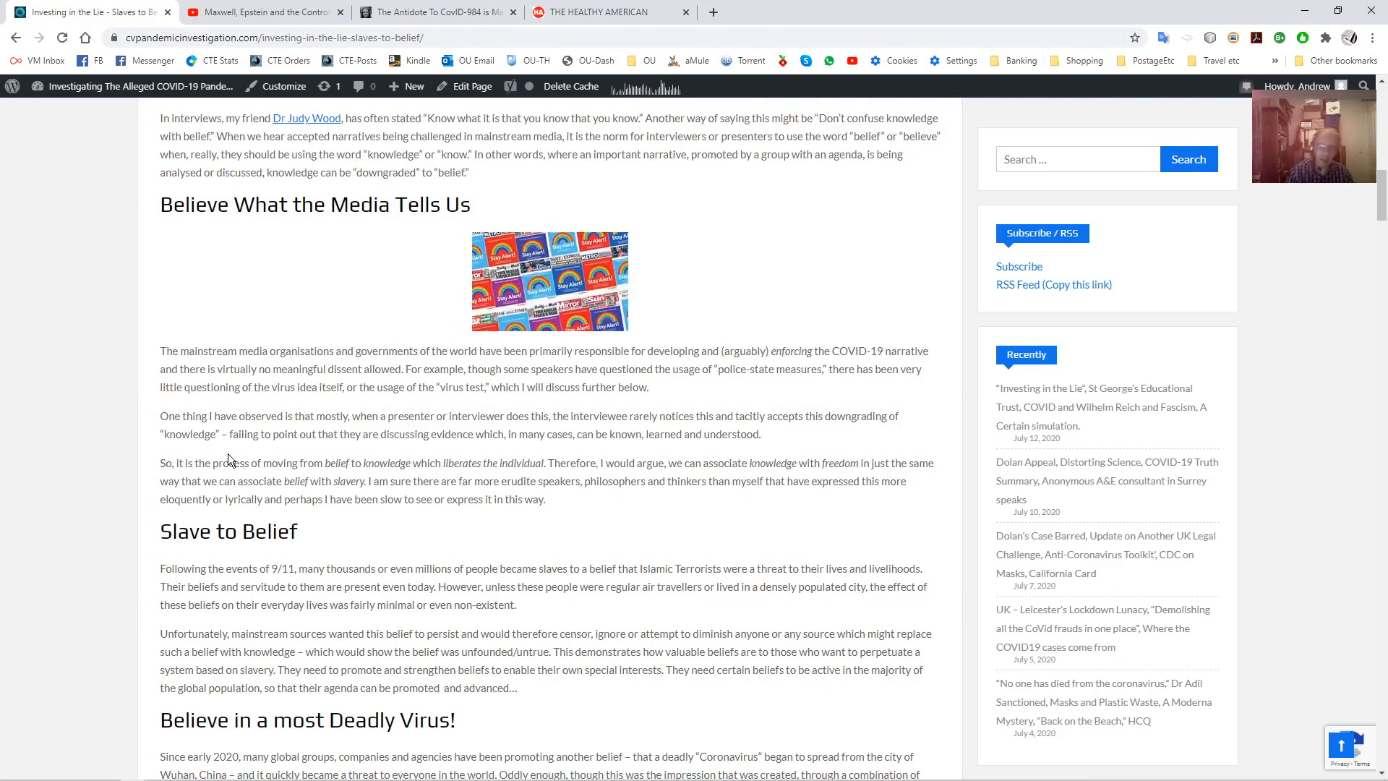
pyautogui.scroll(-3)
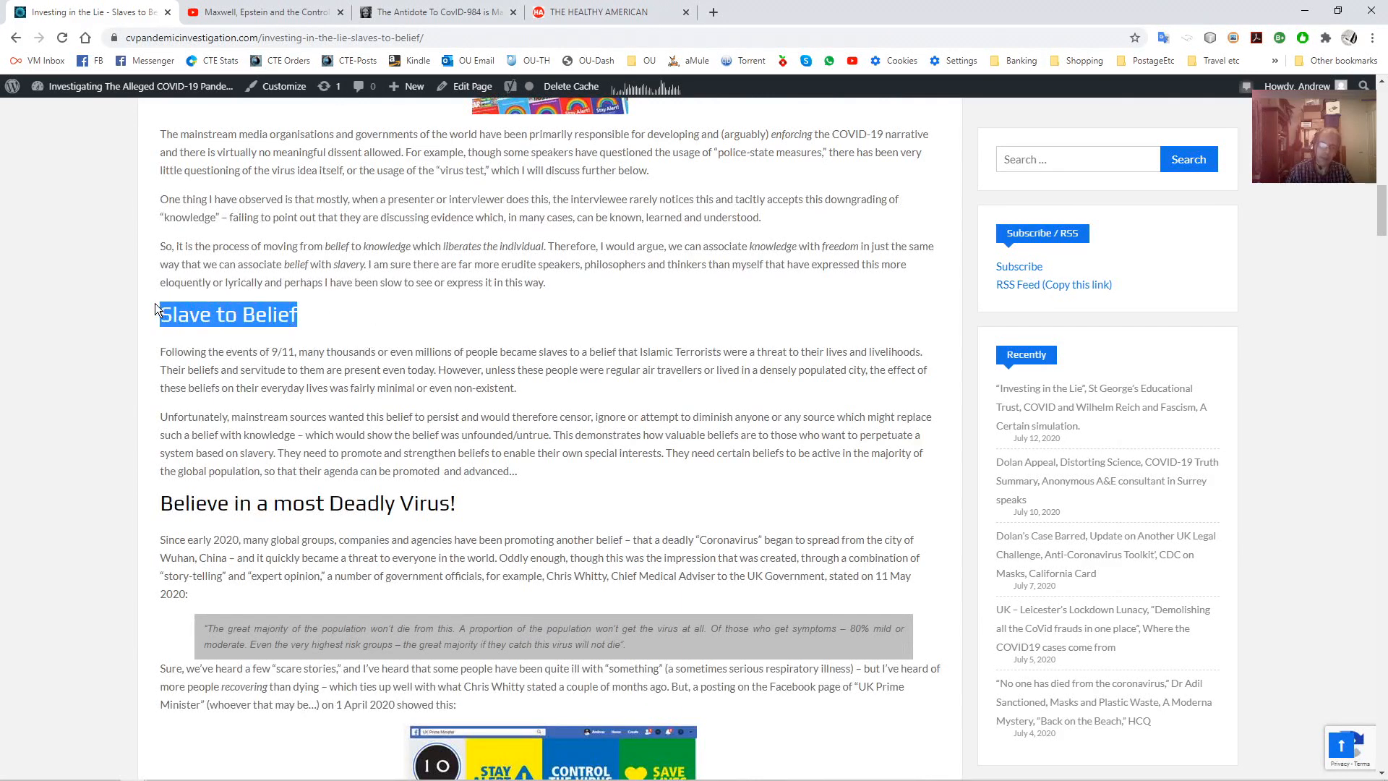
pyautogui.click(187, 369)
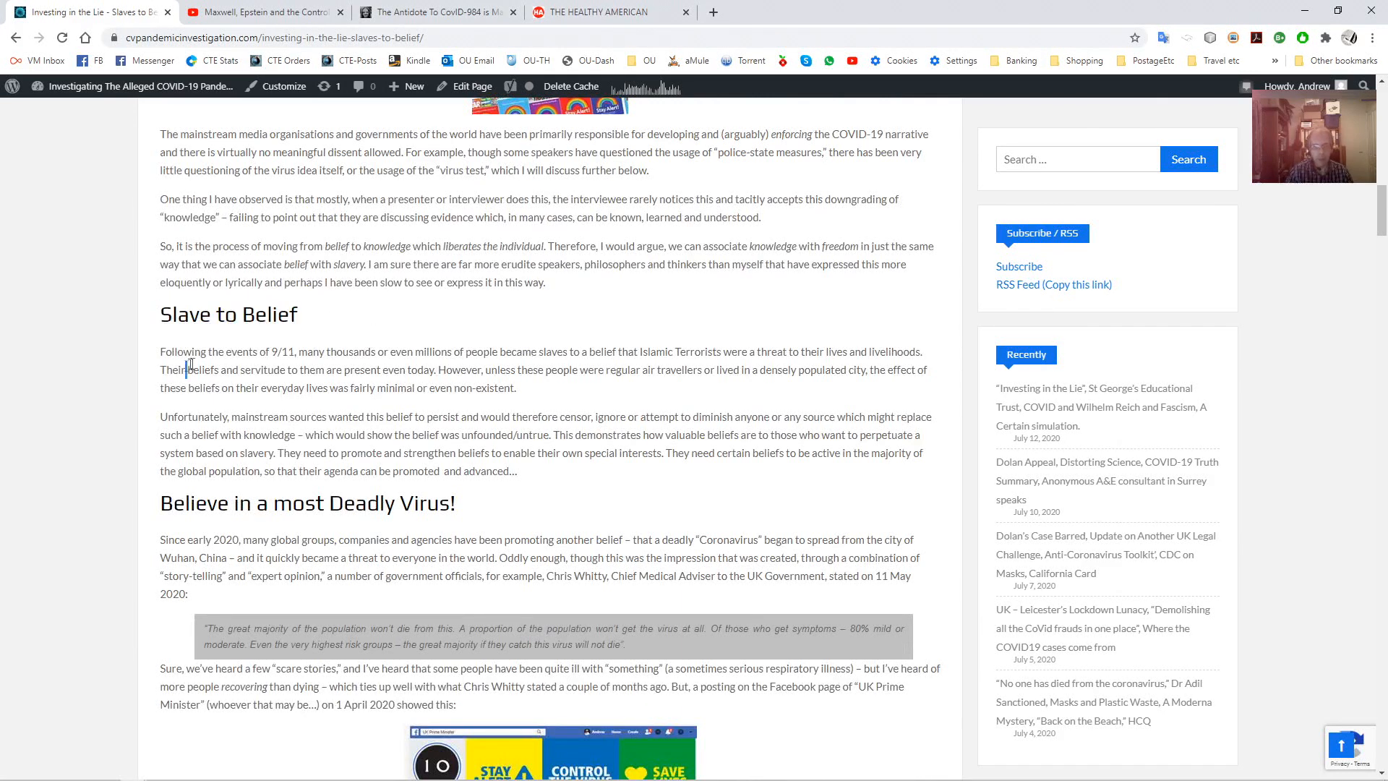
pyautogui.doubleClick(184, 352)
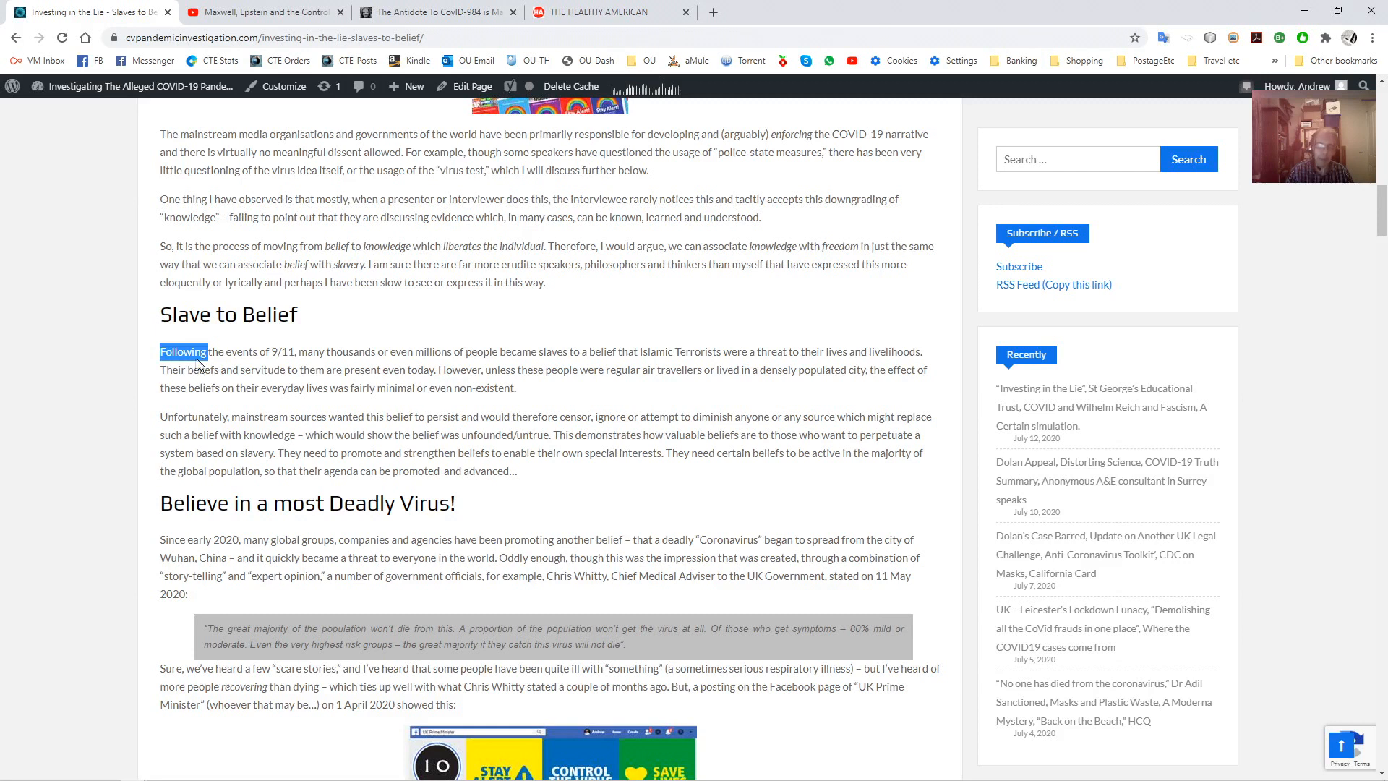
pyautogui.moveTo(184, 352); pyautogui.dragTo(517, 387)
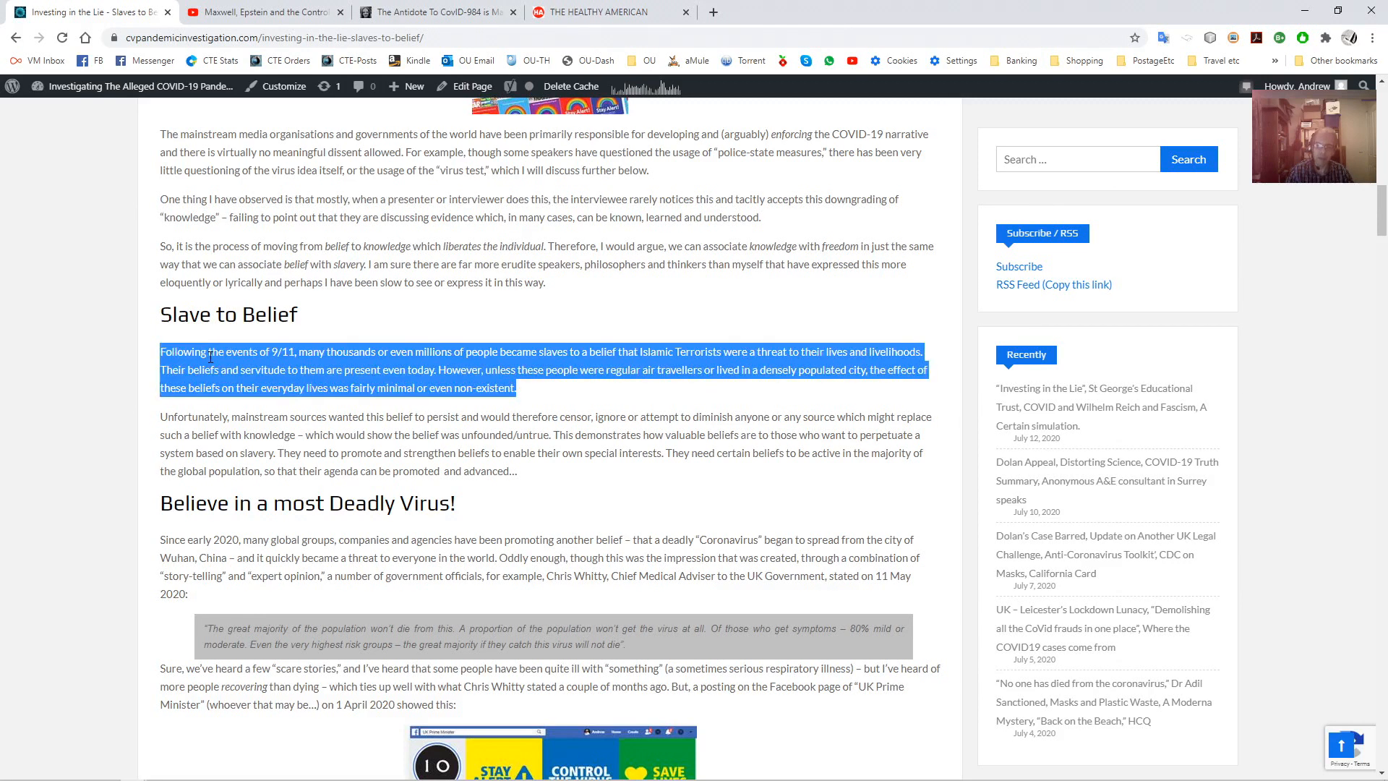
pyautogui.click(150, 316)
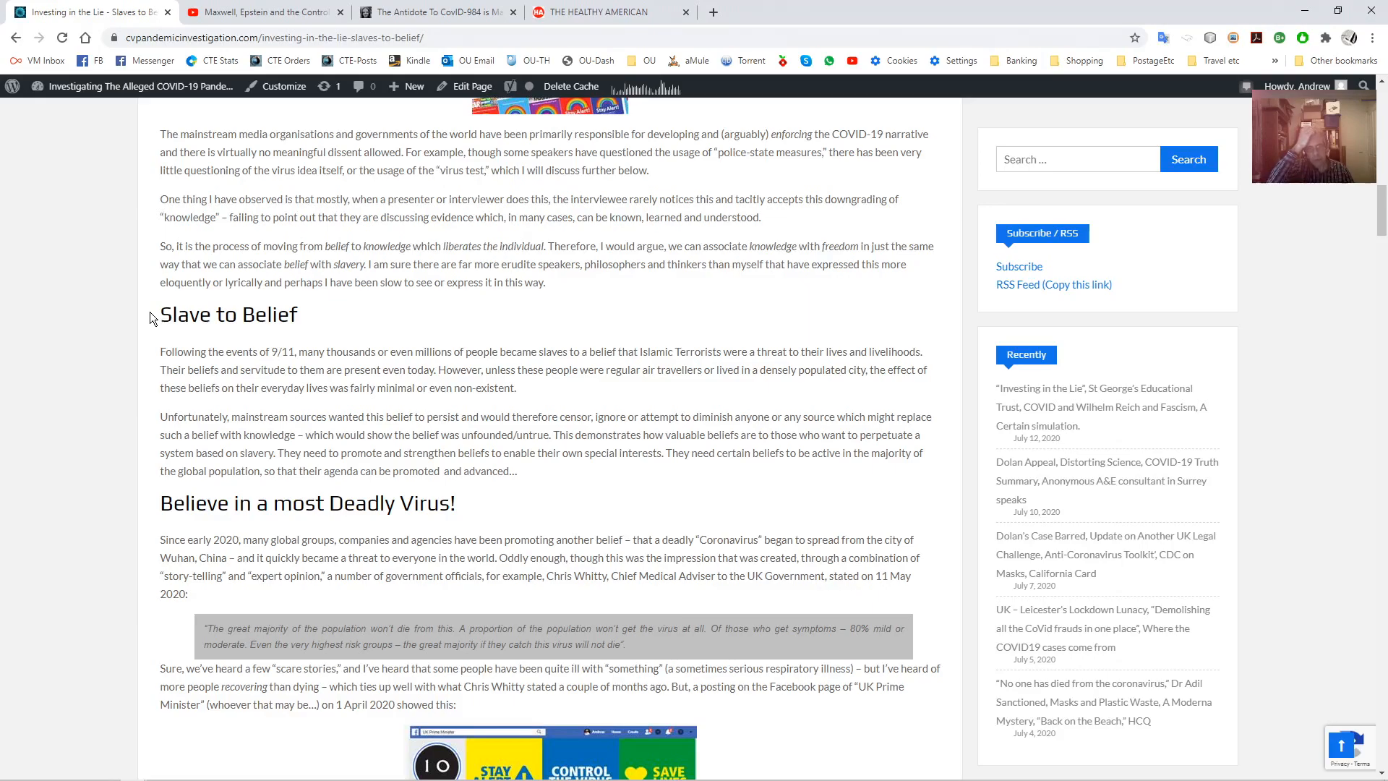
pyautogui.moveTo(129, 332)
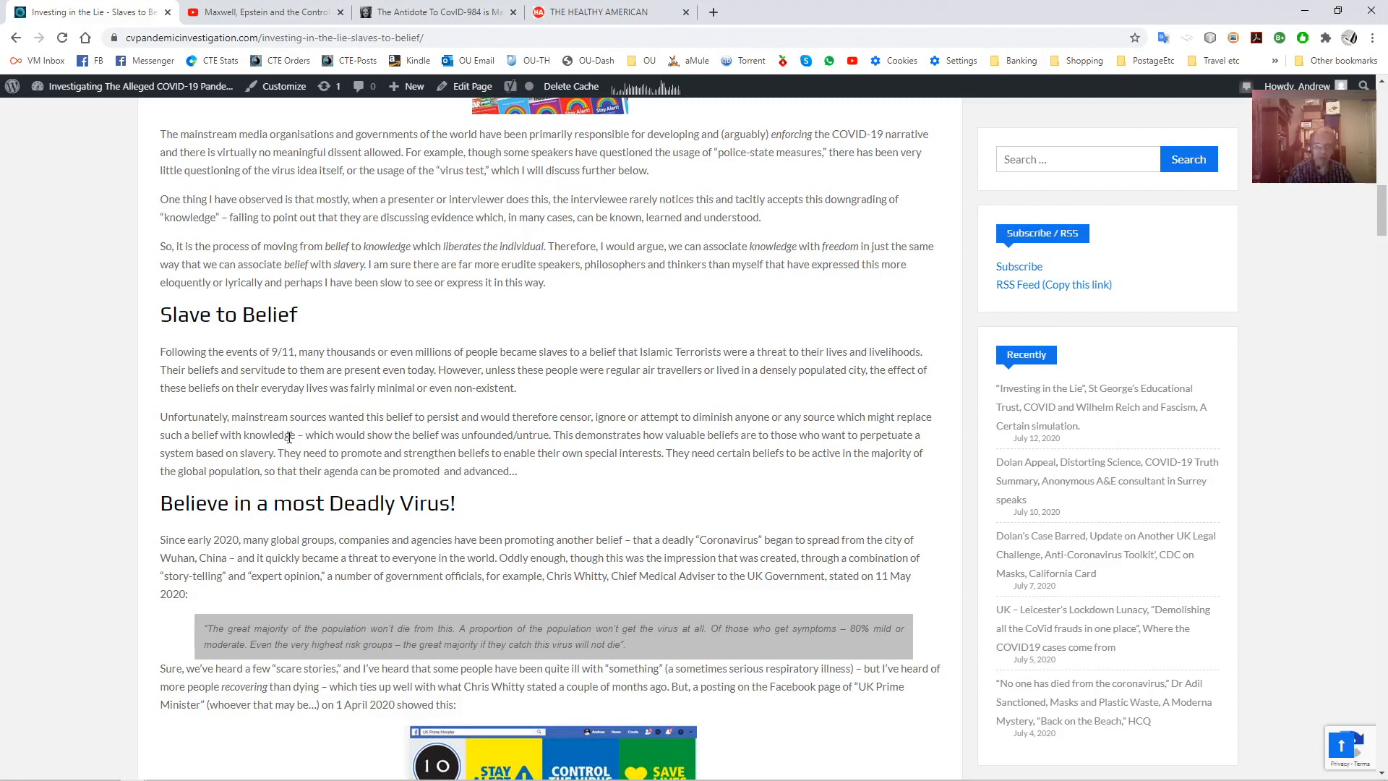
pyautogui.moveTo(159, 416); pyautogui.dragTo(517, 472)
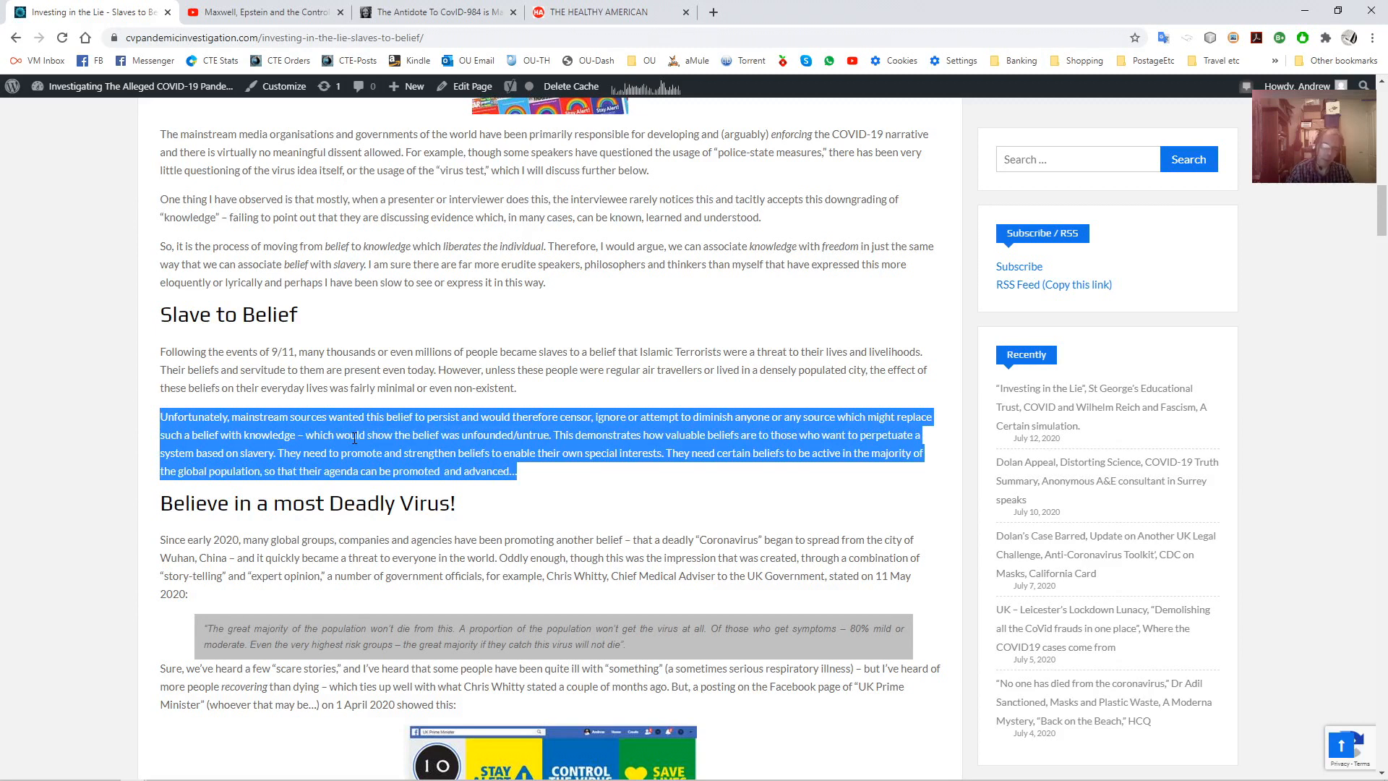
pyautogui.click(257, 556)
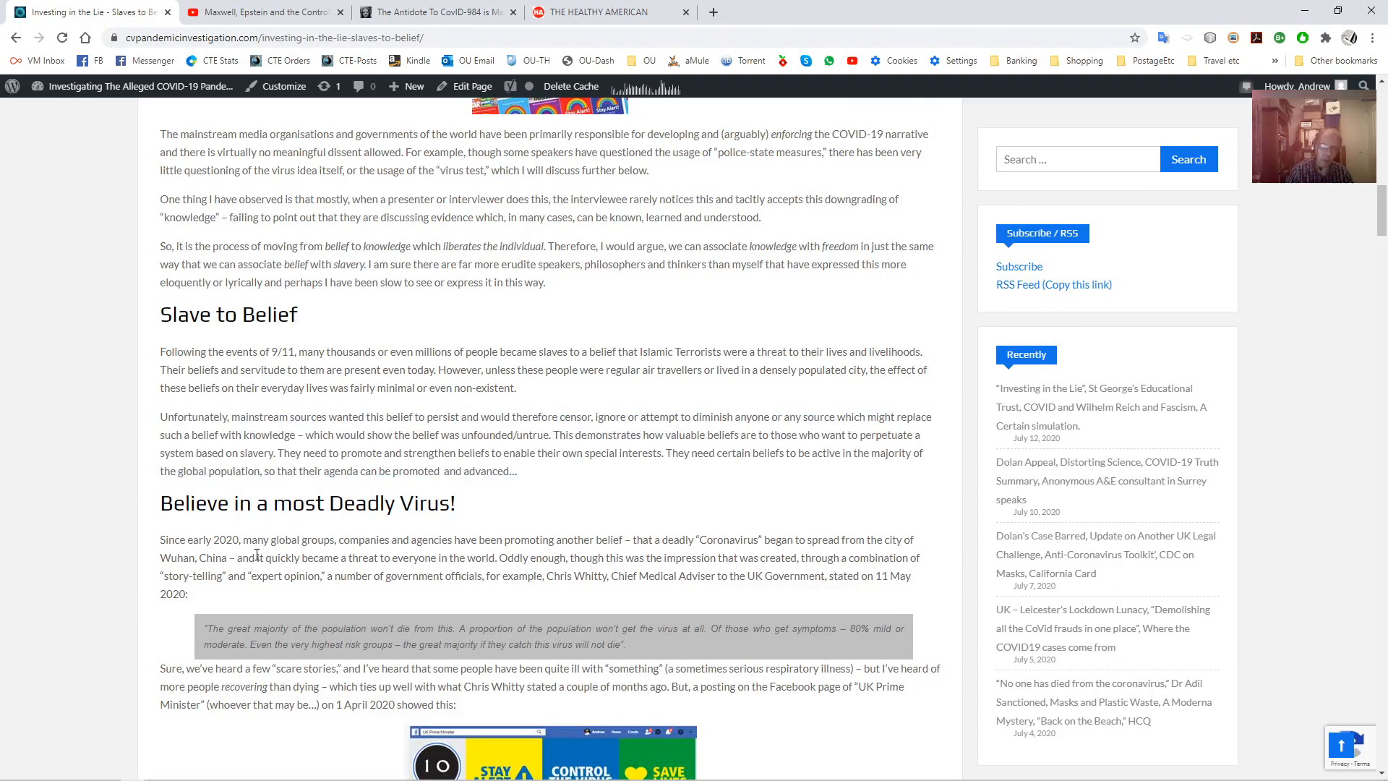
# Scroll past the Facebook and Terminal images through the 'Believe in the Test!' section
pyautogui.scroll(-3)
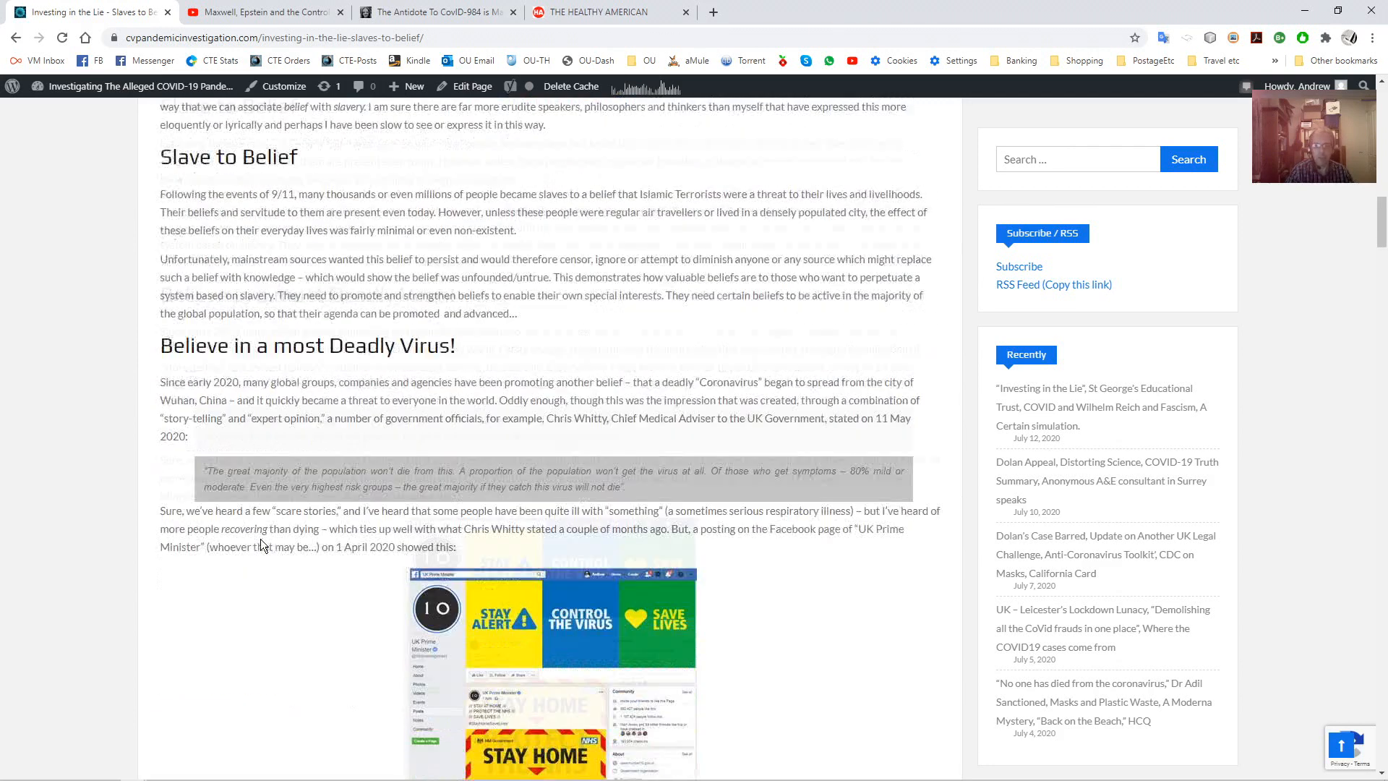
pyautogui.scroll(-3)
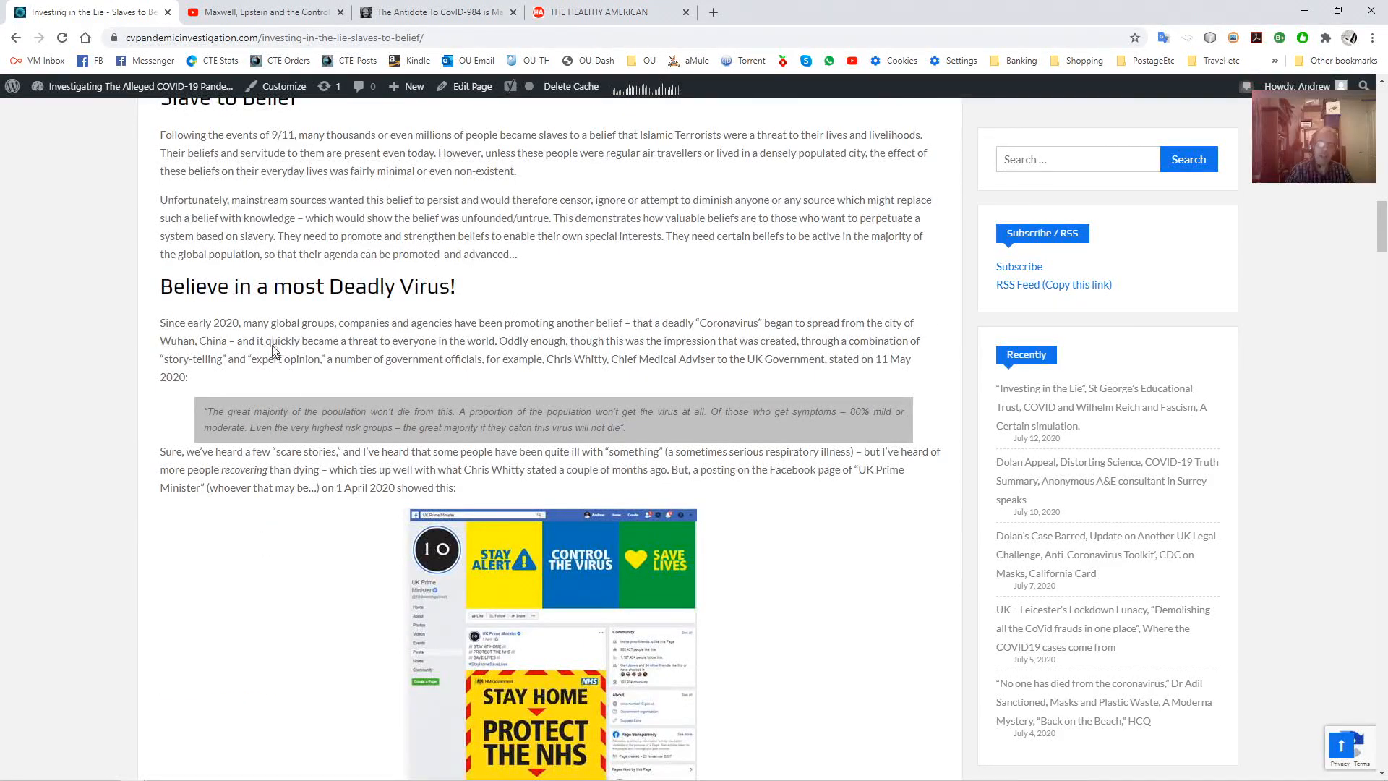
pyautogui.moveTo(252, 337)
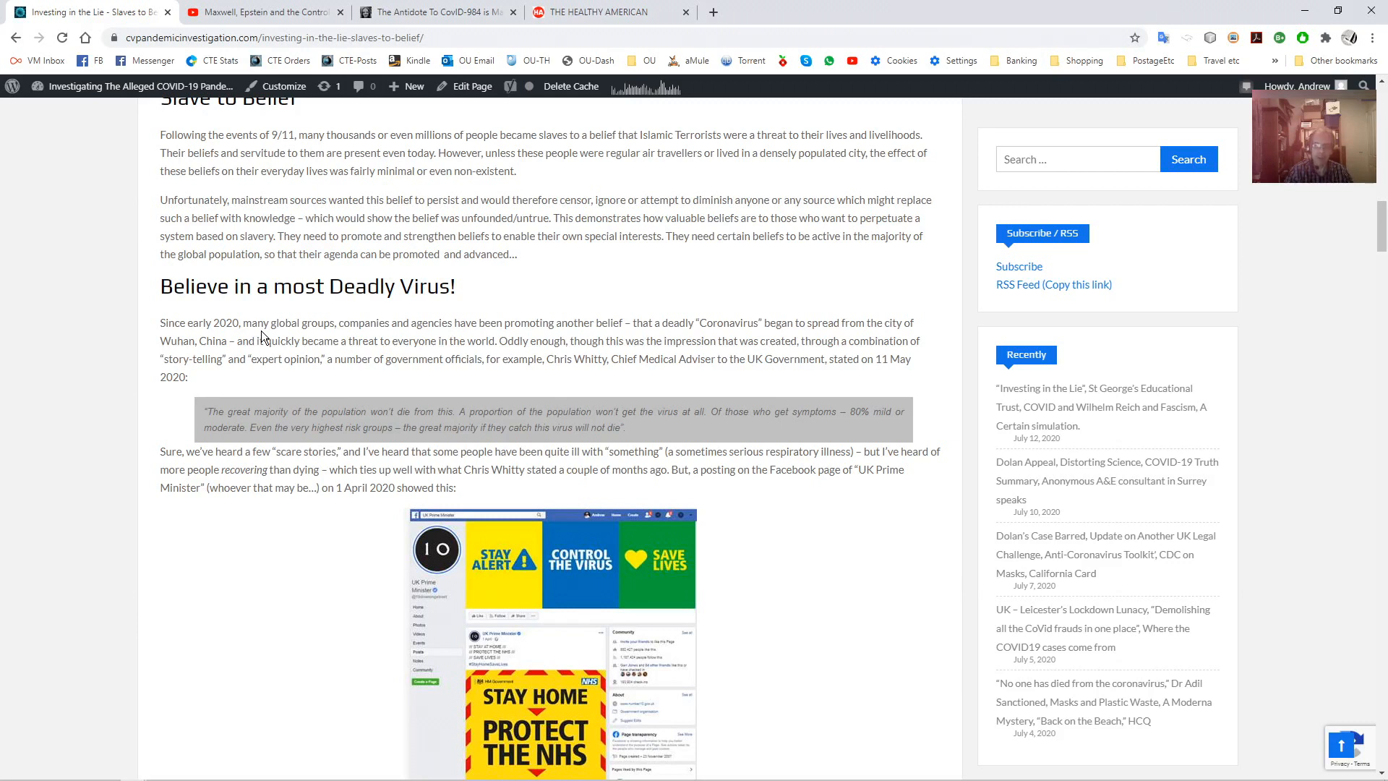
pyautogui.scroll(-3)
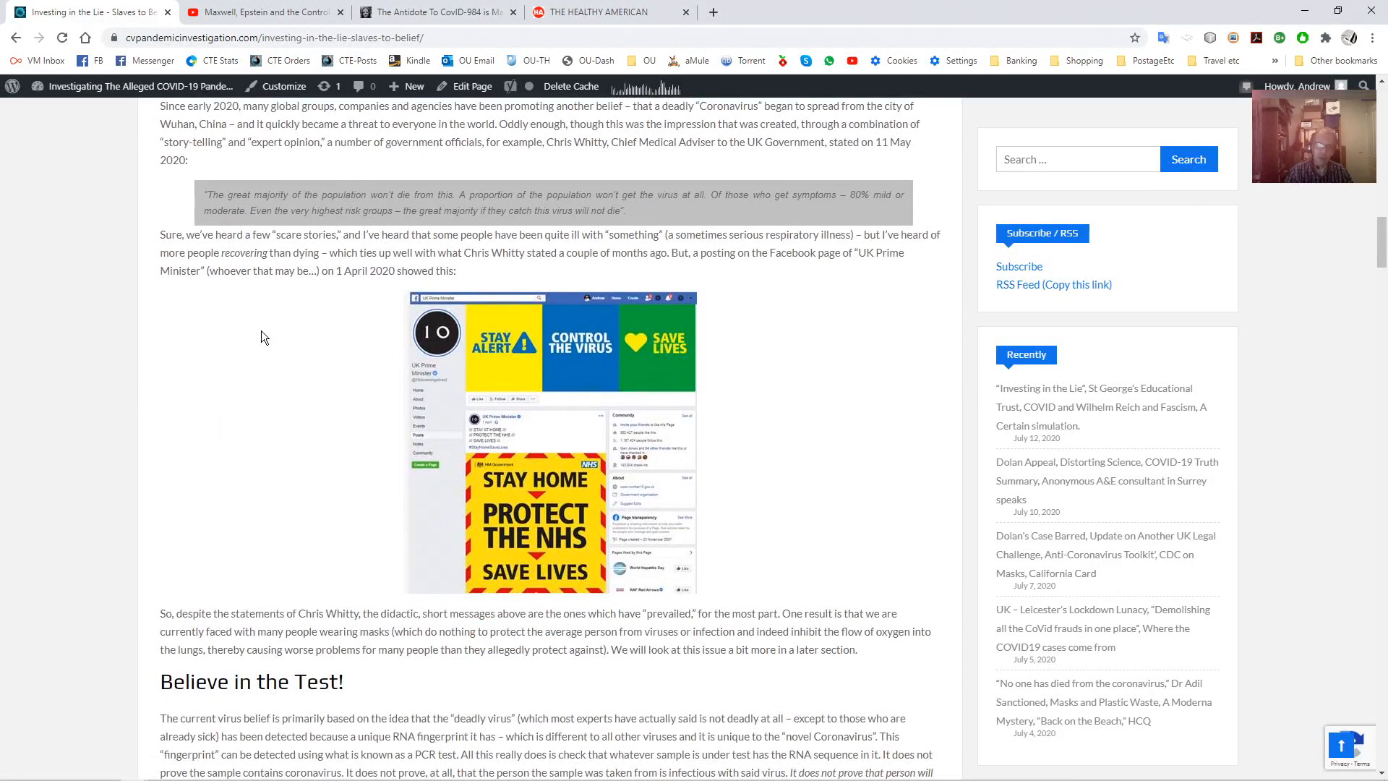
pyautogui.scroll(-3)
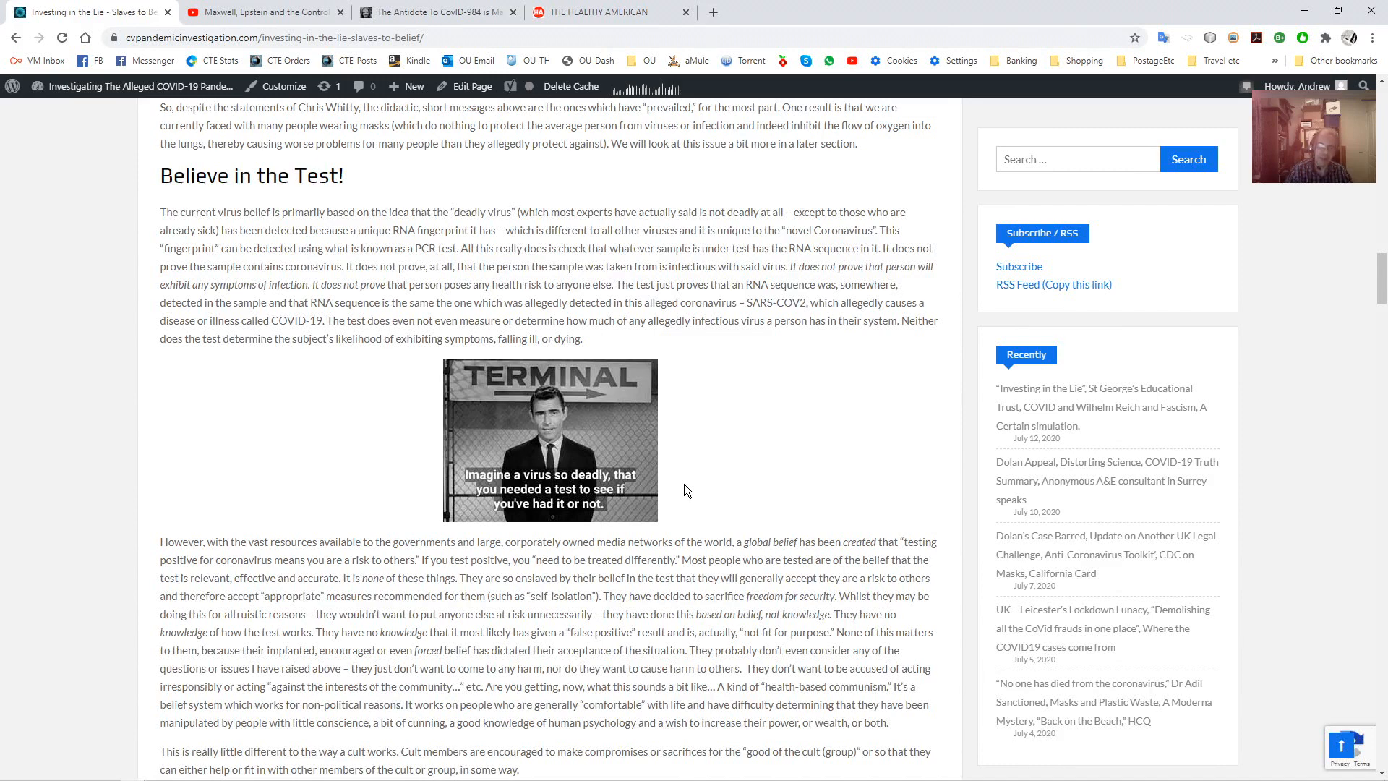
# Continue down to the 'Believe in the NHS!' heading and its NHS banner photos
pyautogui.scroll(-3)
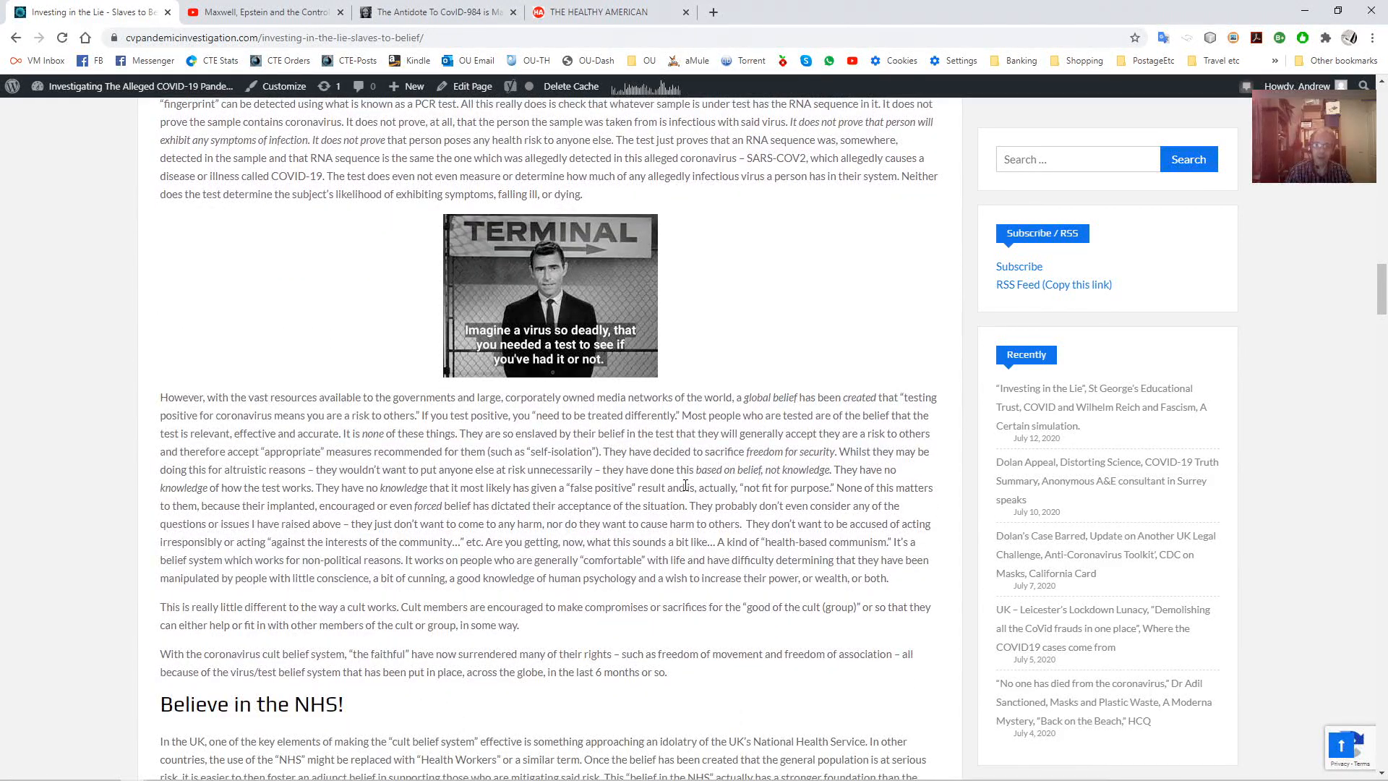
pyautogui.moveTo(668, 506)
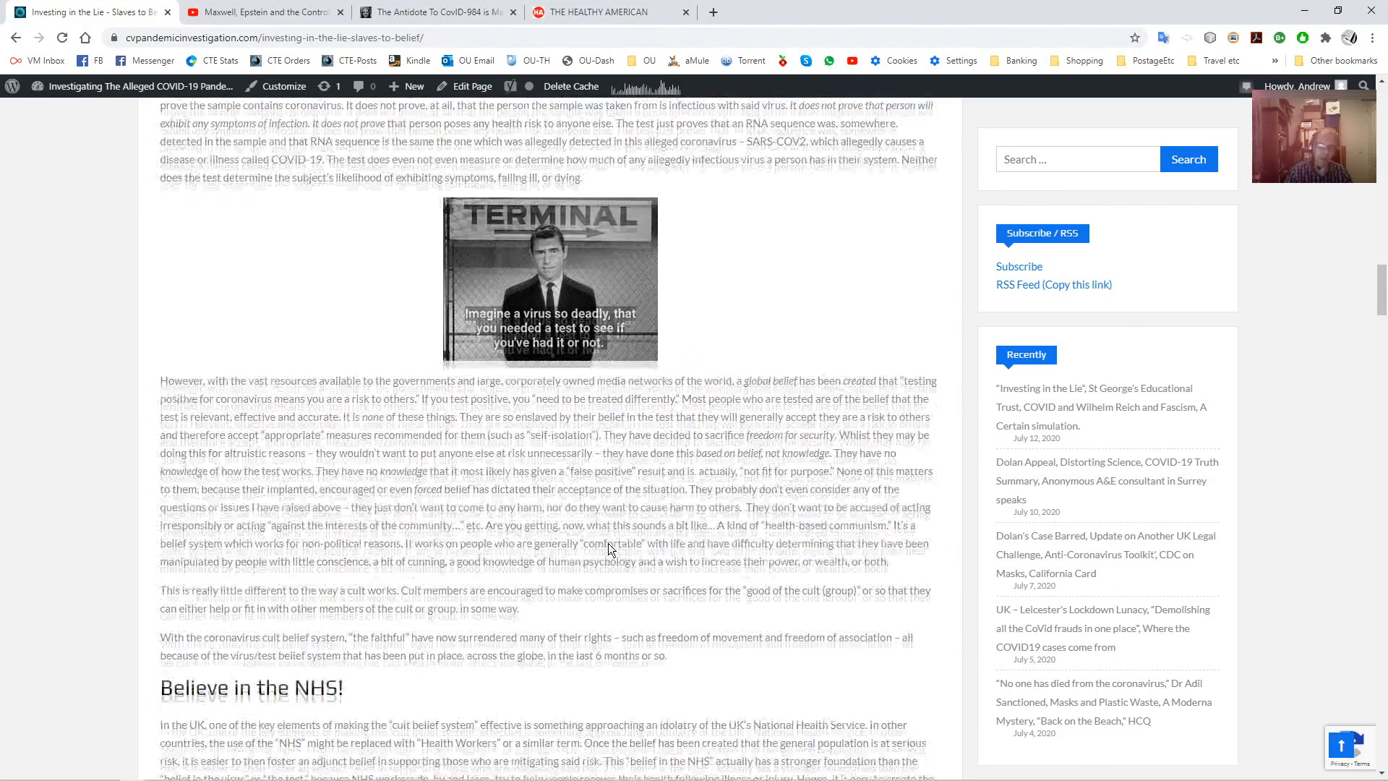
pyautogui.scroll(-3)
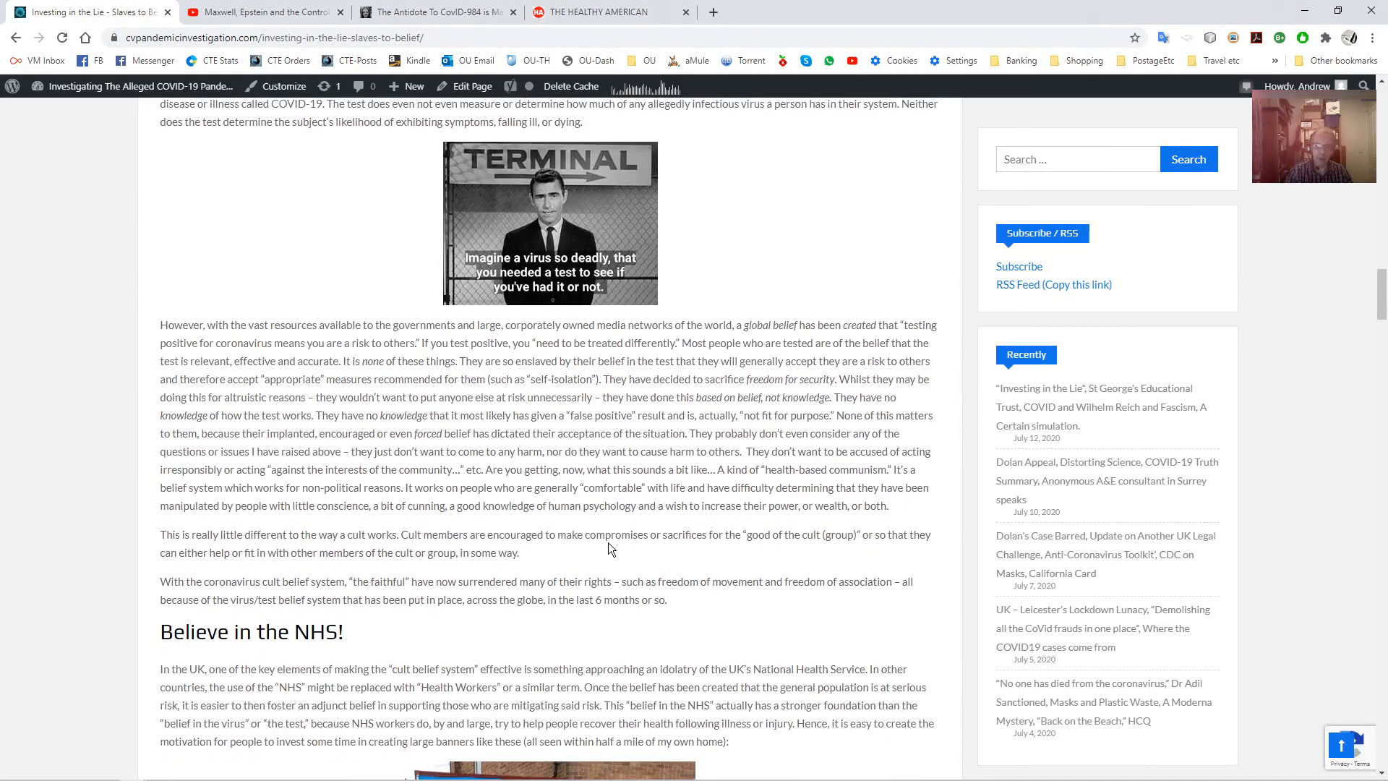
pyautogui.scroll(-3)
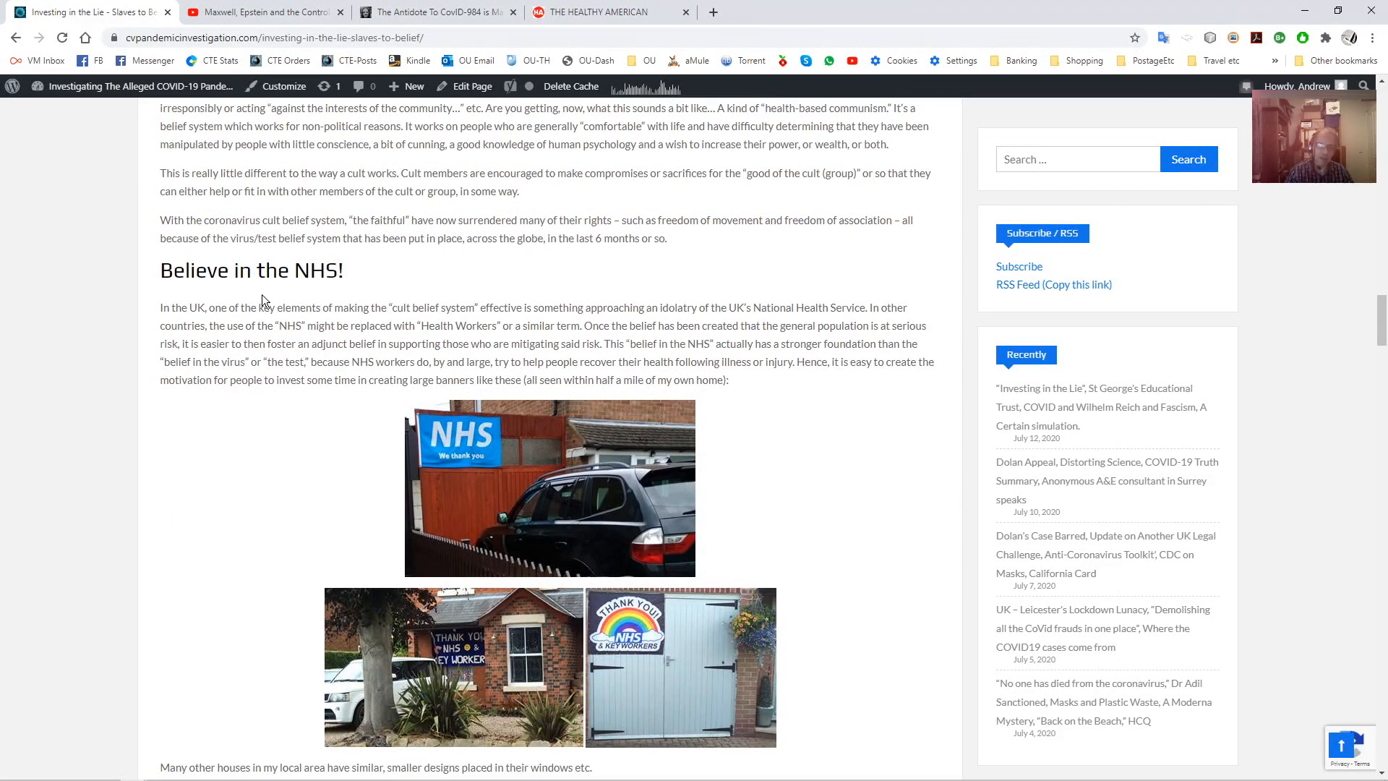
# Scroll past the NHS banner photos, highlighting 'Many' in the caption, to the 'Believe in the Risk! Track and Trace!' heading
pyautogui.scroll(-3)
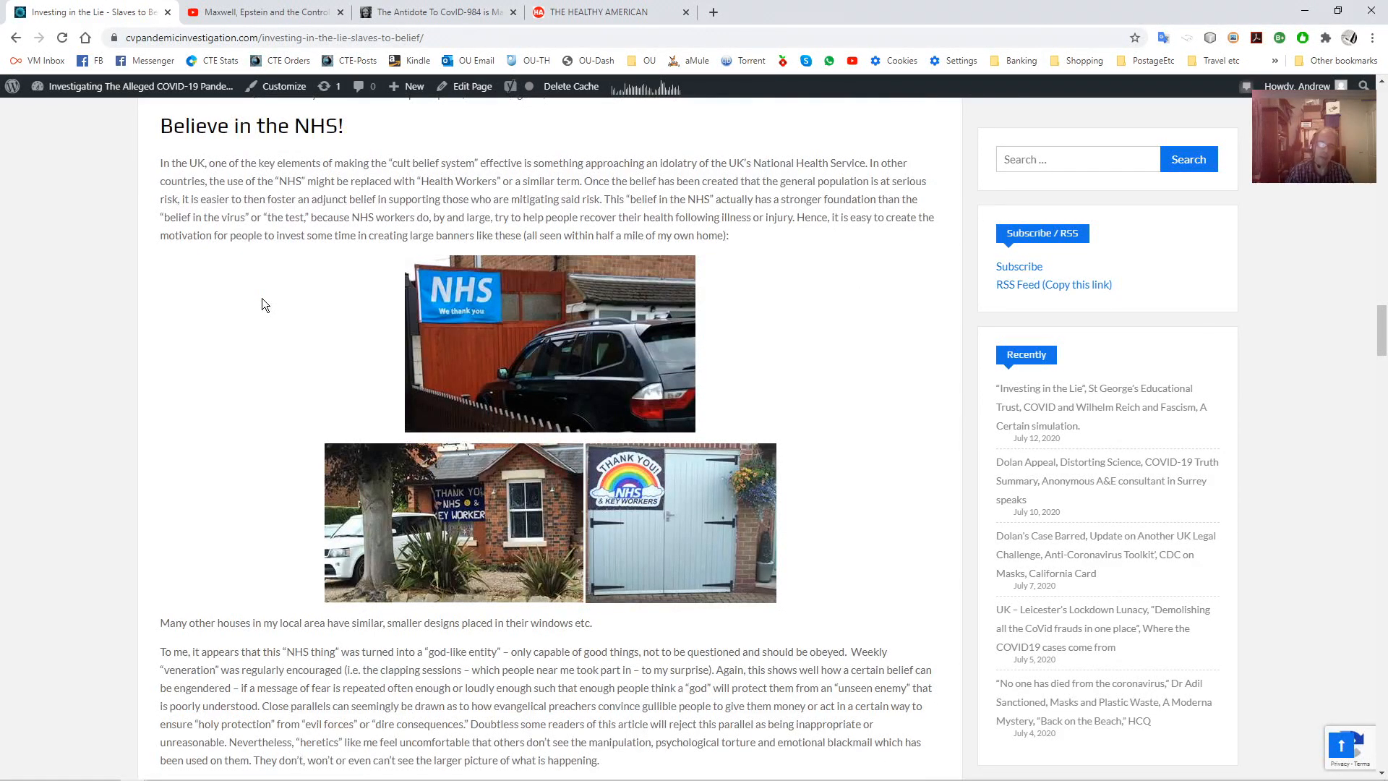
pyautogui.moveTo(335, 310)
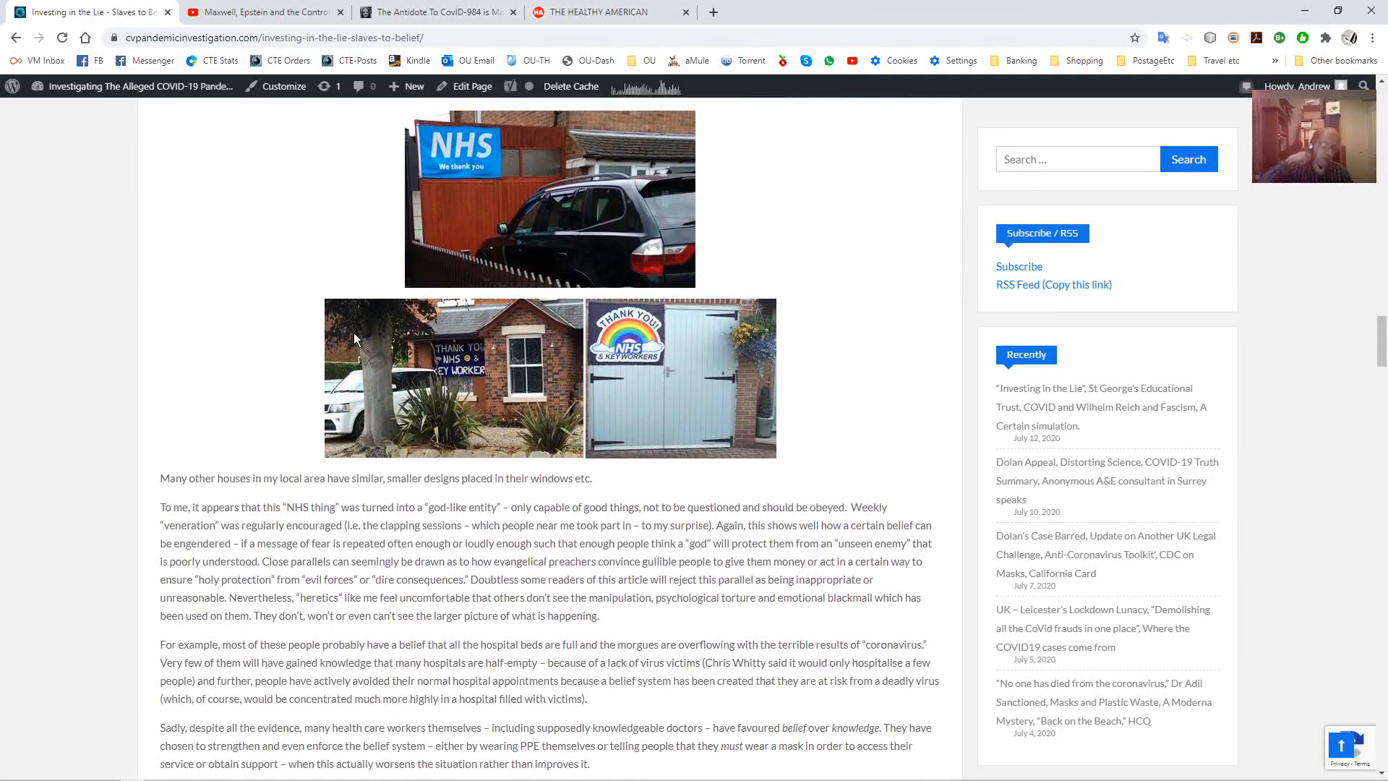
pyautogui.moveTo(385, 231)
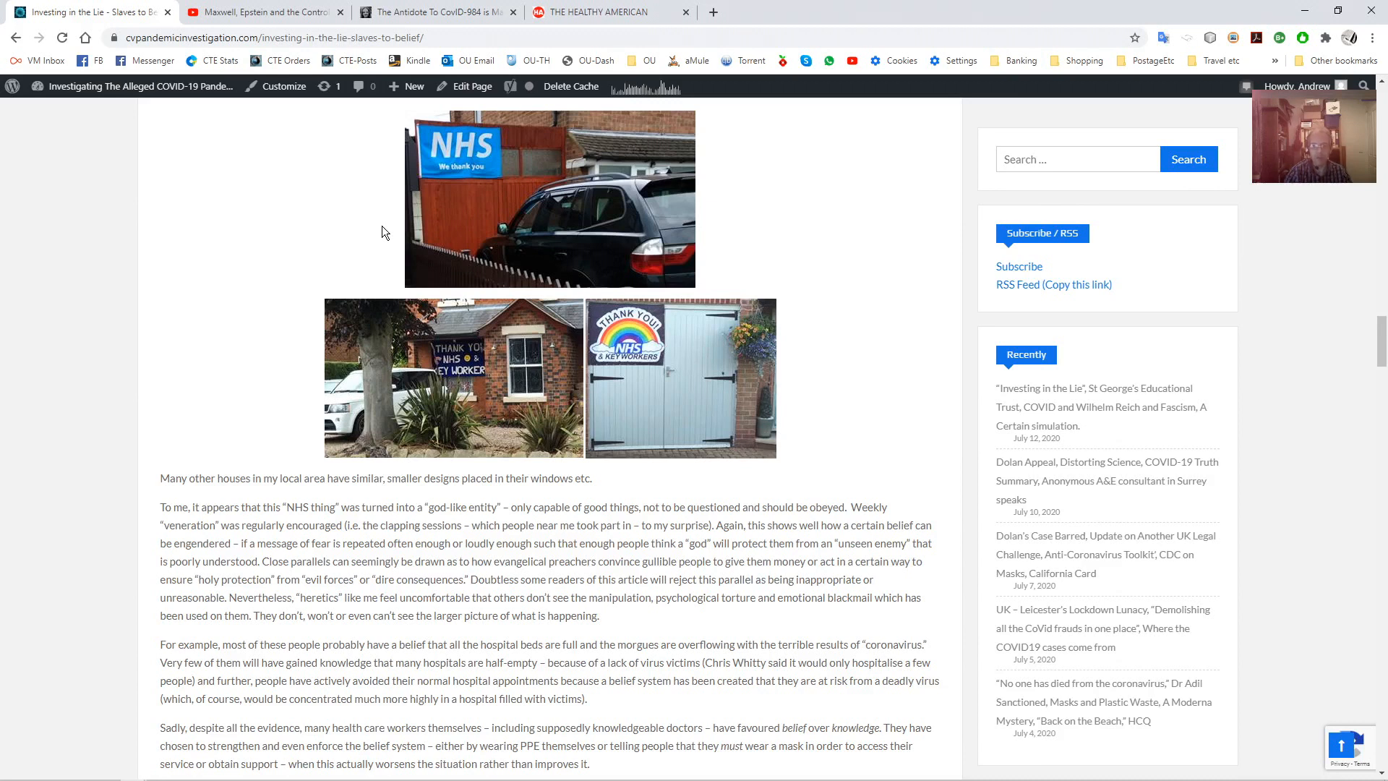
pyautogui.moveTo(334, 416)
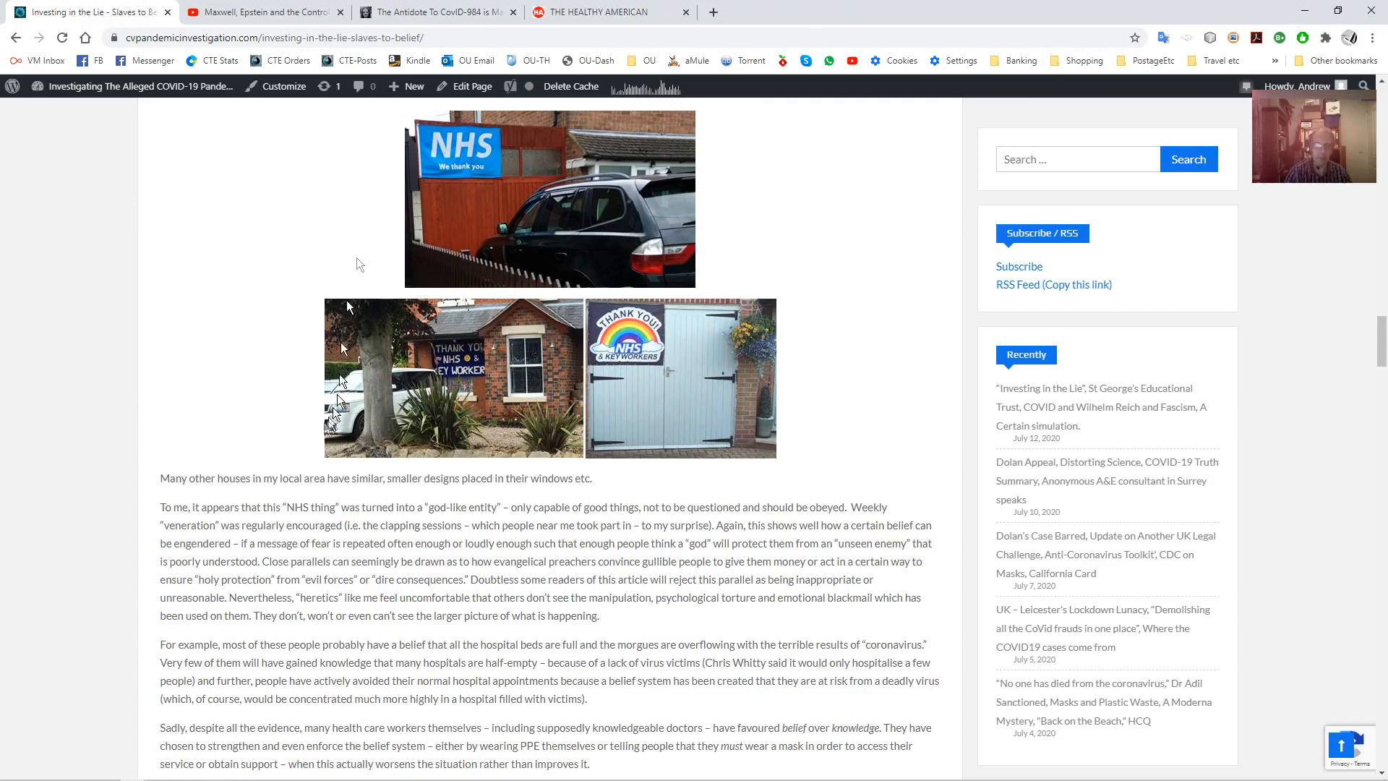
pyautogui.doubleClick(174, 479)
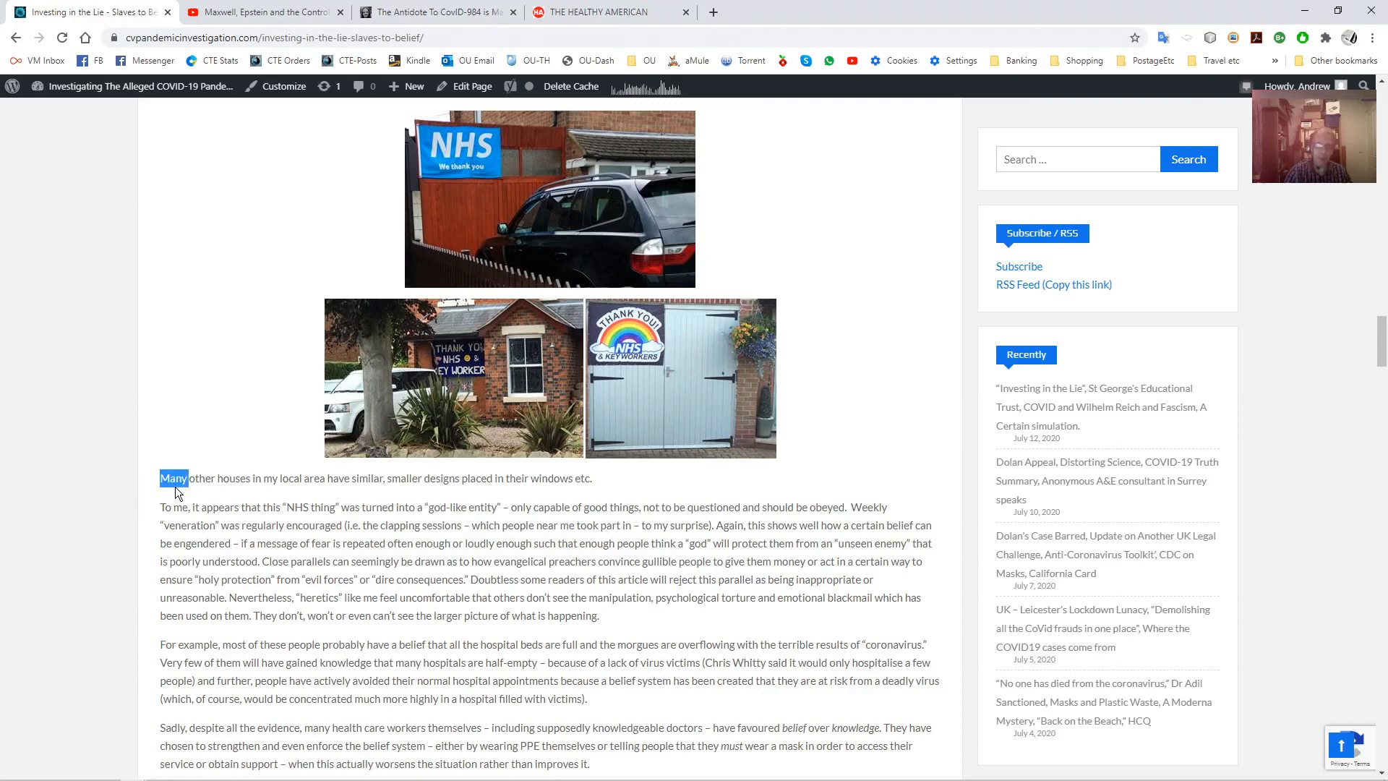
pyautogui.scroll(-3)
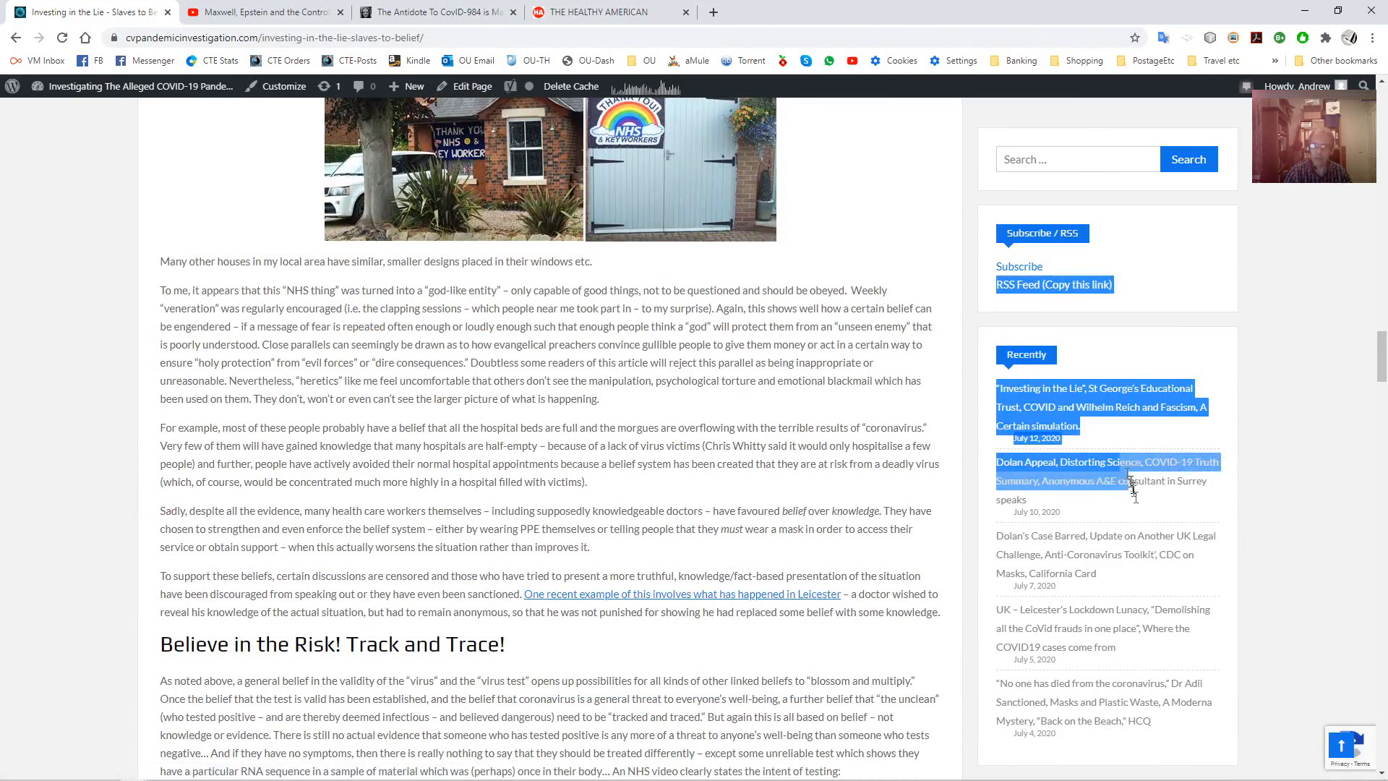
pyautogui.scroll(-3)
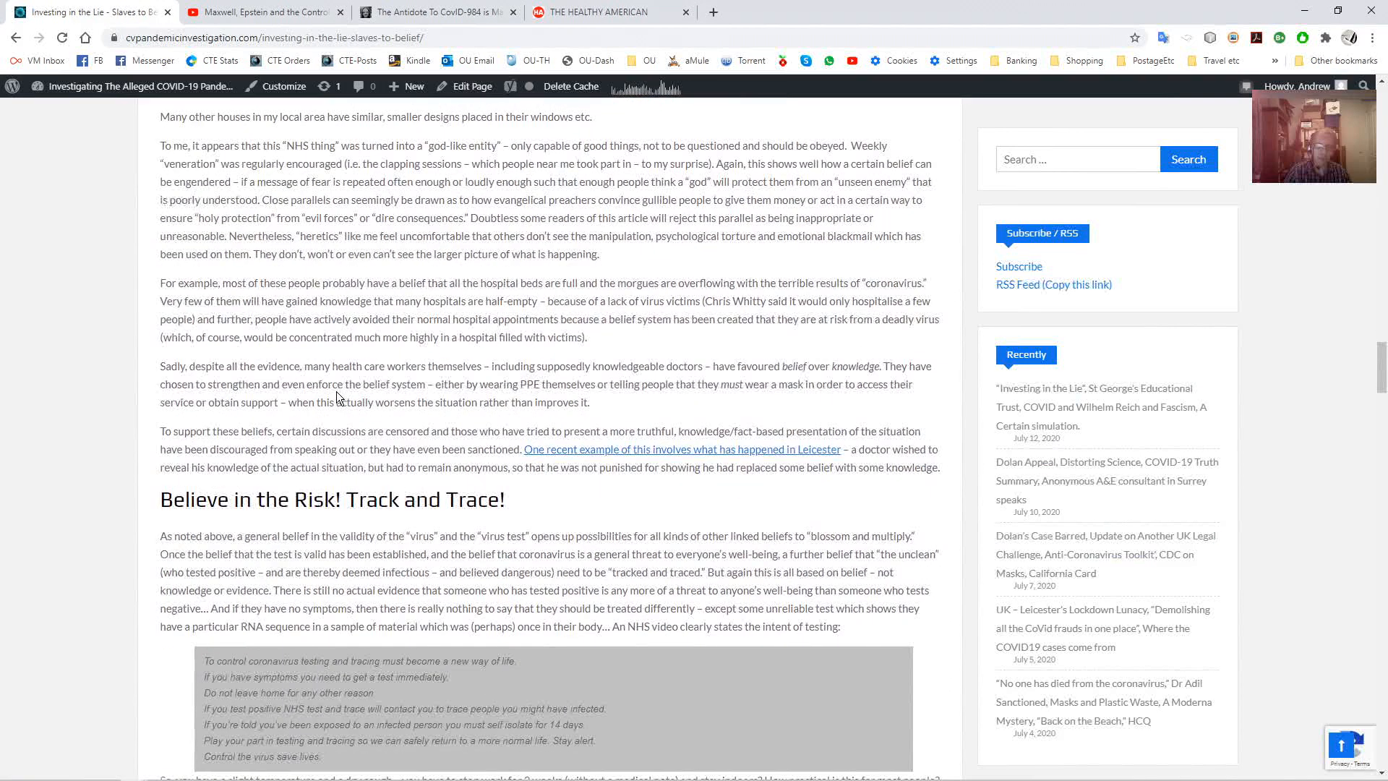
# Highlight the quoted NHS testing guidance in the grey quote box under Track and Trace
pyautogui.scroll(-3)
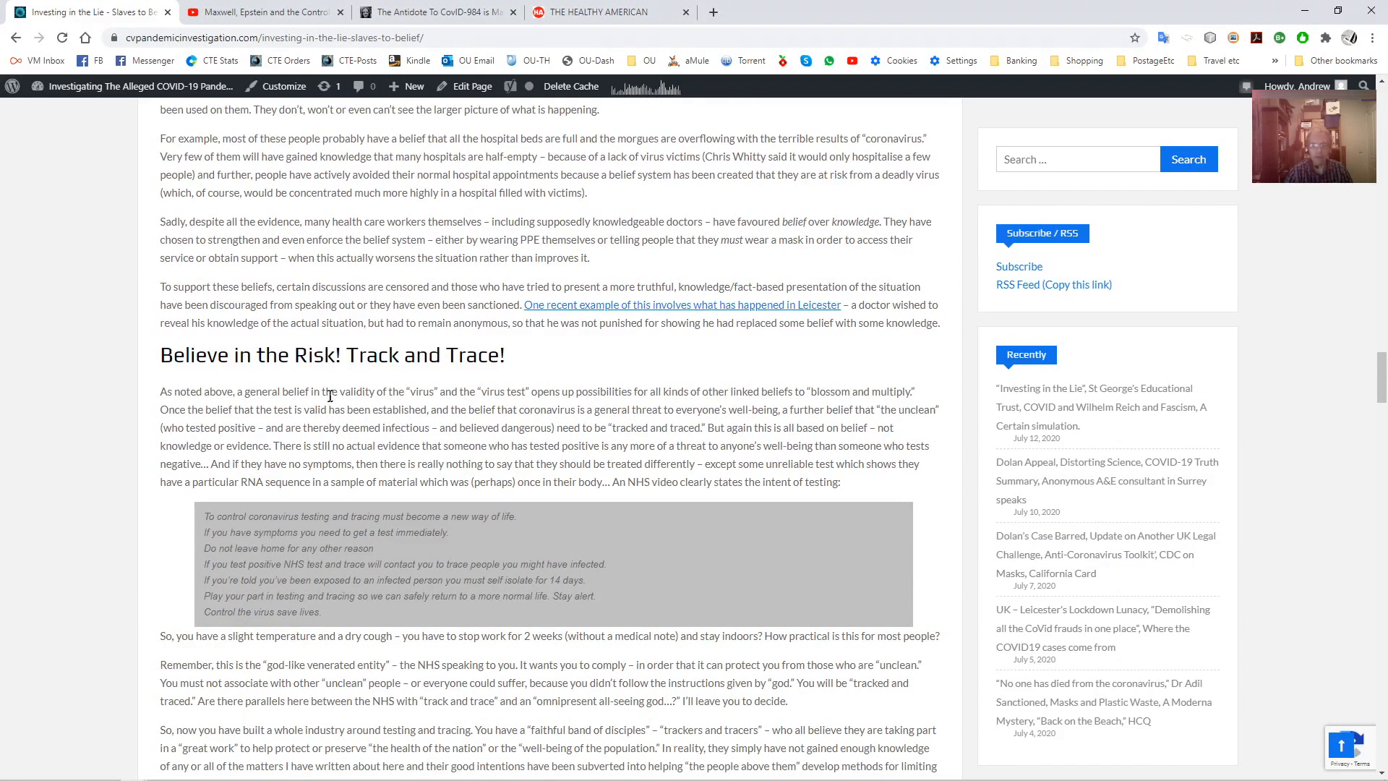
pyautogui.moveTo(574, 314)
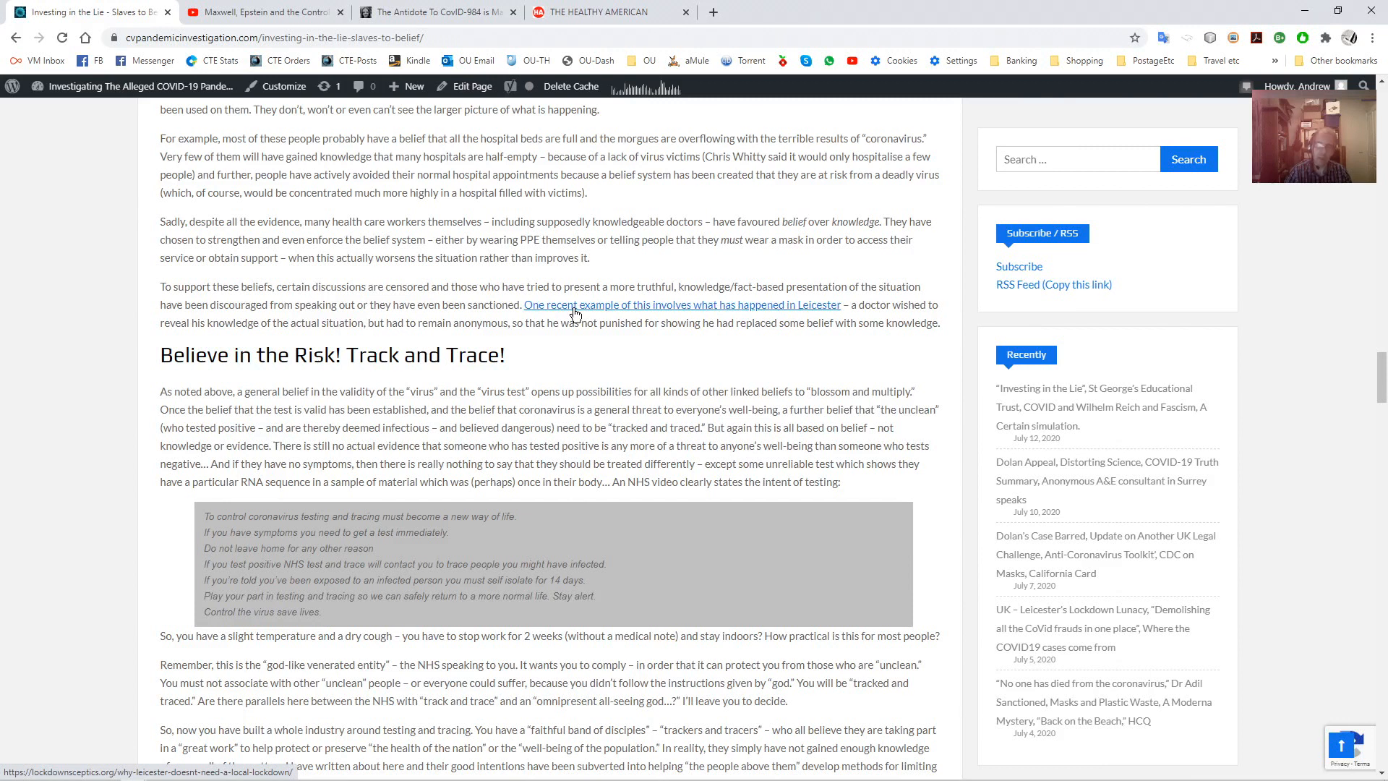
pyautogui.moveTo(549, 314)
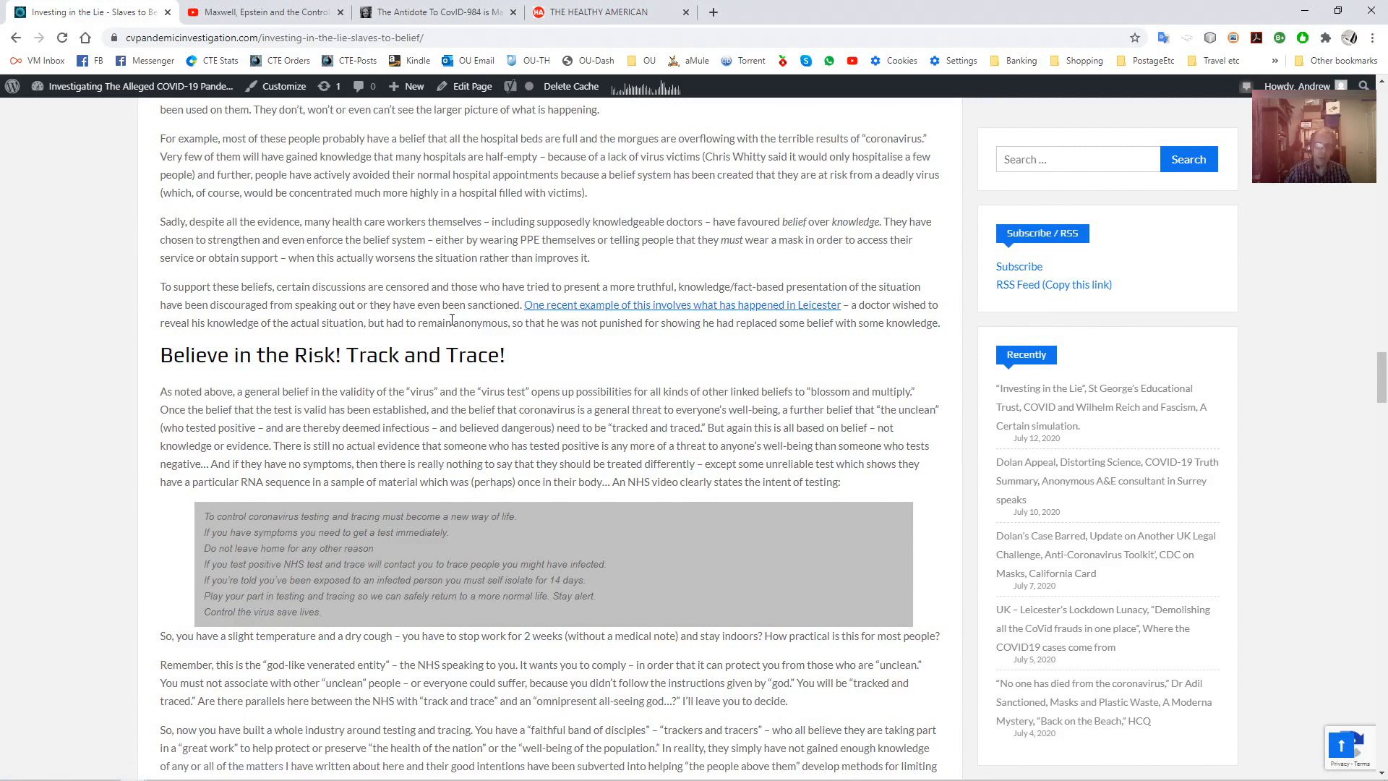
pyautogui.moveTo(509, 321)
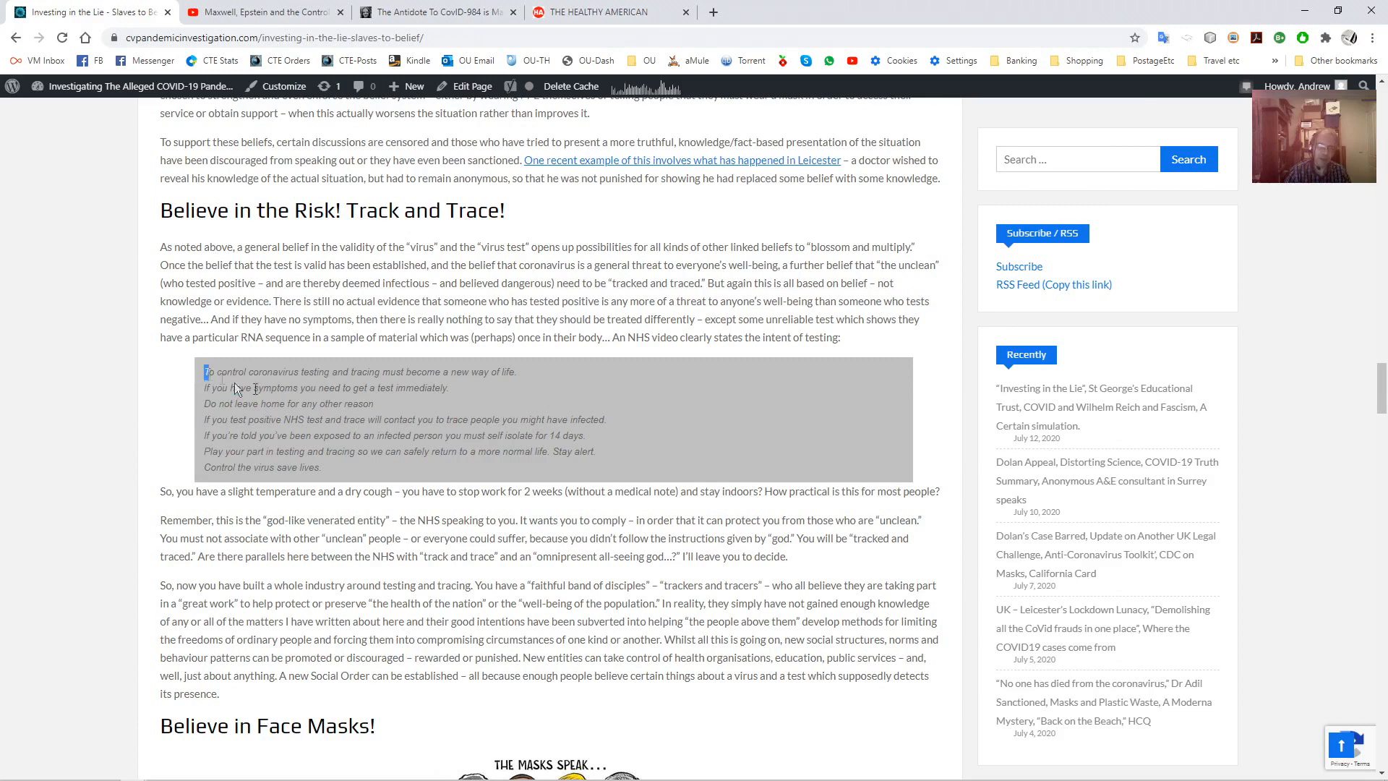
pyautogui.moveTo(206, 372); pyautogui.dragTo(324, 467)
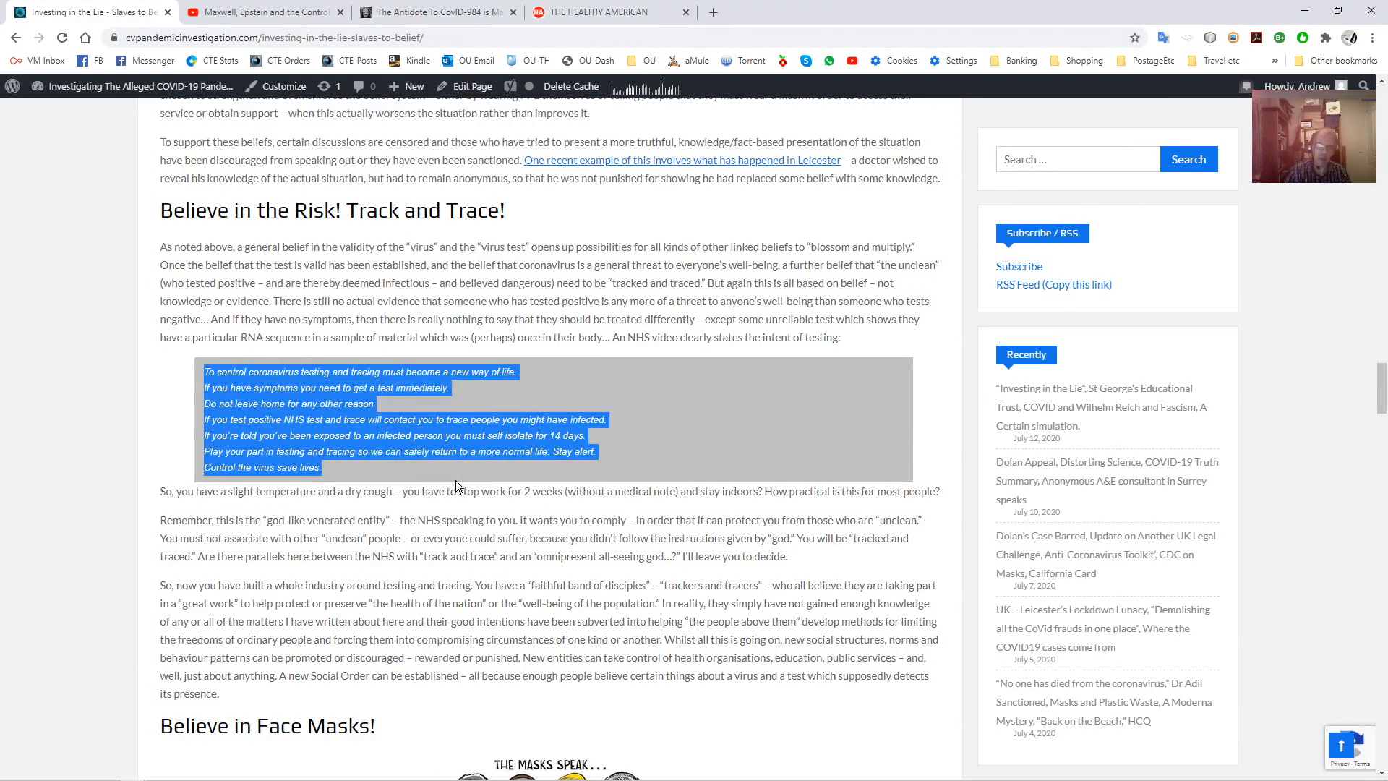
pyautogui.scroll(-3)
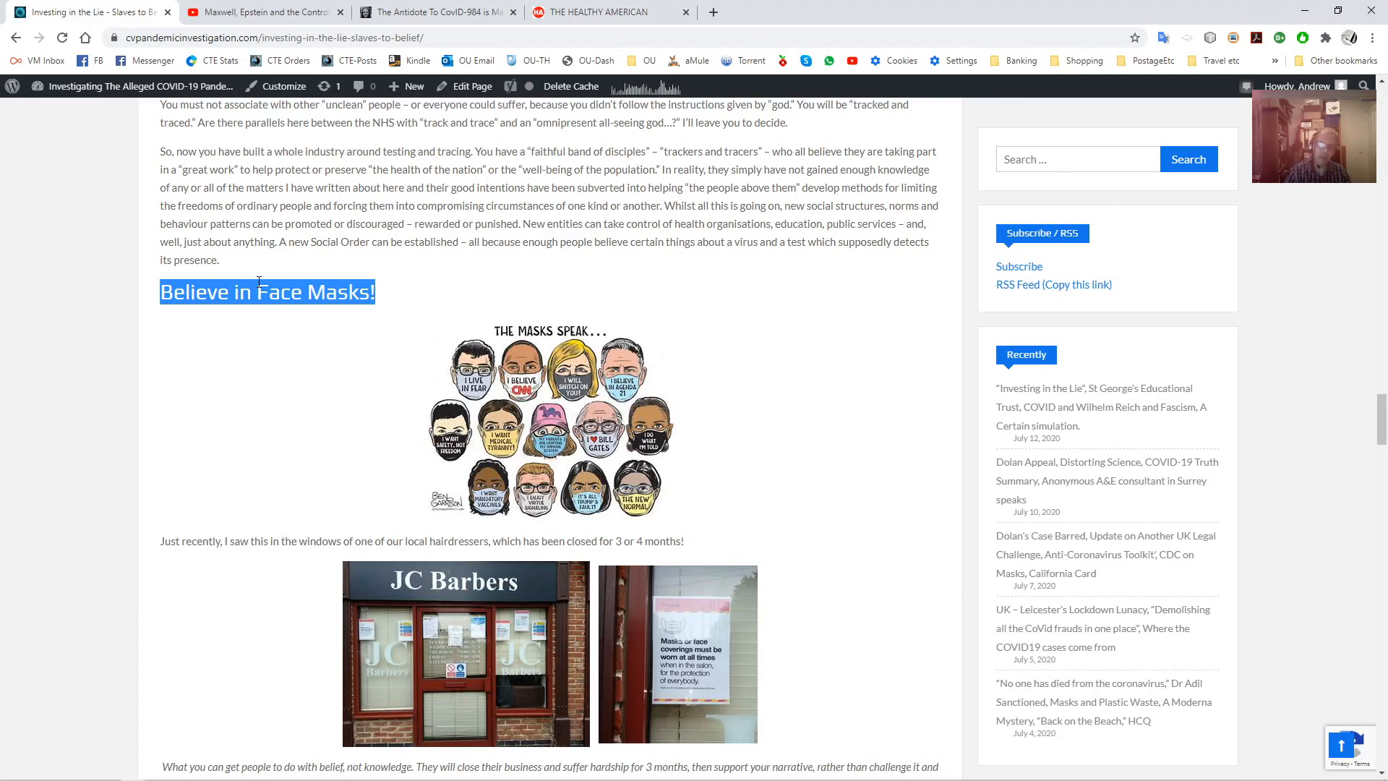
pyautogui.moveTo(252, 518)
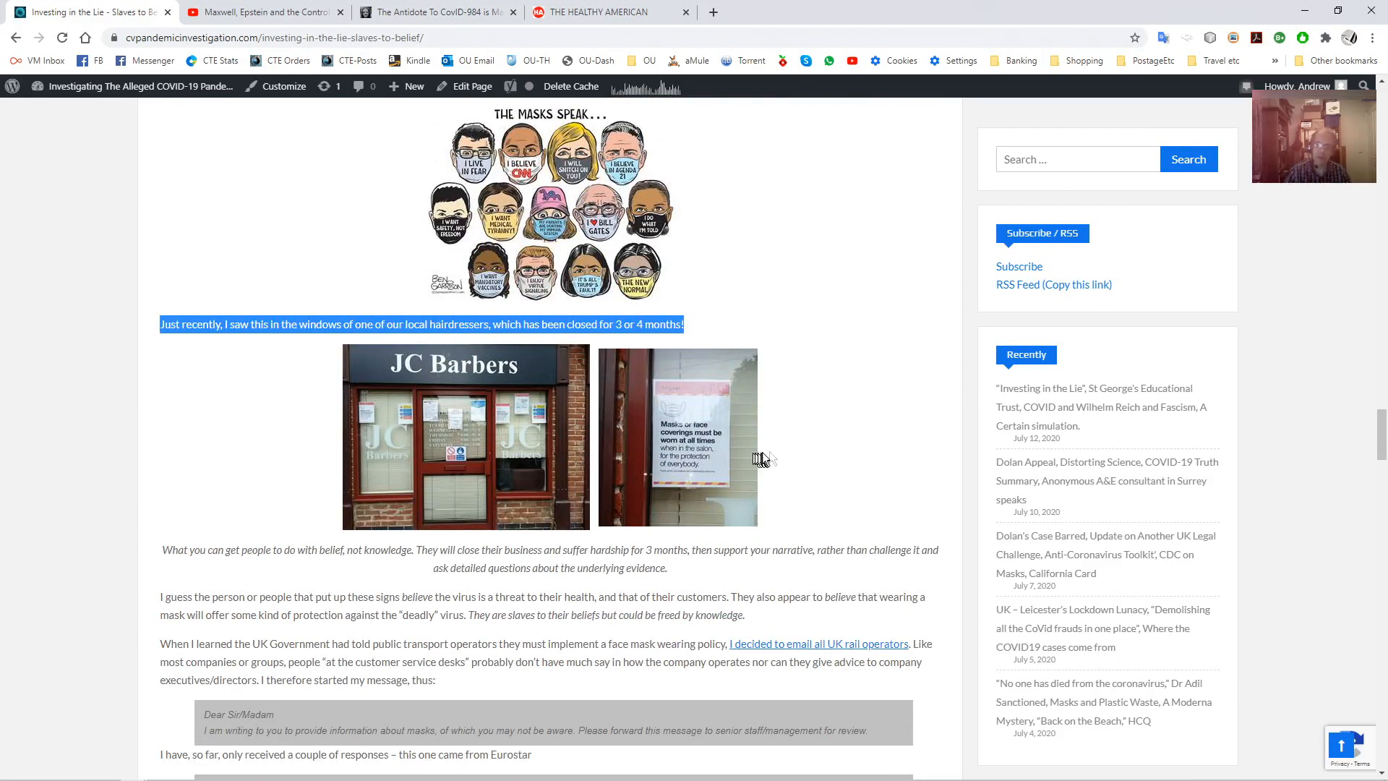
pyautogui.click(258, 460)
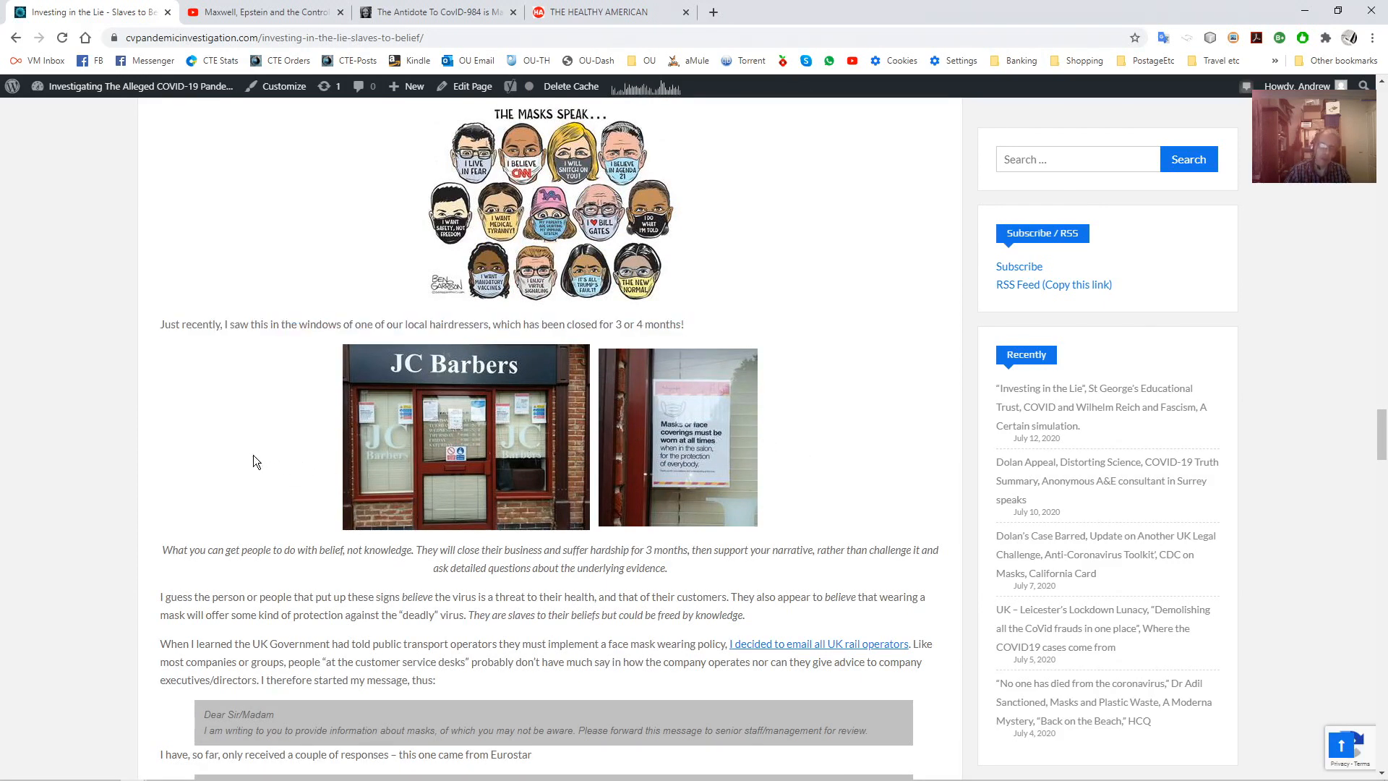
pyautogui.moveTo(266, 460)
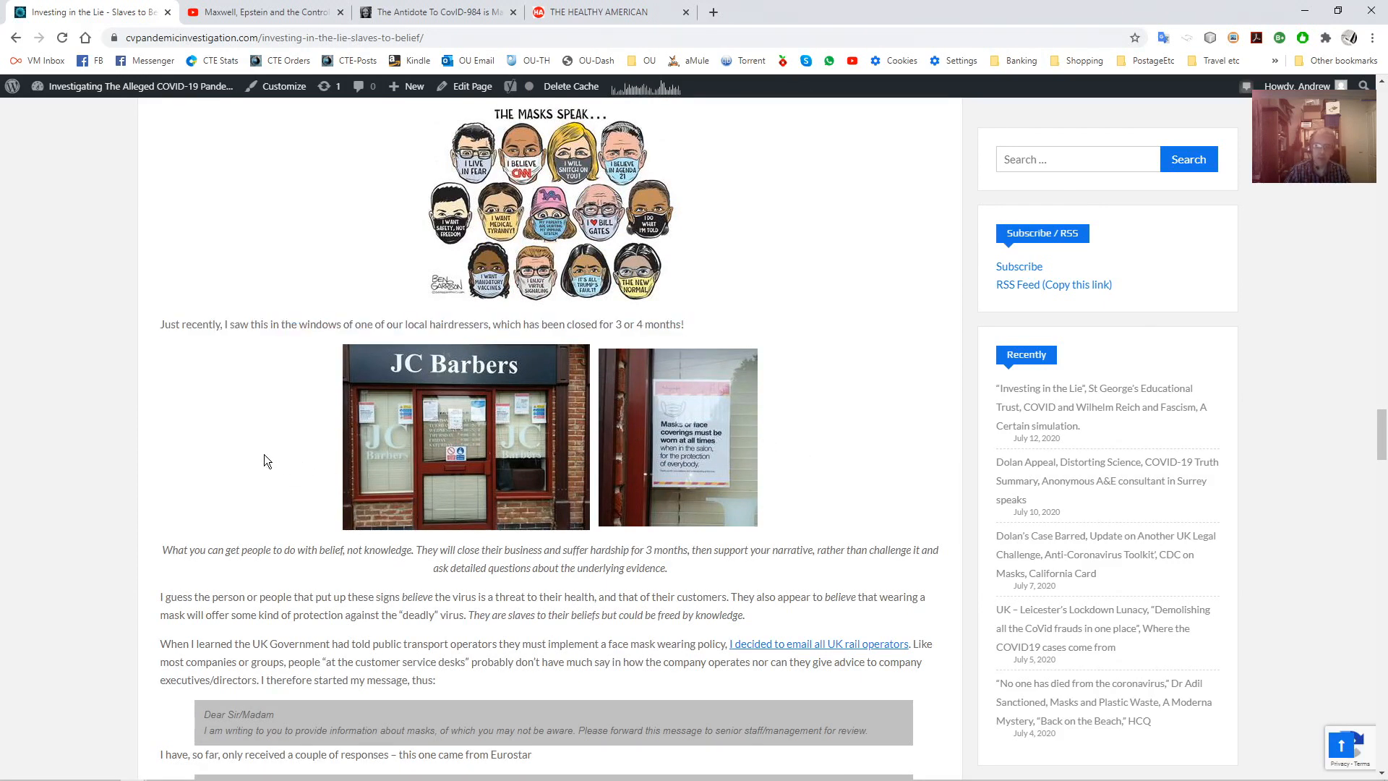
pyautogui.moveTo(288, 442)
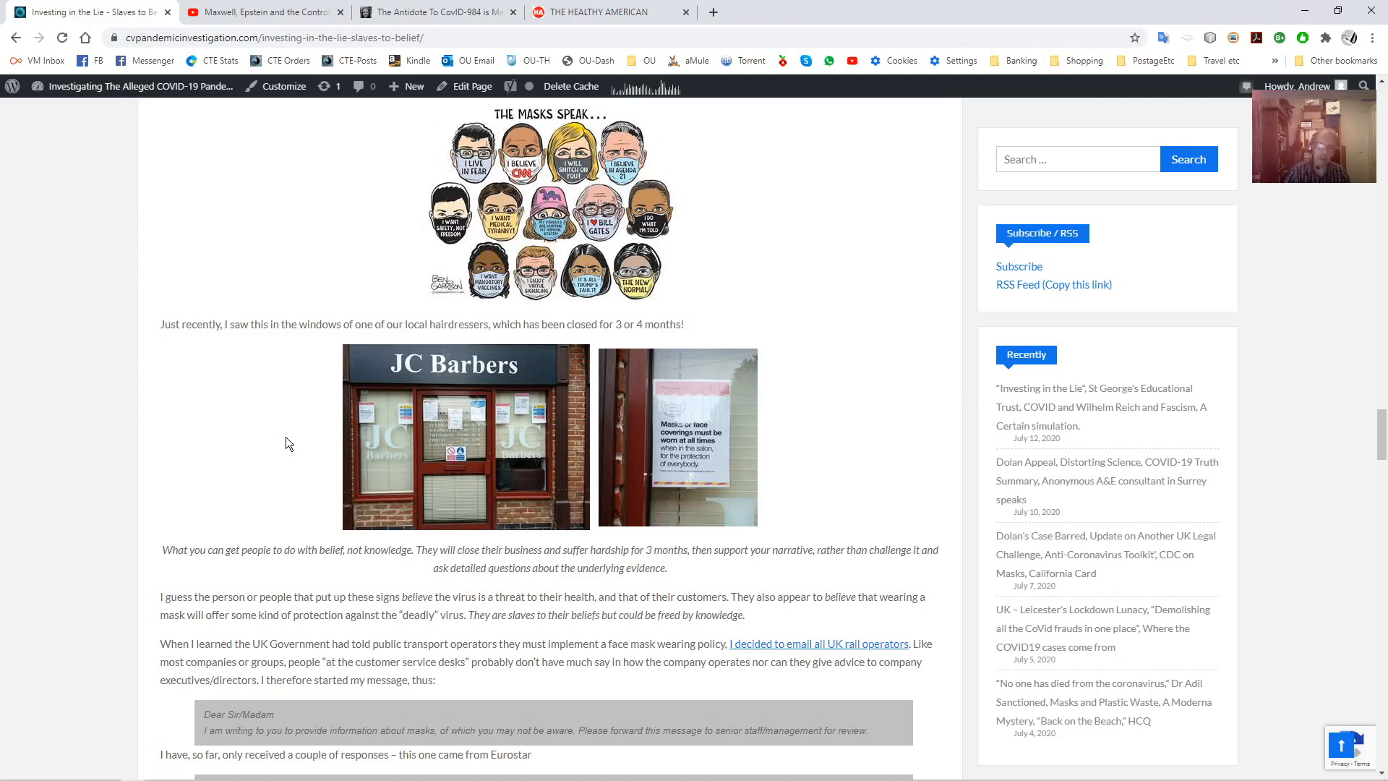
pyautogui.moveTo(288, 460)
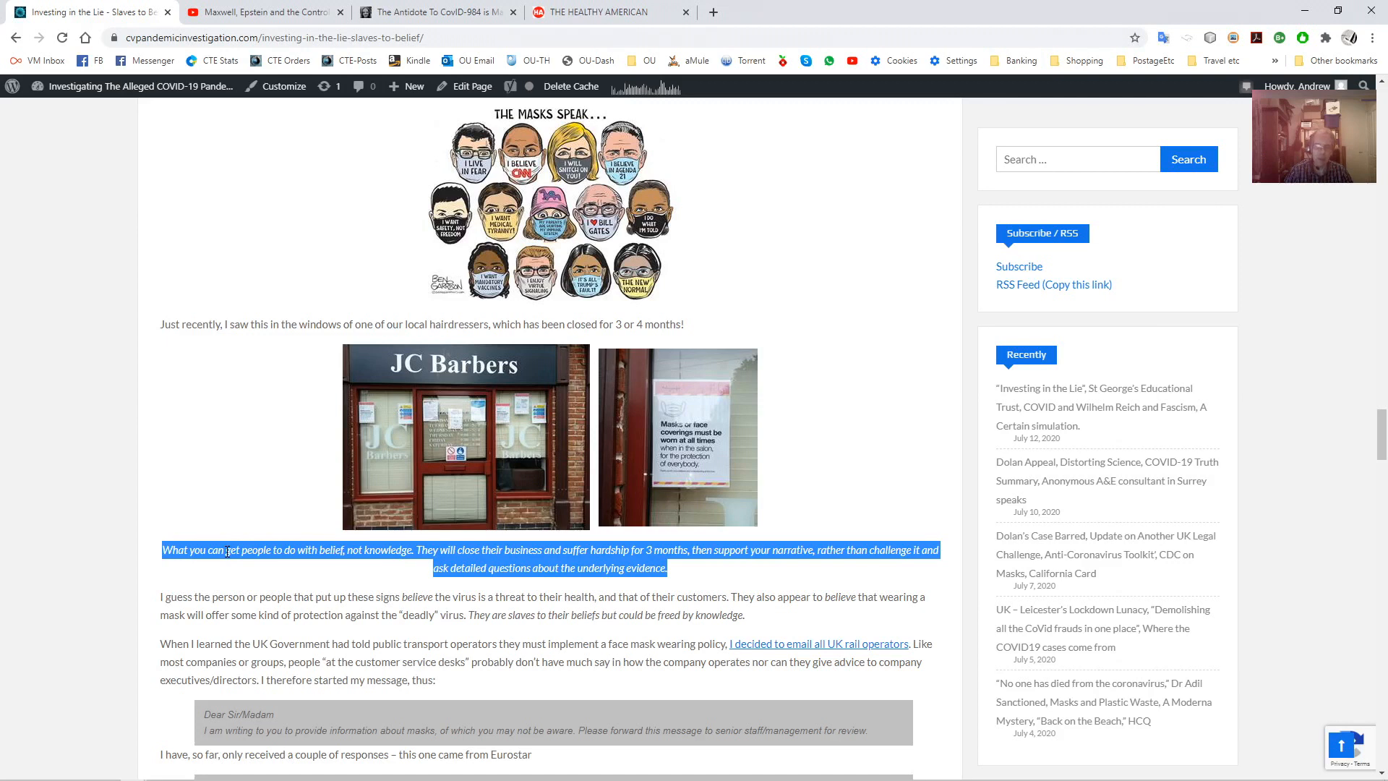
pyautogui.moveTo(235, 610)
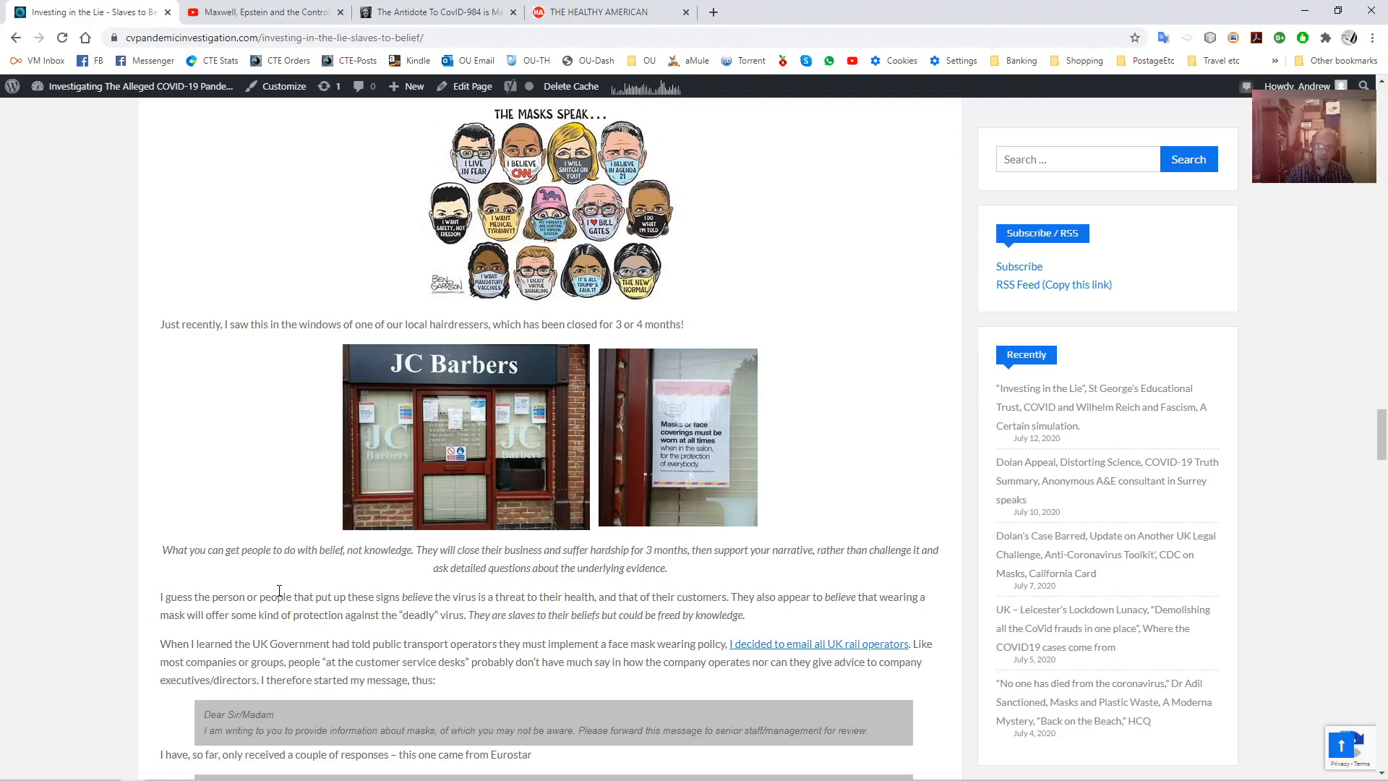
# Scroll past the Eurostar email reply to the 'Benefiting from Belief… in a Vaccine' heading
pyautogui.scroll(-3)
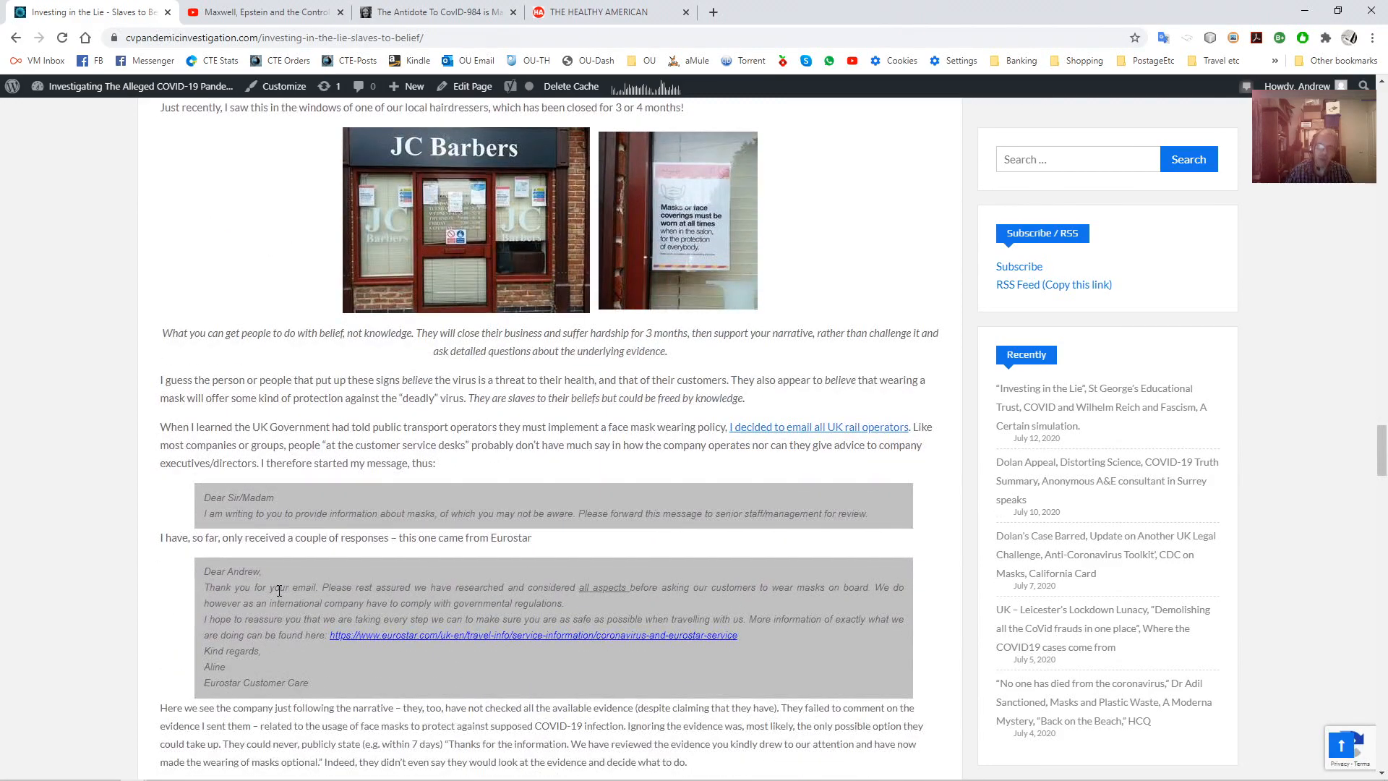
pyautogui.scroll(-3)
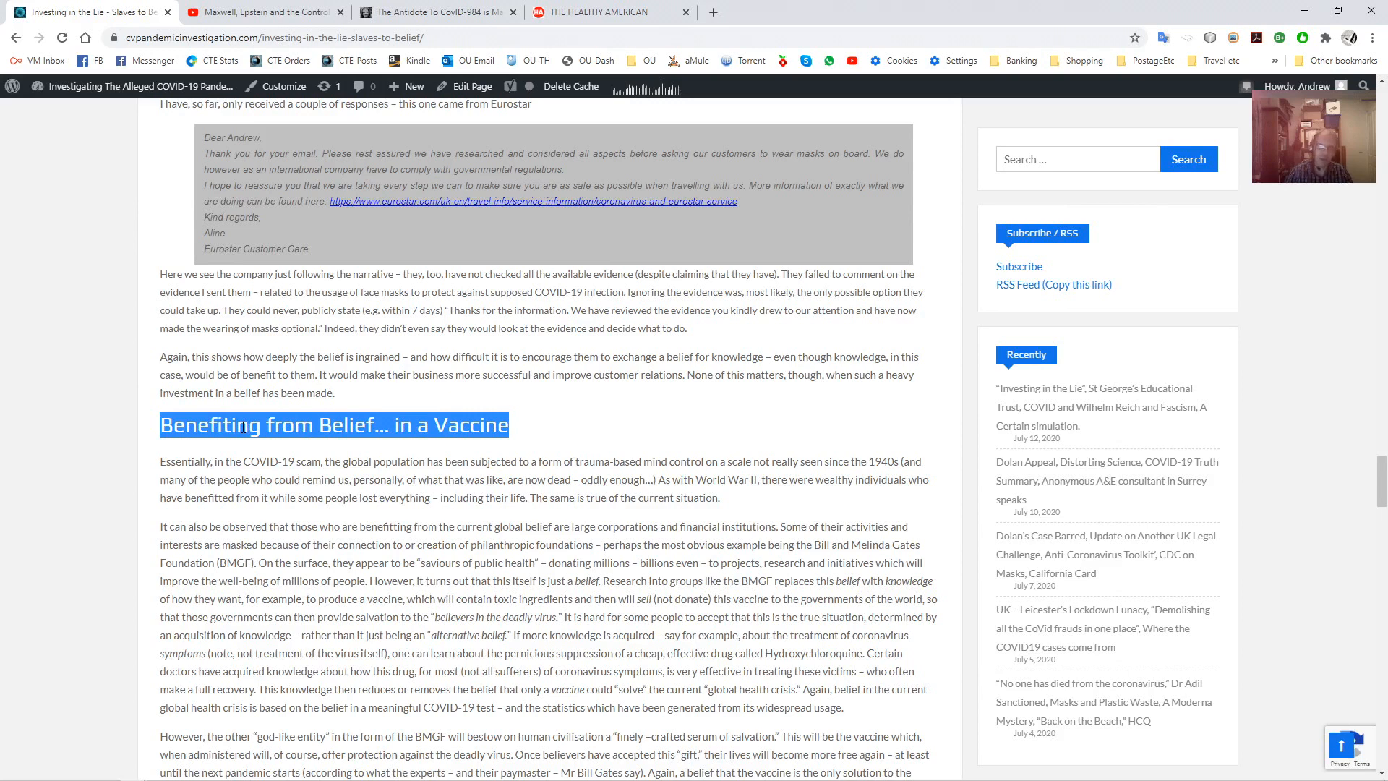
# Scroll past the vaccine section through 'A Paid Holiday?' to 'Aspects of the Ego – A Lack of Humility?'
pyautogui.scroll(-3)
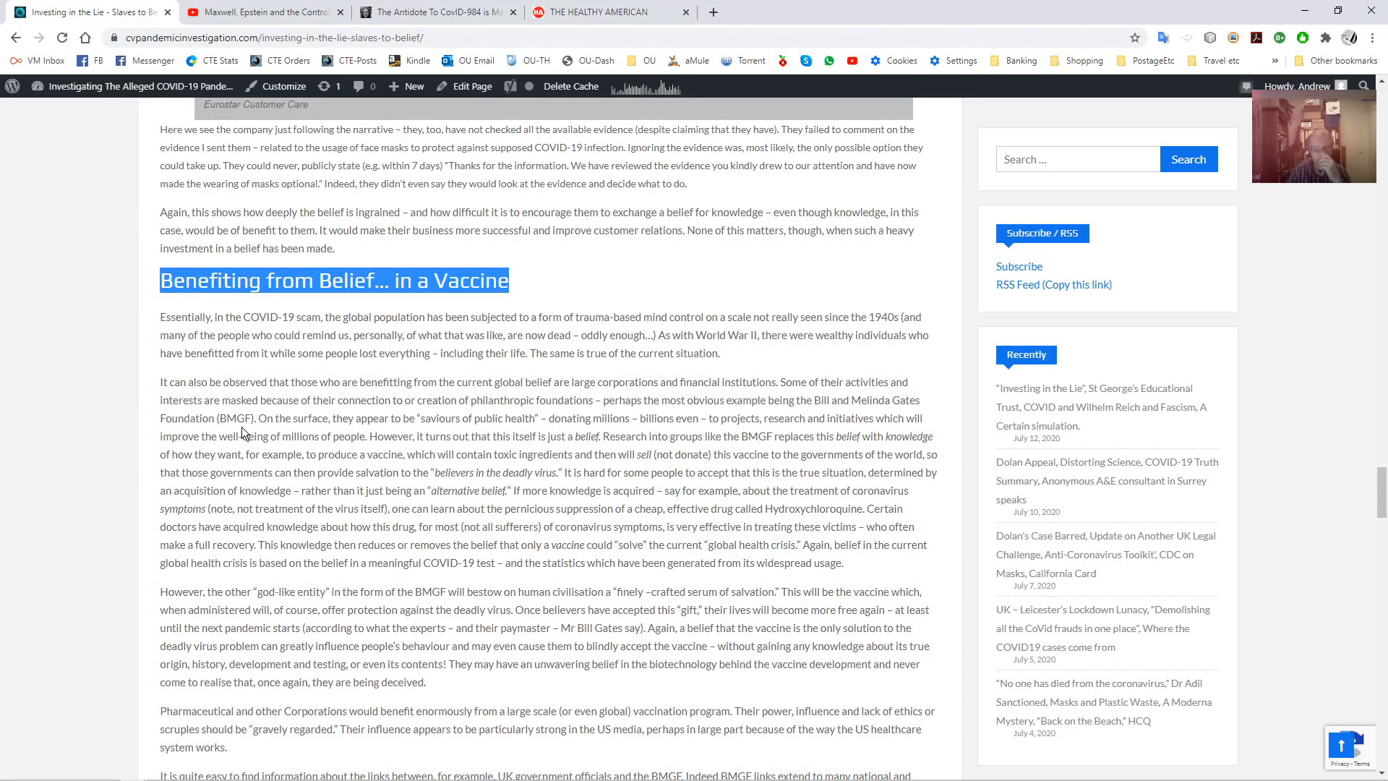
pyautogui.scroll(-3)
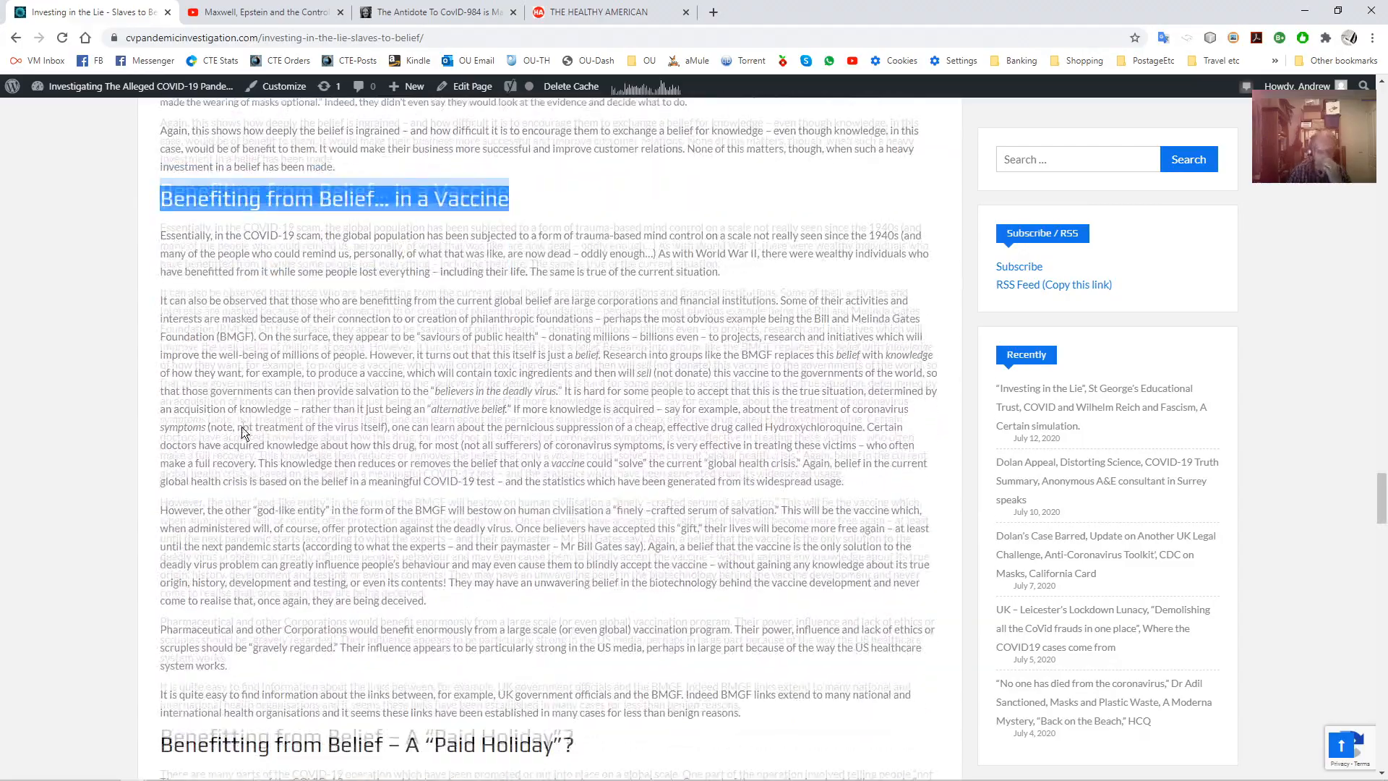
pyautogui.scroll(-3)
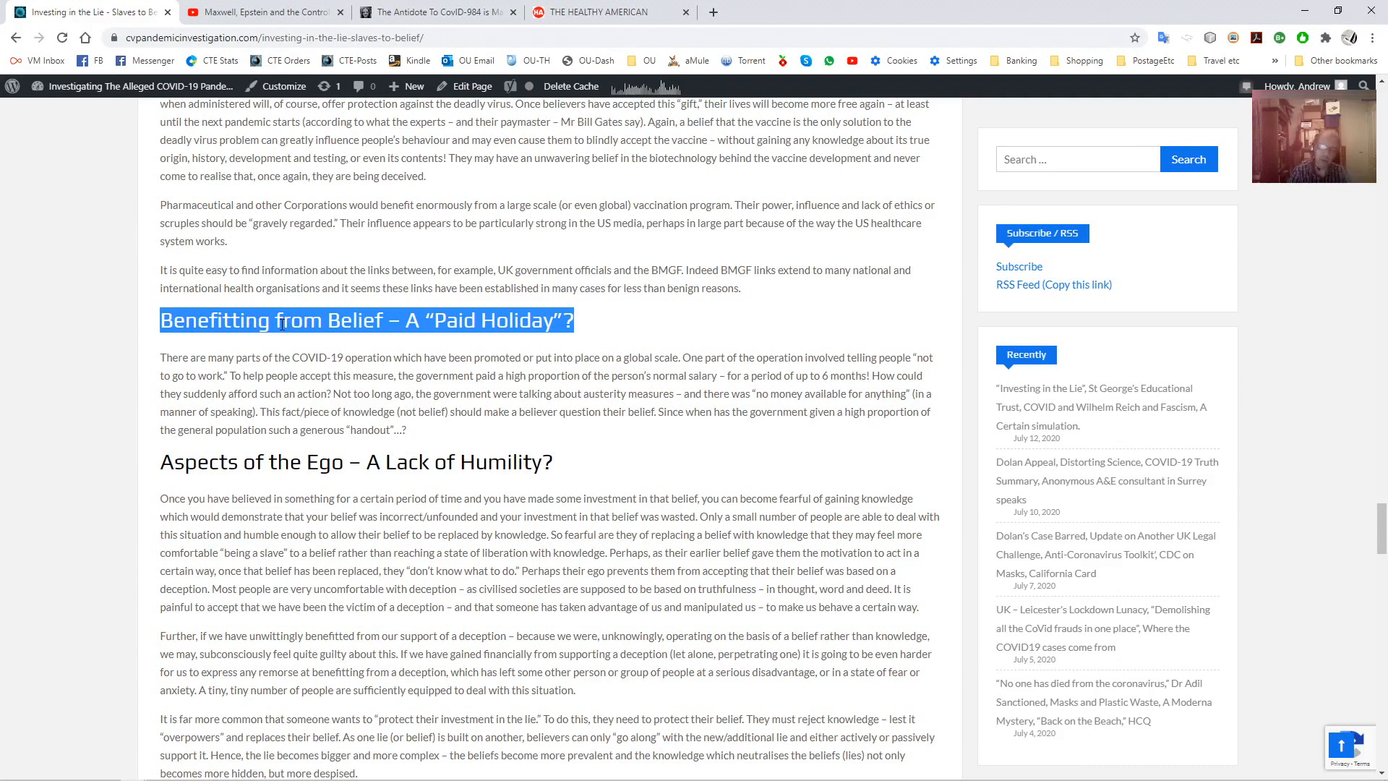
# Emphasise the word 'government' while reading, then bring the full 'Aspects of the Ego' section with the sister anecdote into view
pyautogui.doubleClick(445, 376)
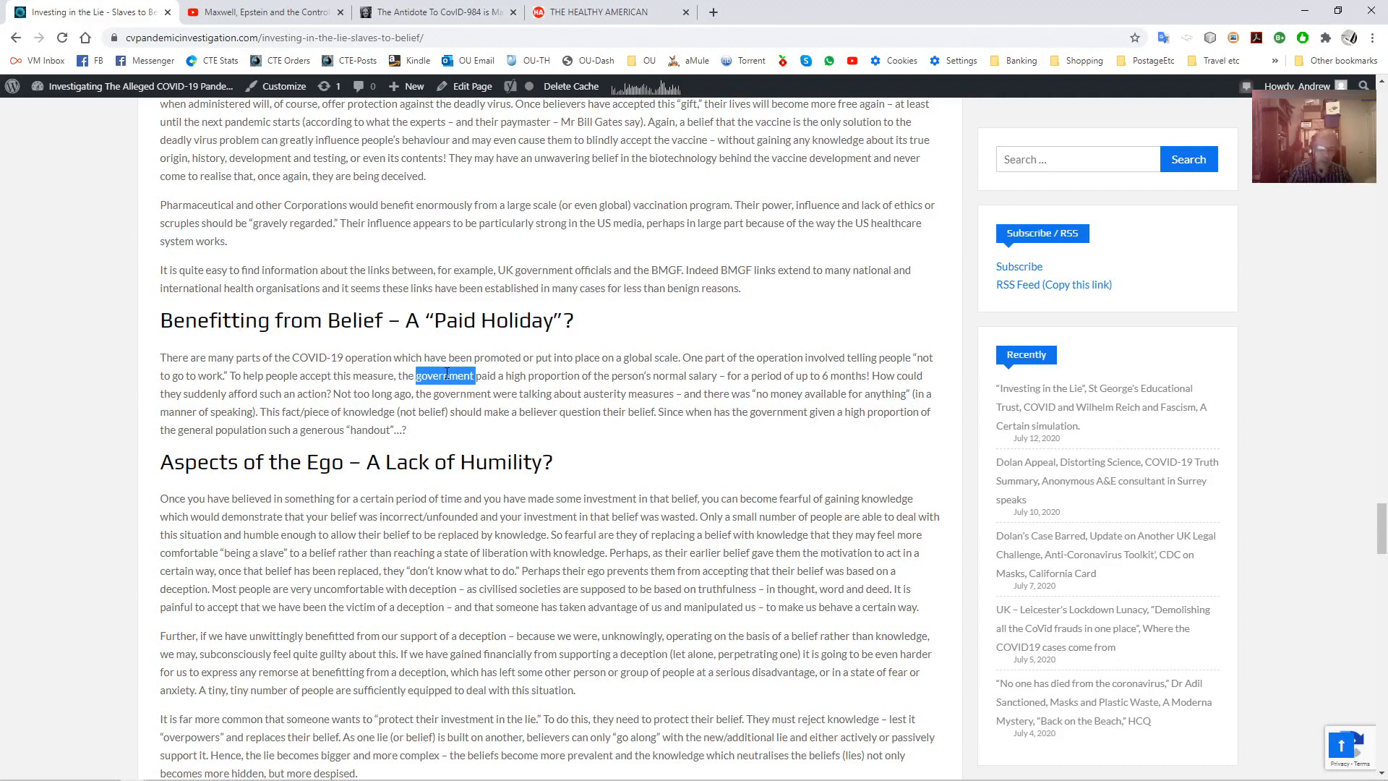
pyautogui.click(447, 376)
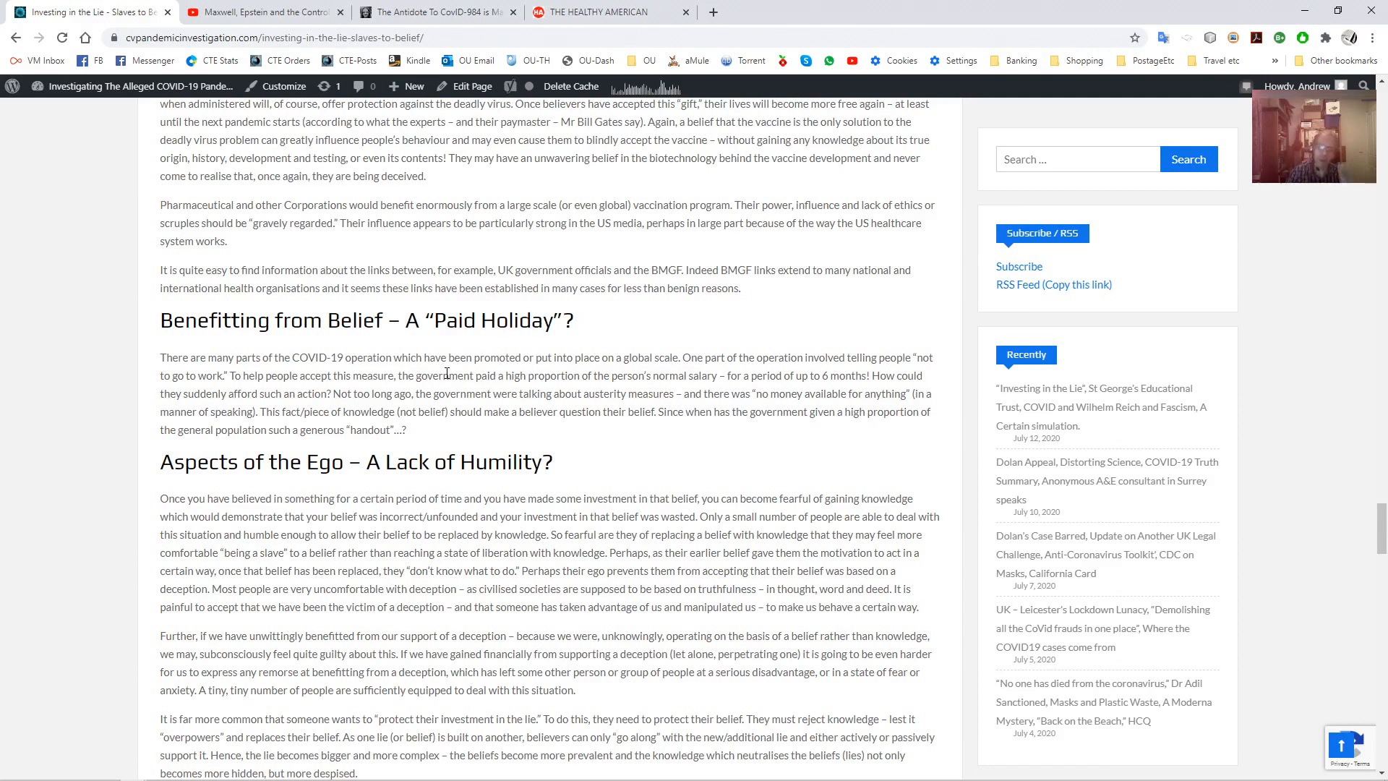
pyautogui.scroll(-3)
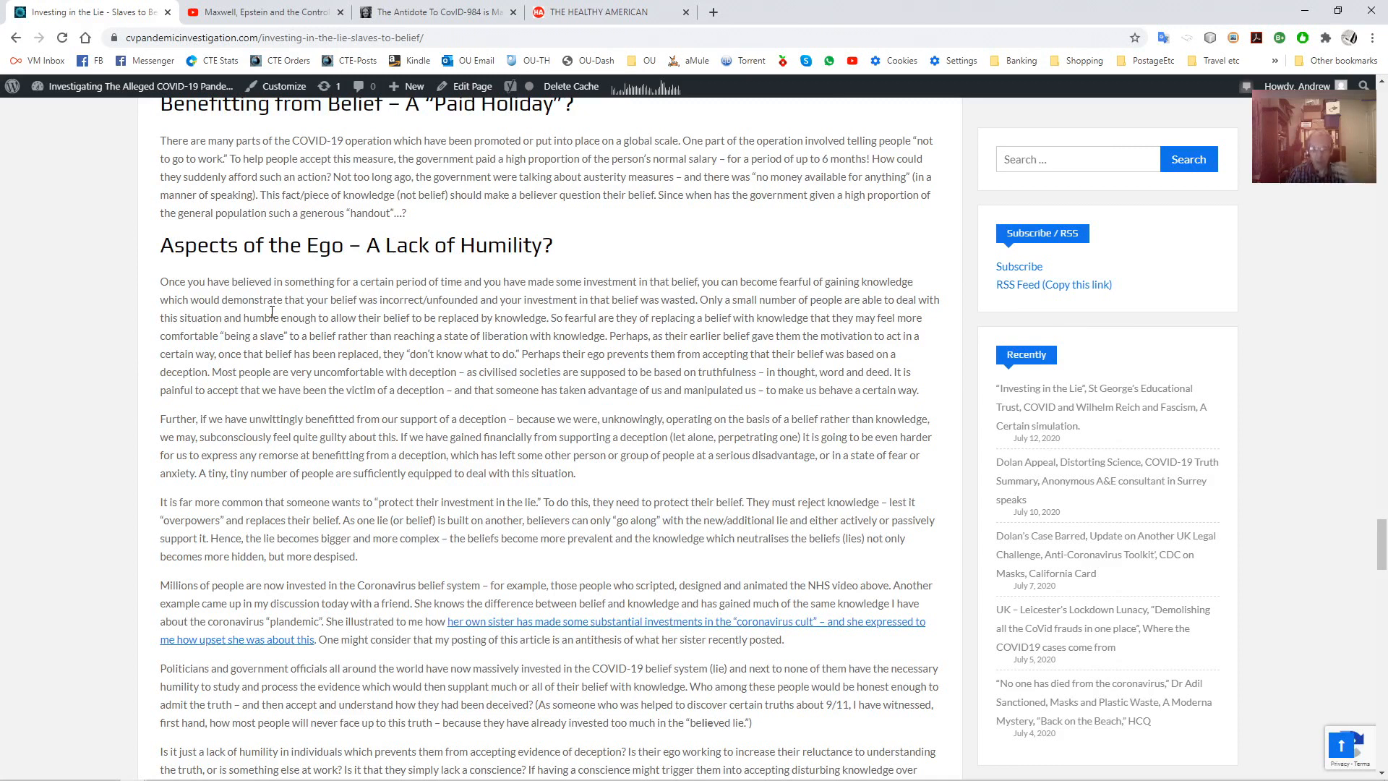
pyautogui.moveTo(270, 321)
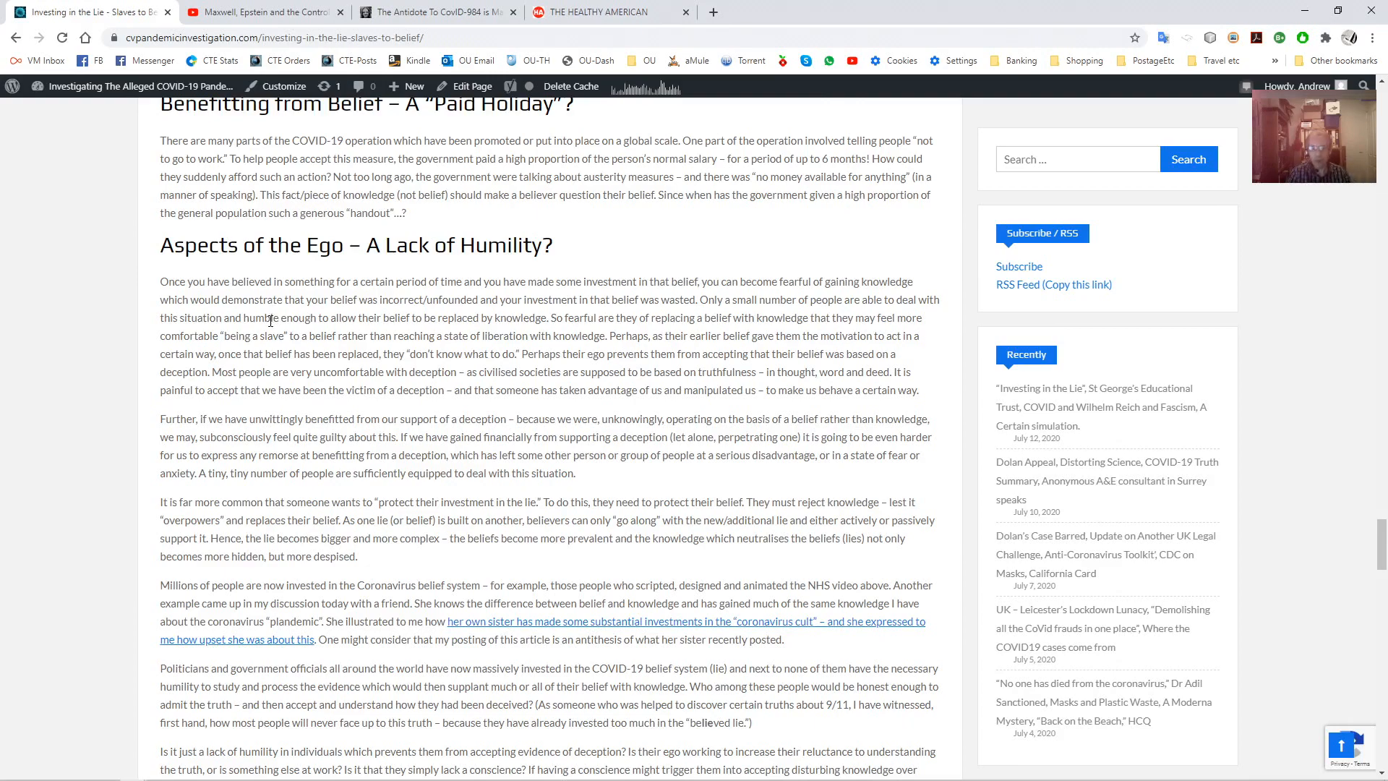
# Read down through the UK Schools email screenshot to 'Amazon, Google and Government – Saving the World?'
pyautogui.scroll(-3)
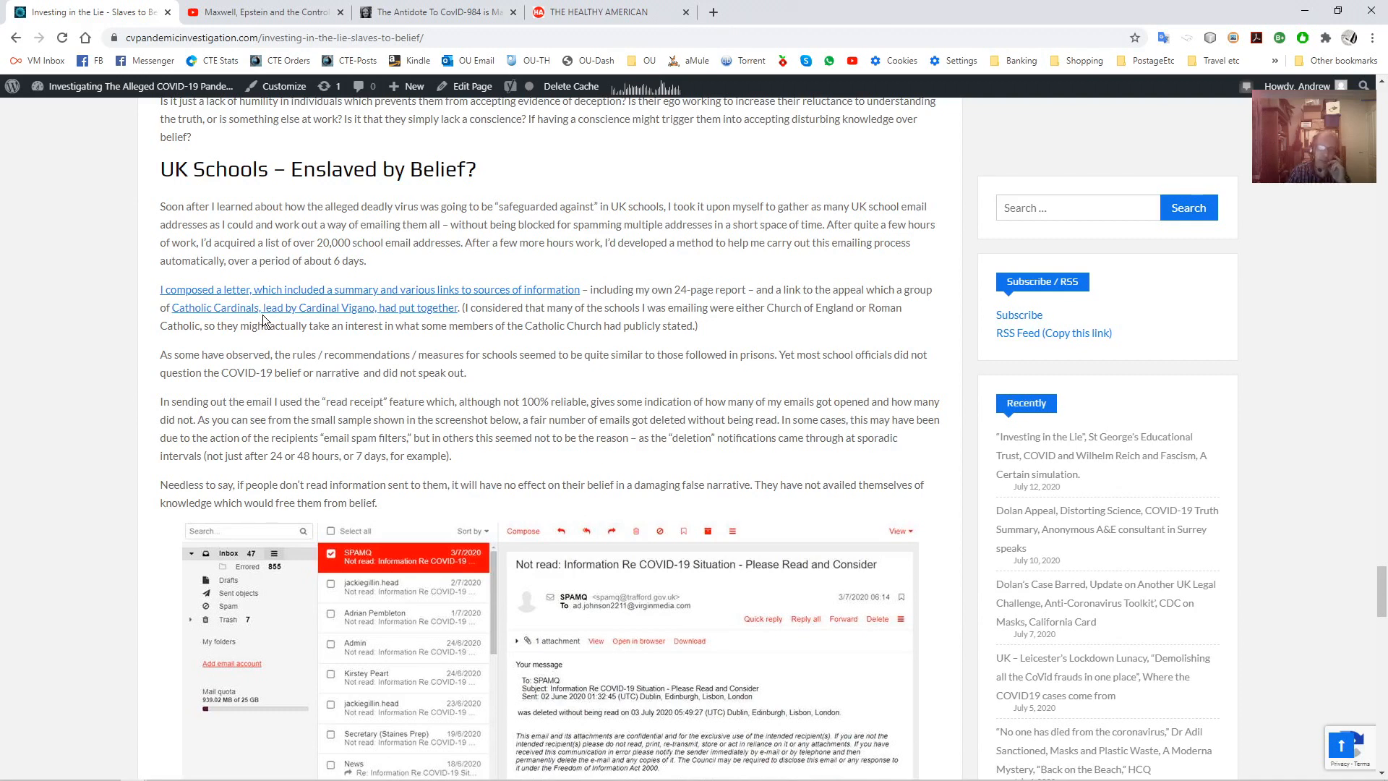
pyautogui.scroll(-3)
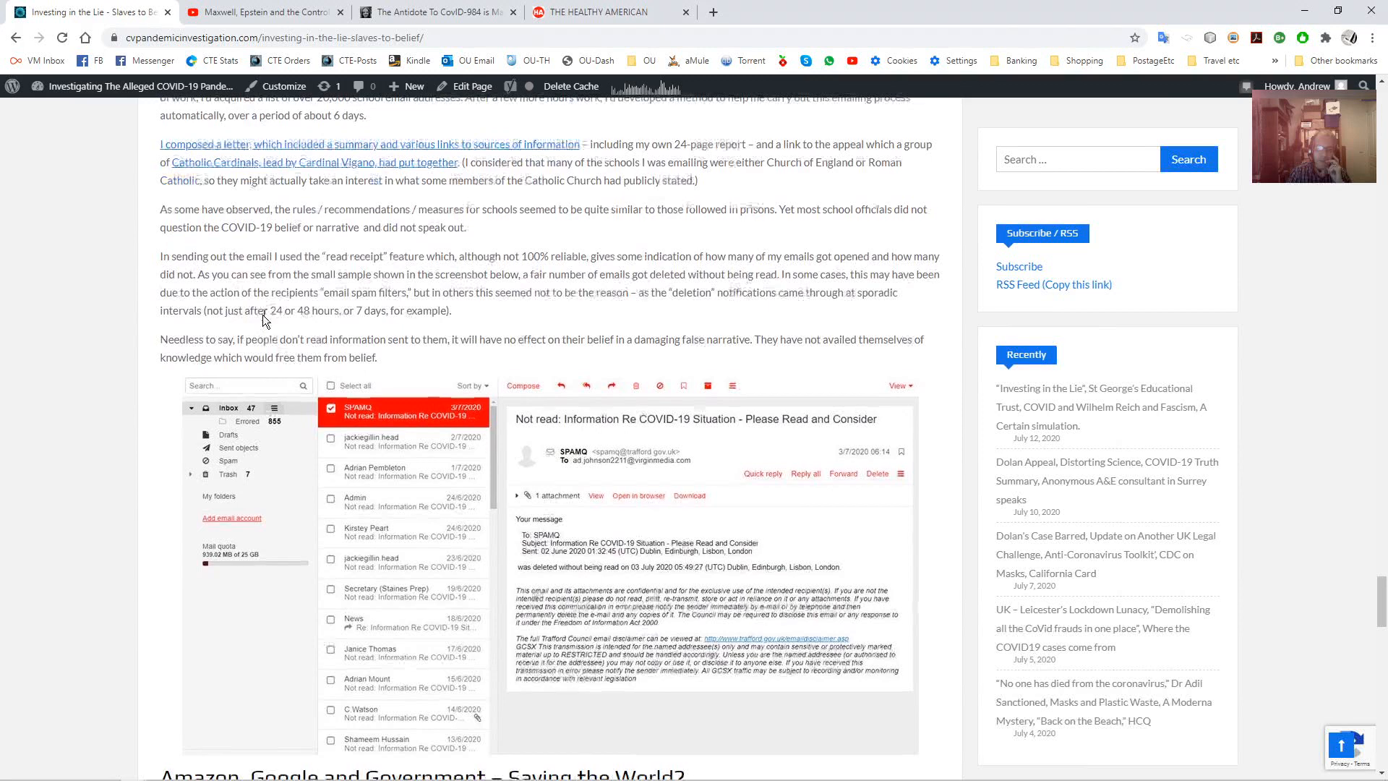
pyautogui.scroll(-3)
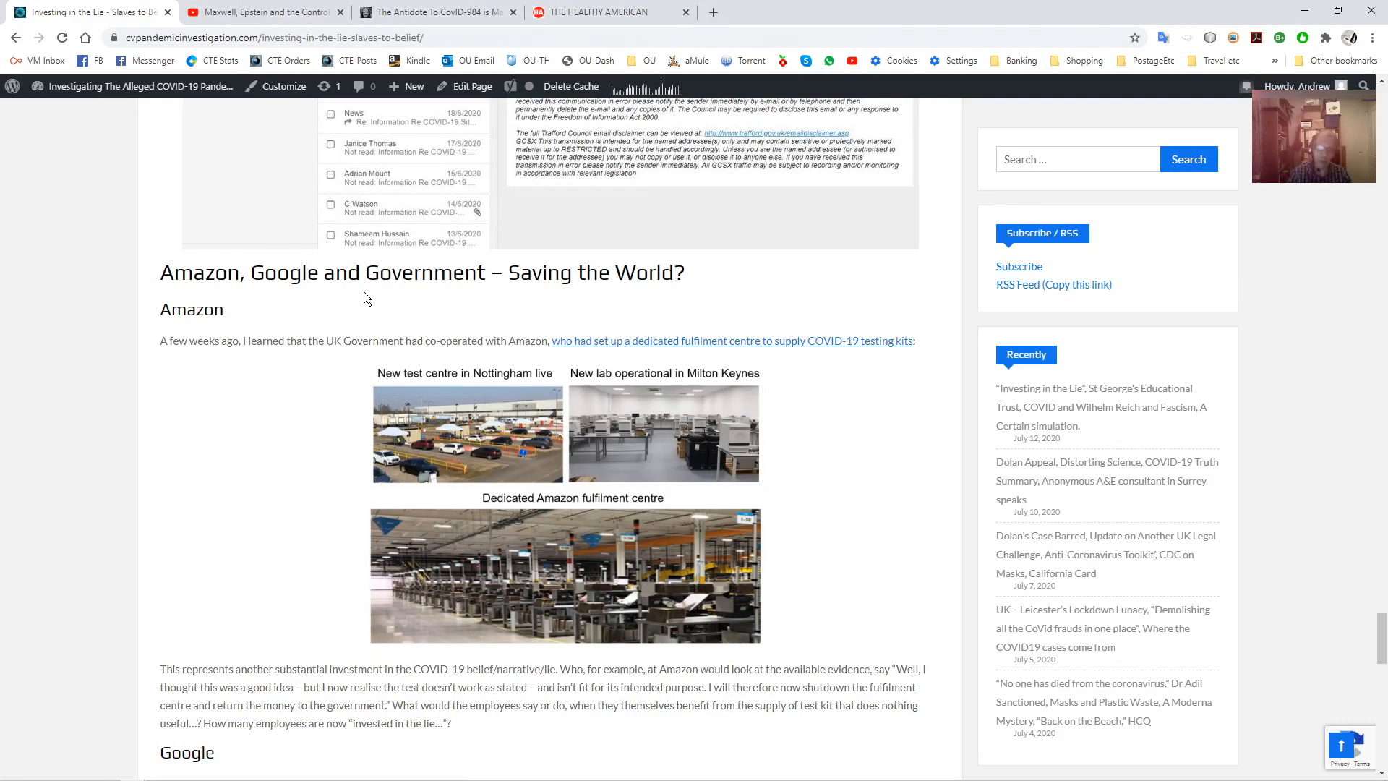
# Read past the Amazon and Google COVID-19 notifications screenshot to 'Casting a Spell?'
pyautogui.scroll(-3)
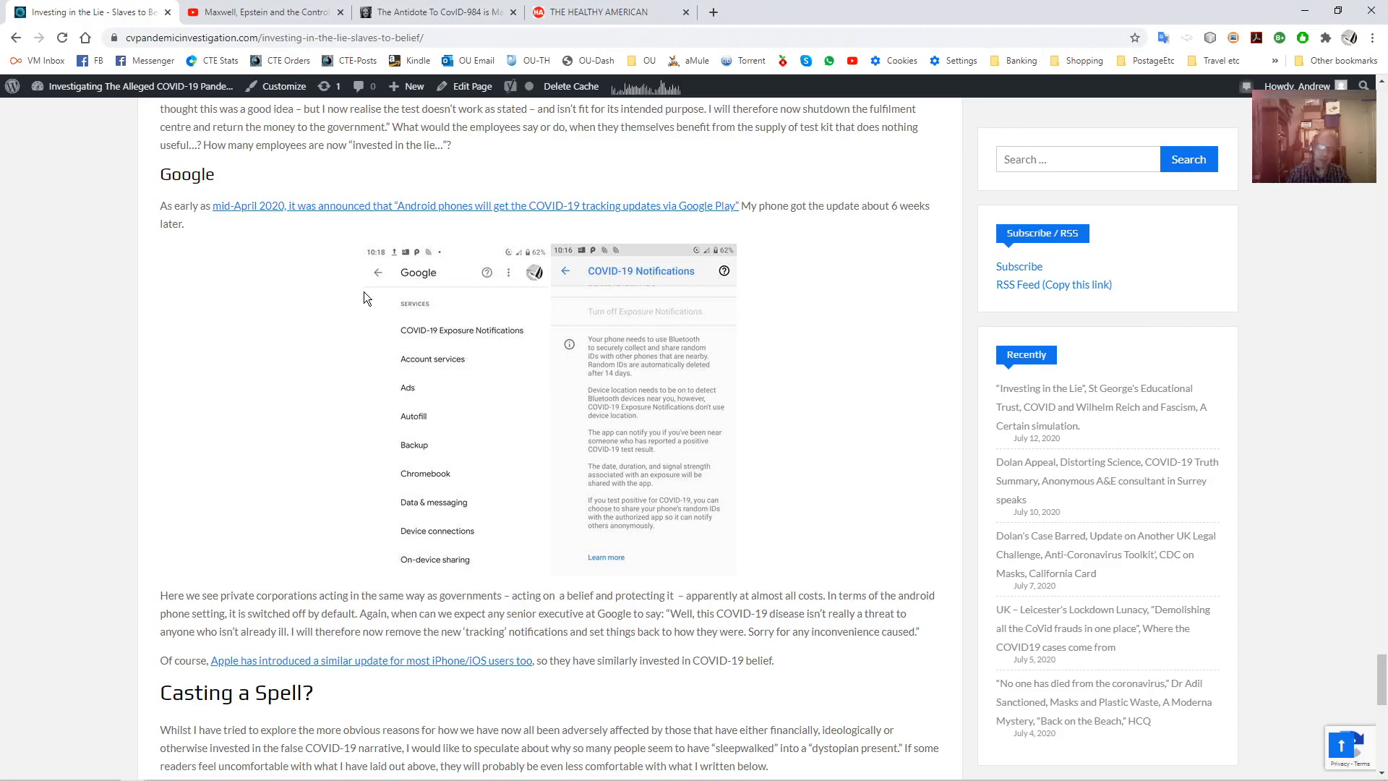
pyautogui.scroll(-3)
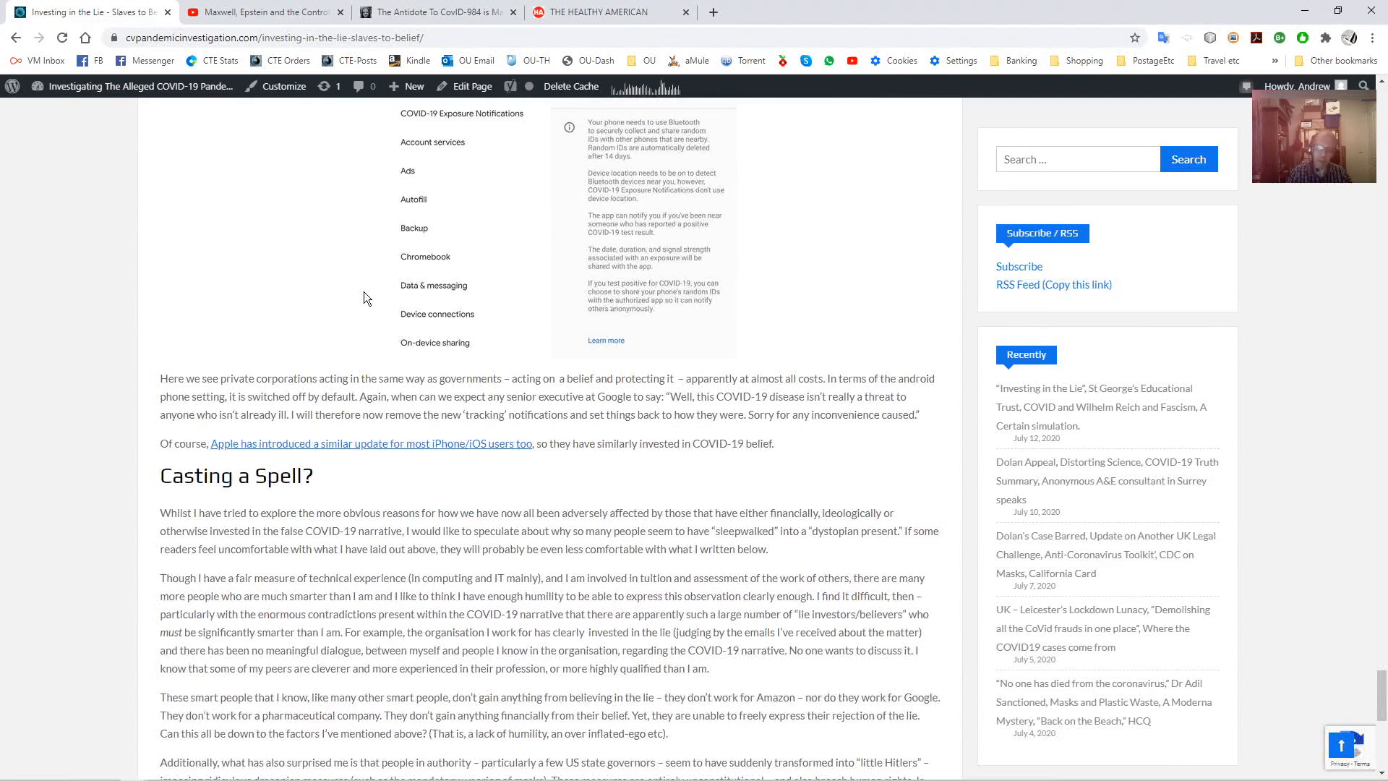
# Highlight the 'Casting a Spell?' heading and read down to the Mike Williams video link above the Epilogue
pyautogui.scroll(-3)
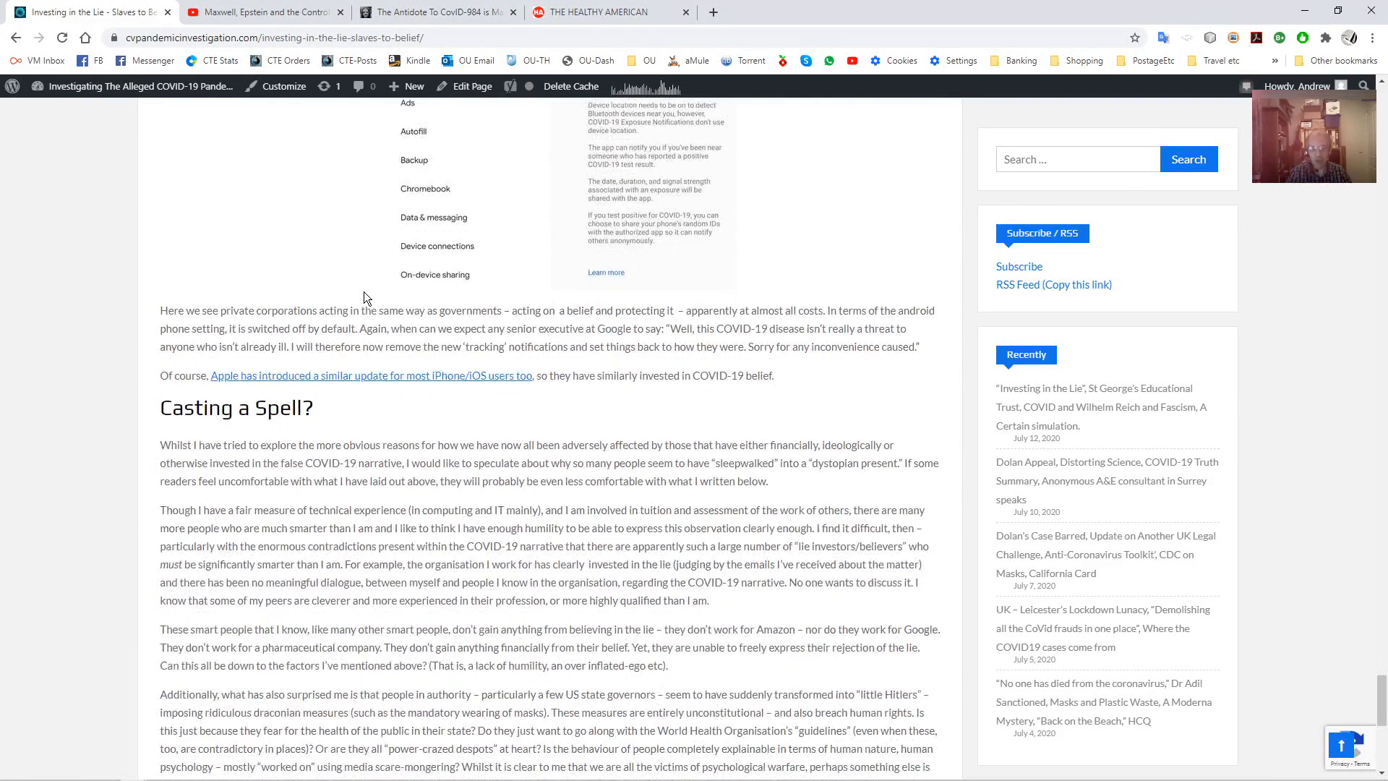
pyautogui.doubleClick(235, 259)
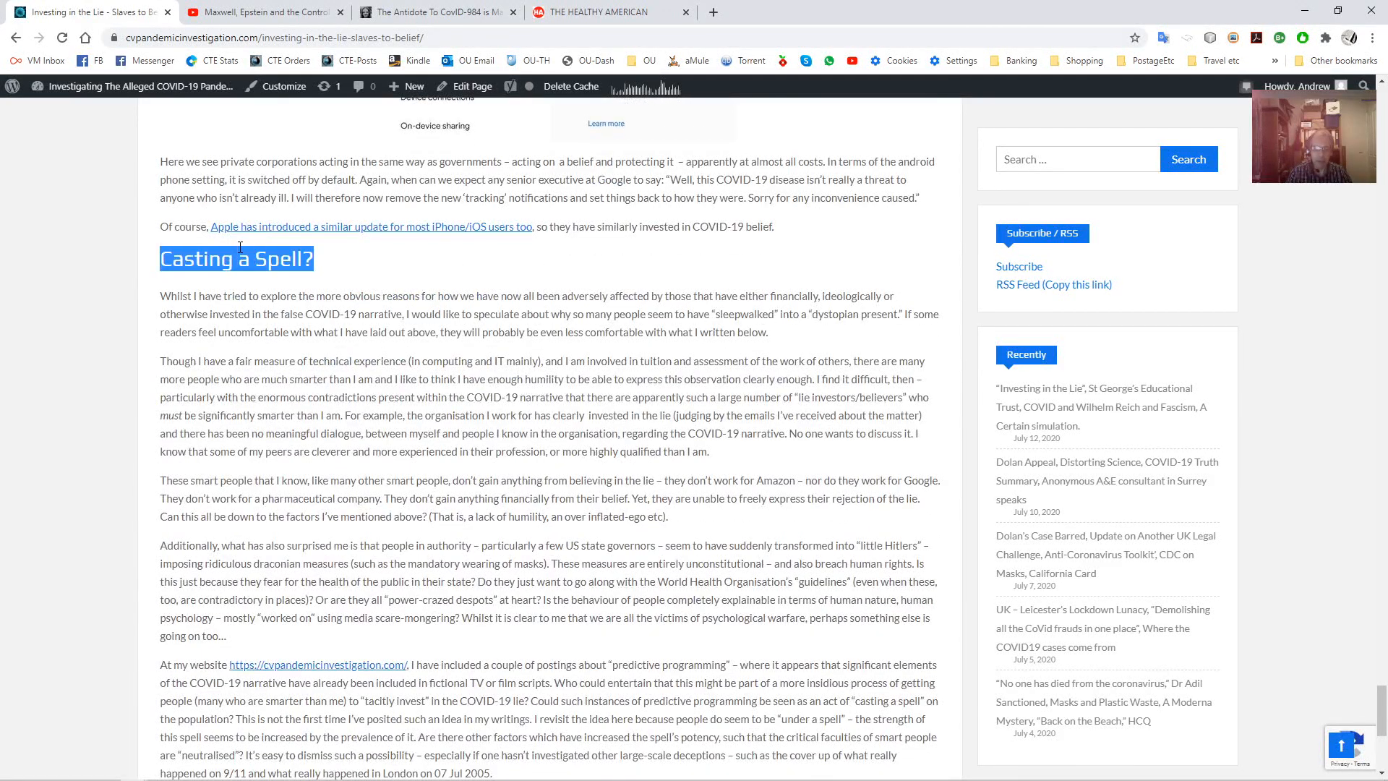
pyautogui.scroll(-3)
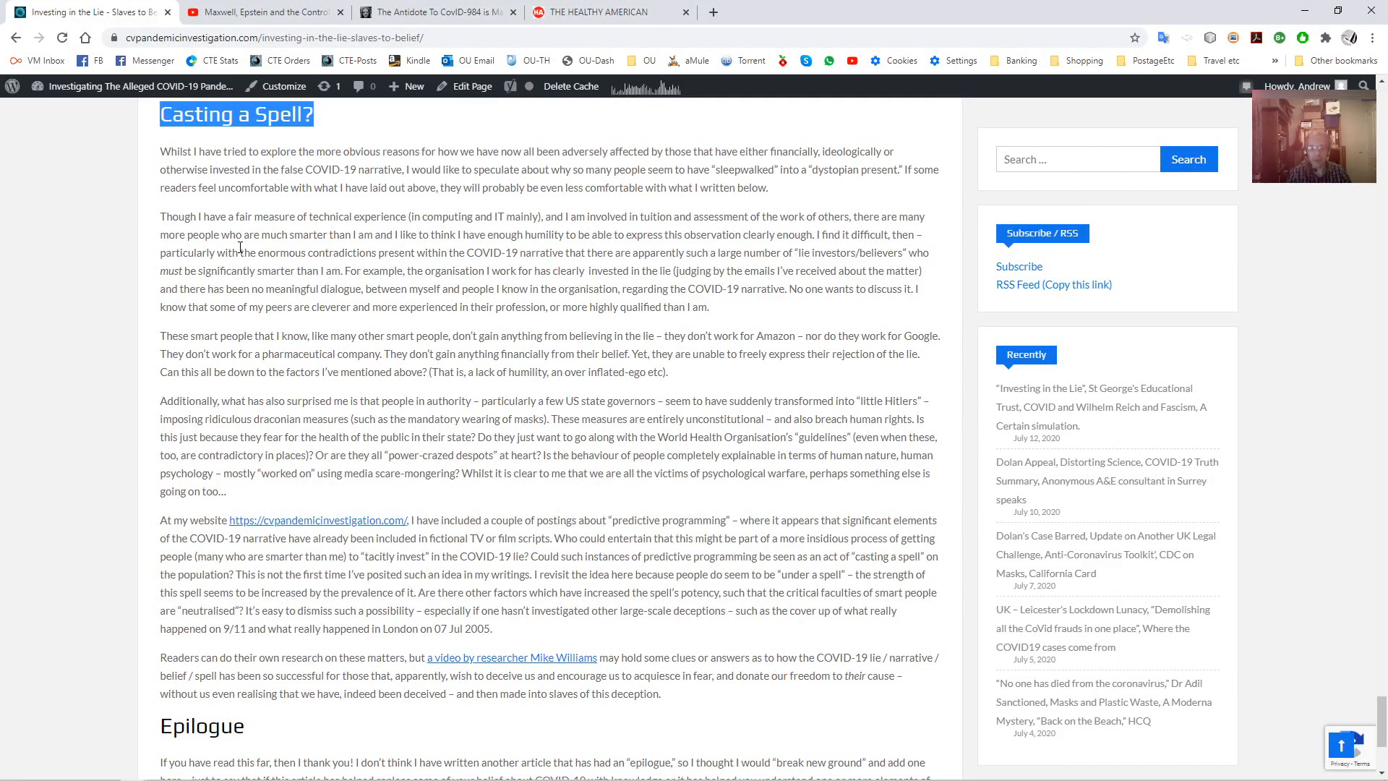
pyautogui.scroll(-3)
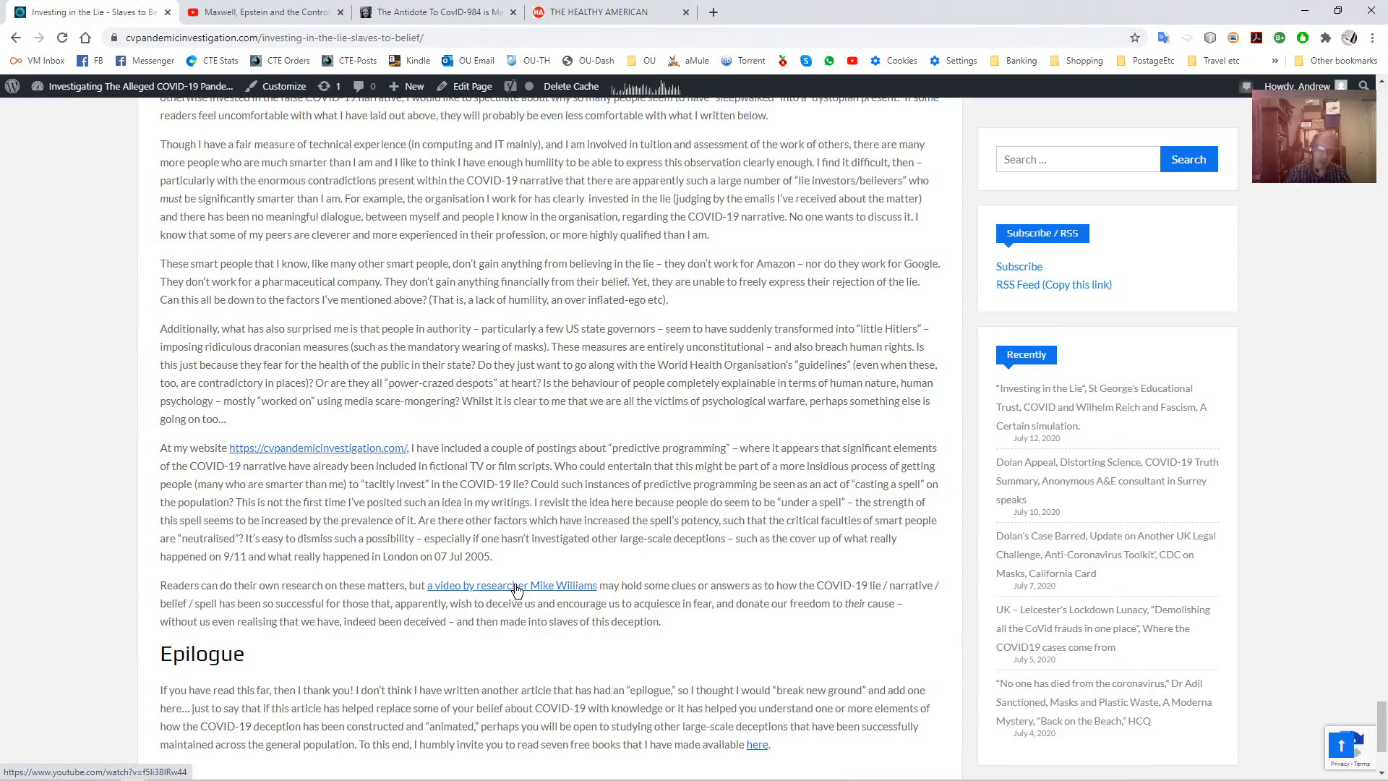
# Finish the Epilogue, then return to the article's title, byline and introduction at the top
pyautogui.scroll(-3)
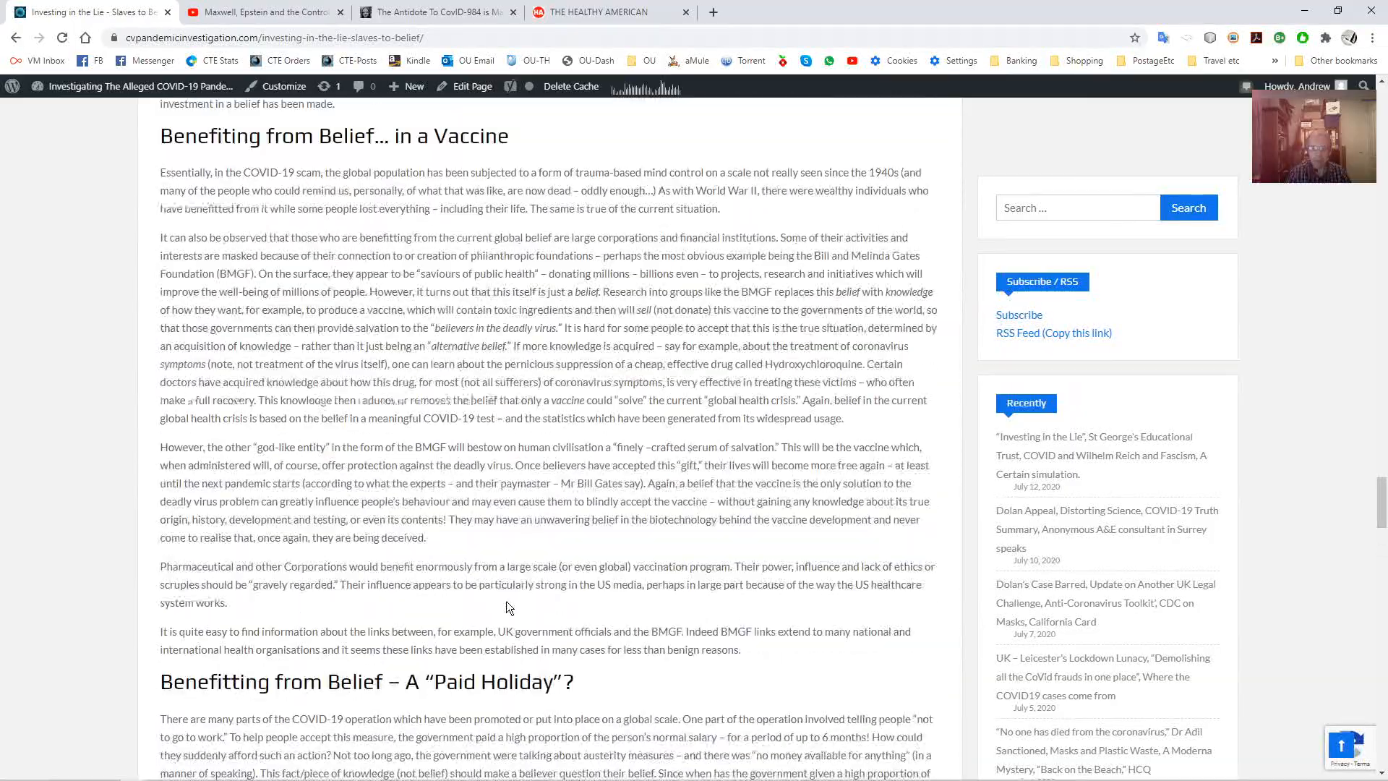
pyautogui.scroll(-3)
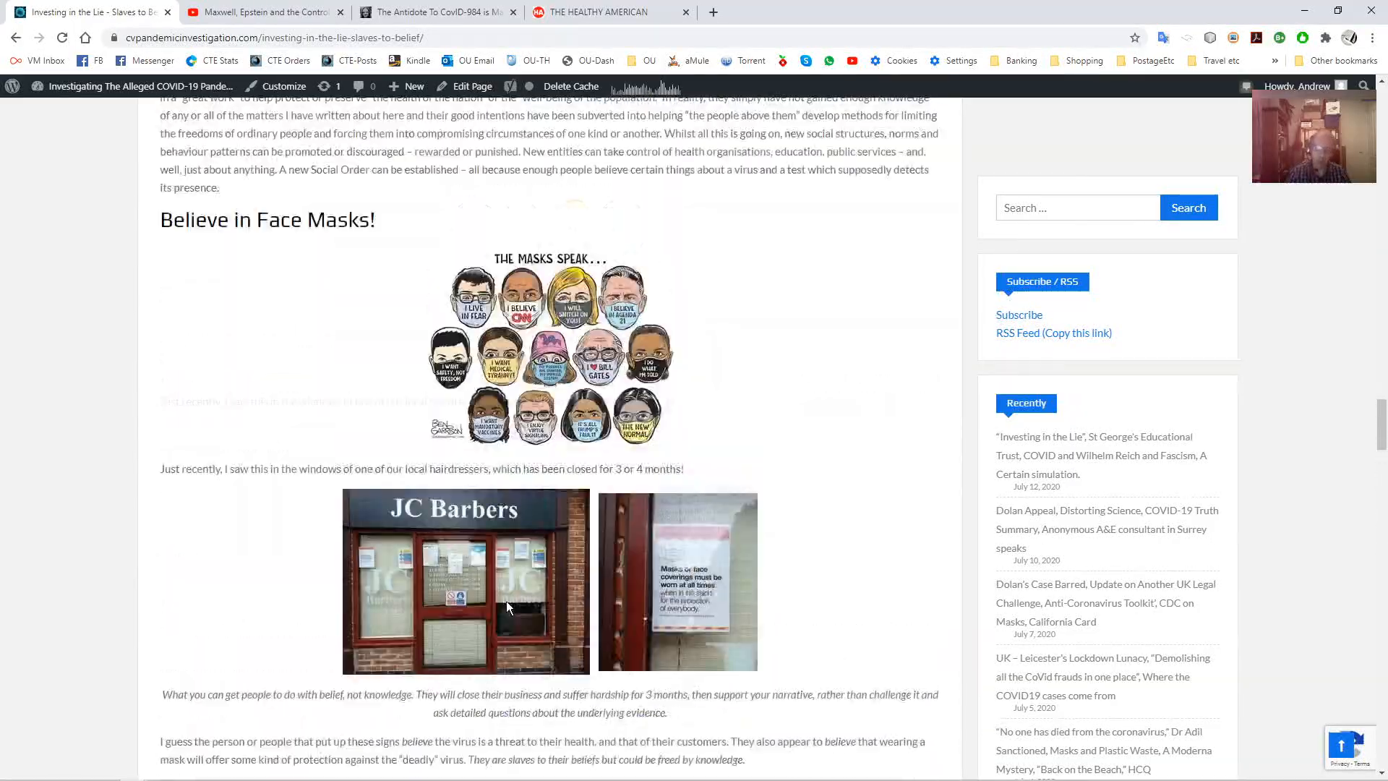
pyautogui.scroll(3)
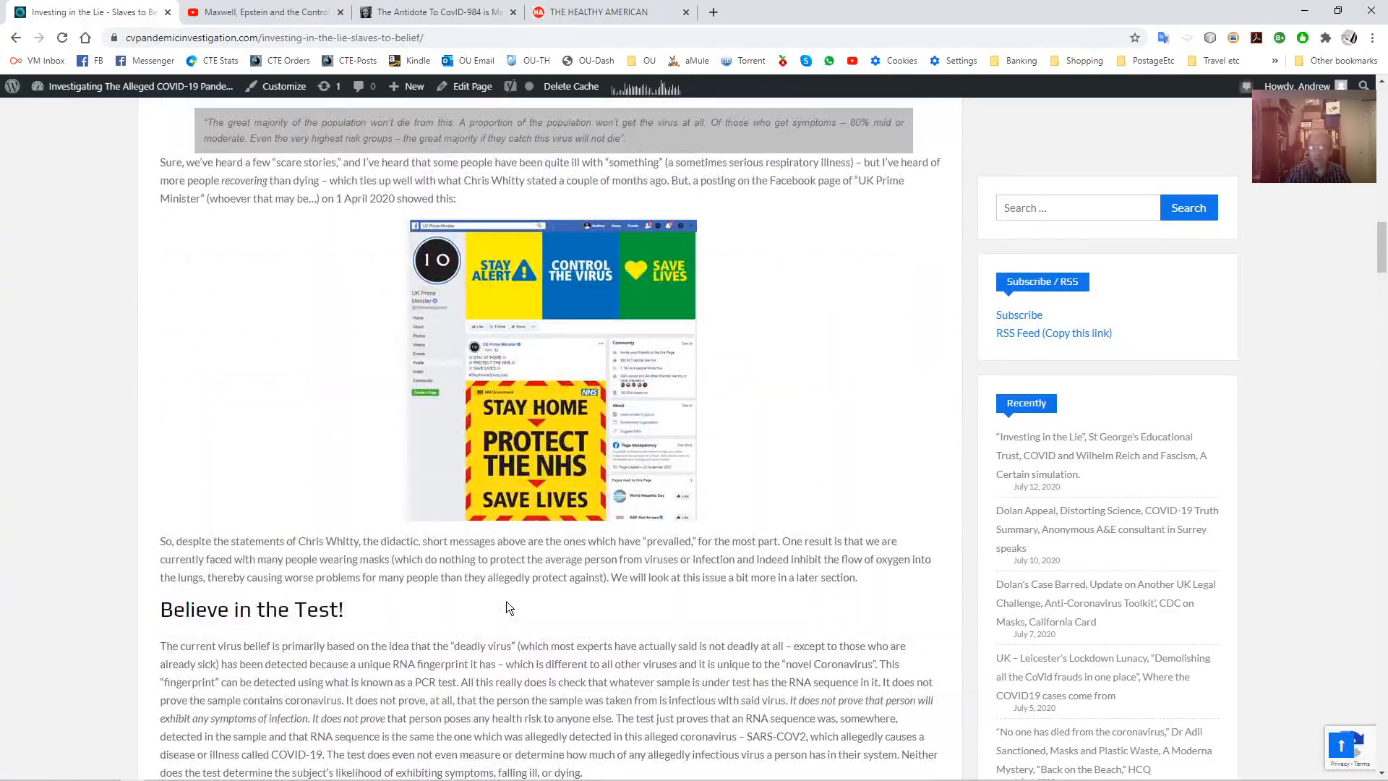
pyautogui.scroll(3)
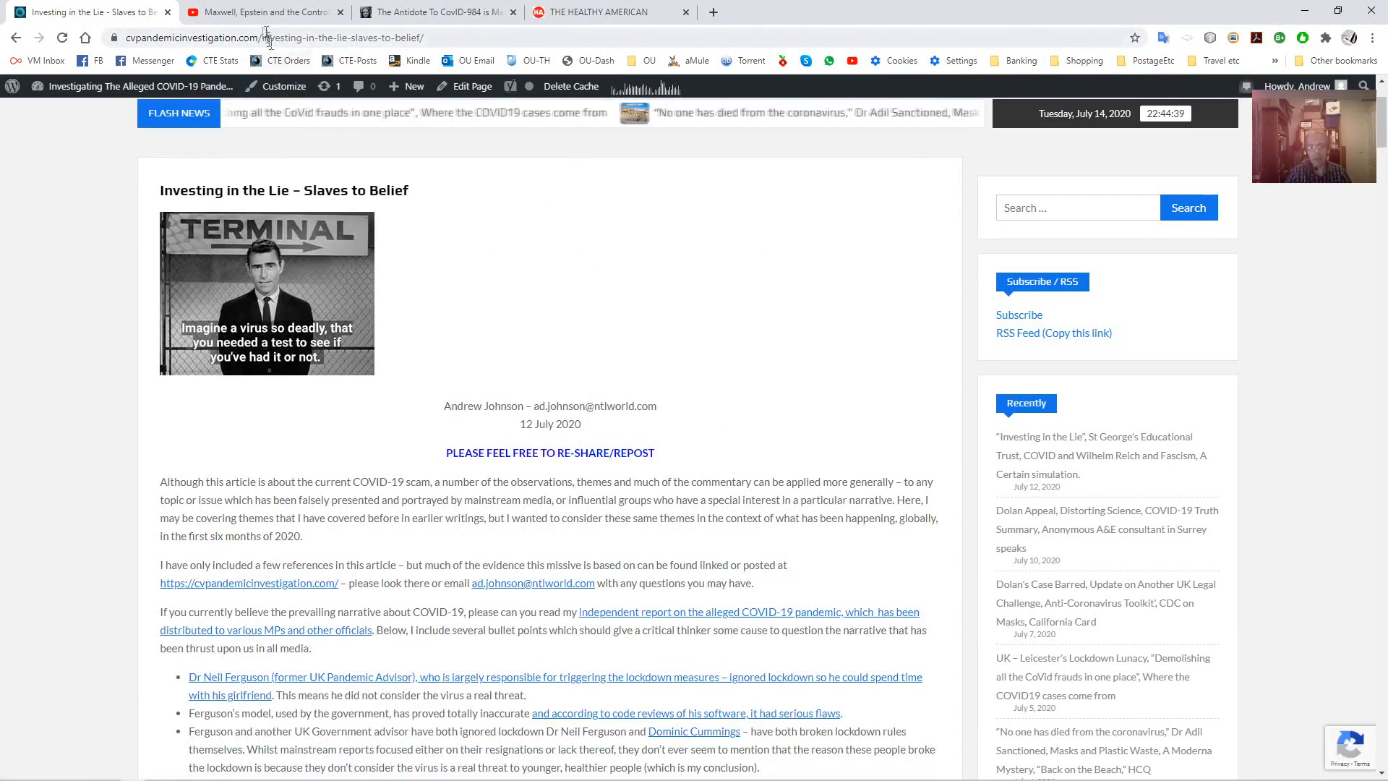
# Show Amazing Polly's 'Maxwell, Epstein and the Control of Science since WW2' video, highlighting its title while discussing it
pyautogui.click(262, 12)
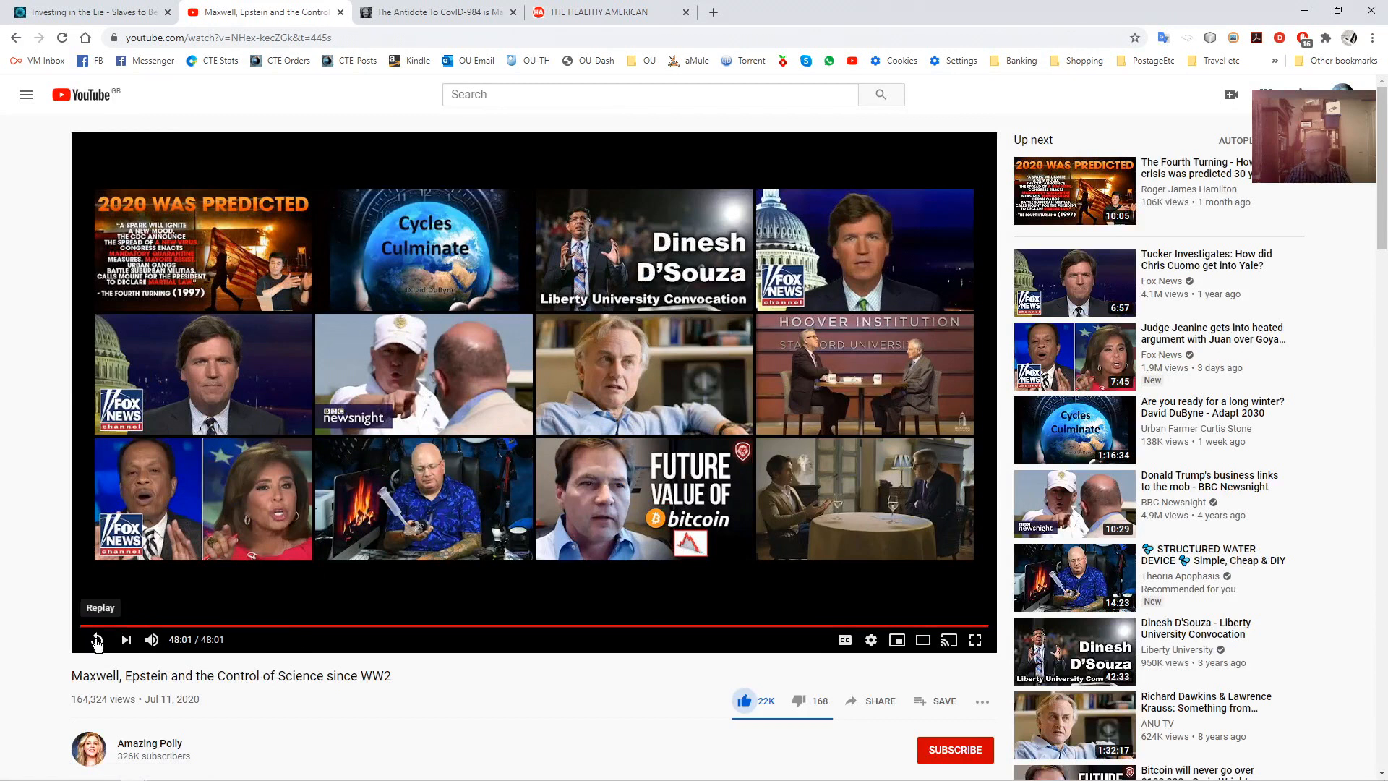
pyautogui.moveTo(372, 700)
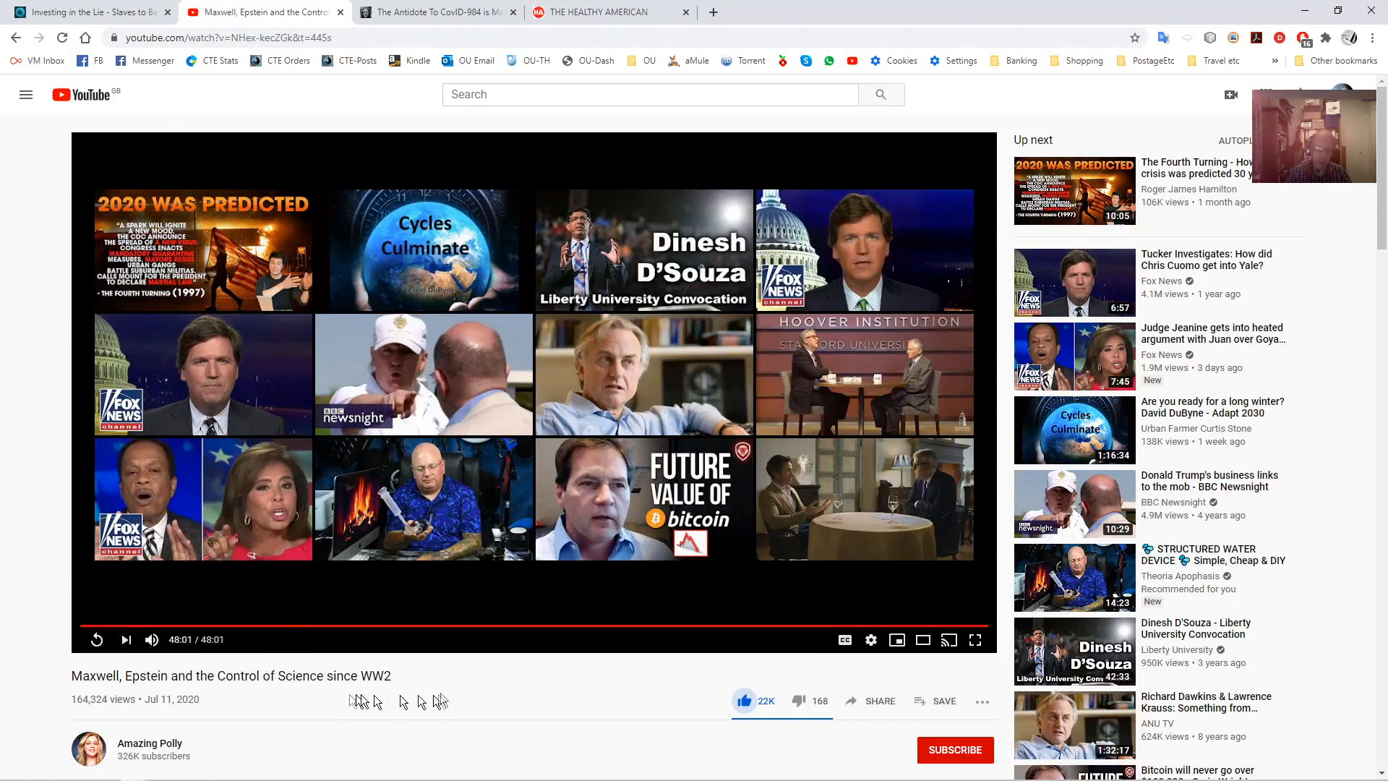
pyautogui.tripleClick(229, 675)
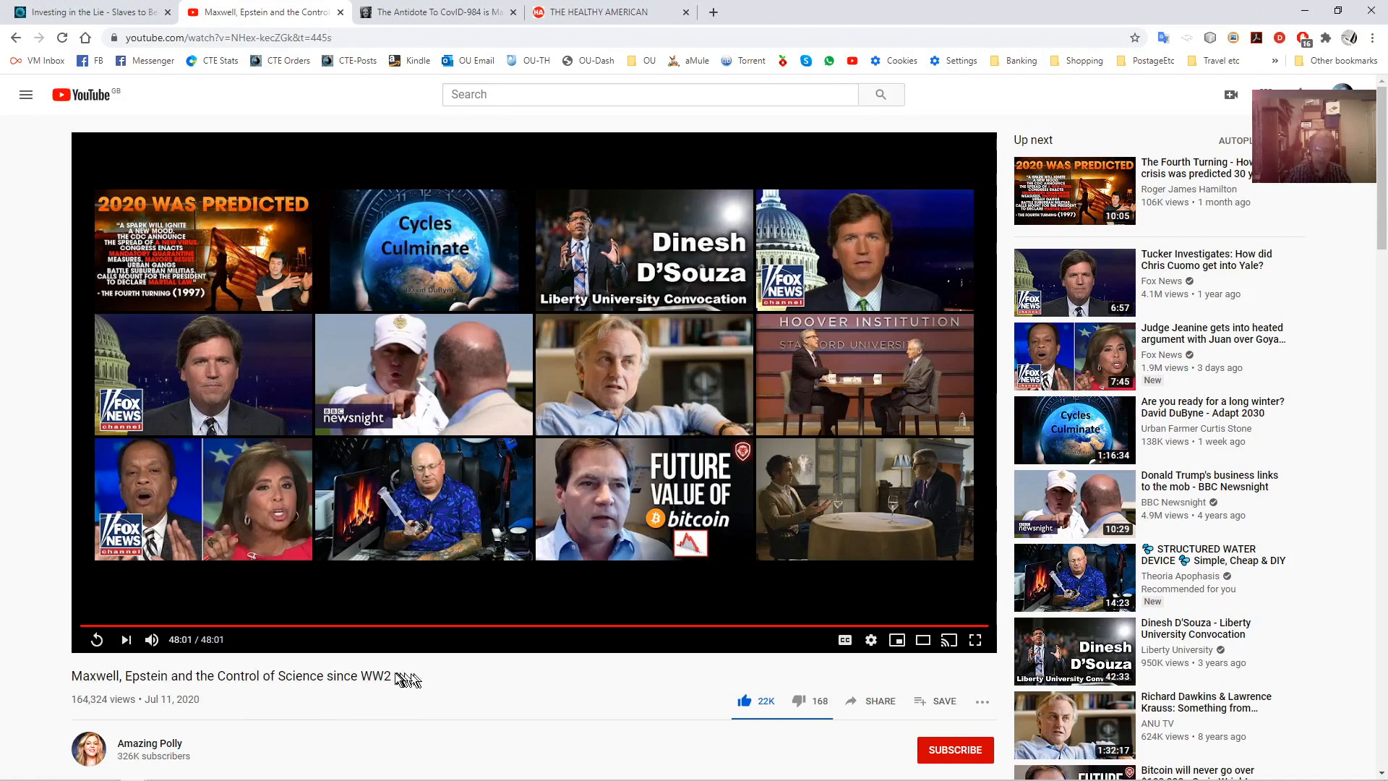
pyautogui.tripleClick(239, 675)
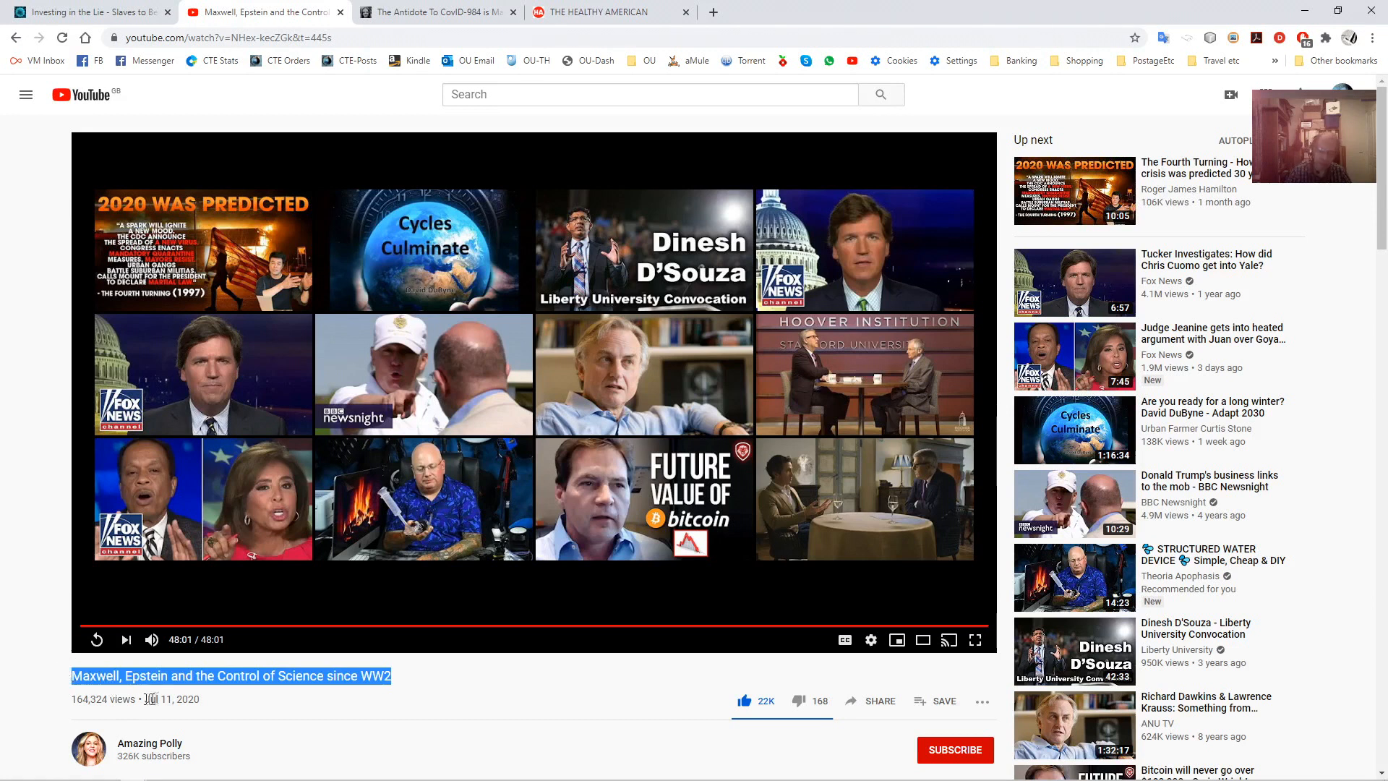
pyautogui.doubleClick(180, 676)
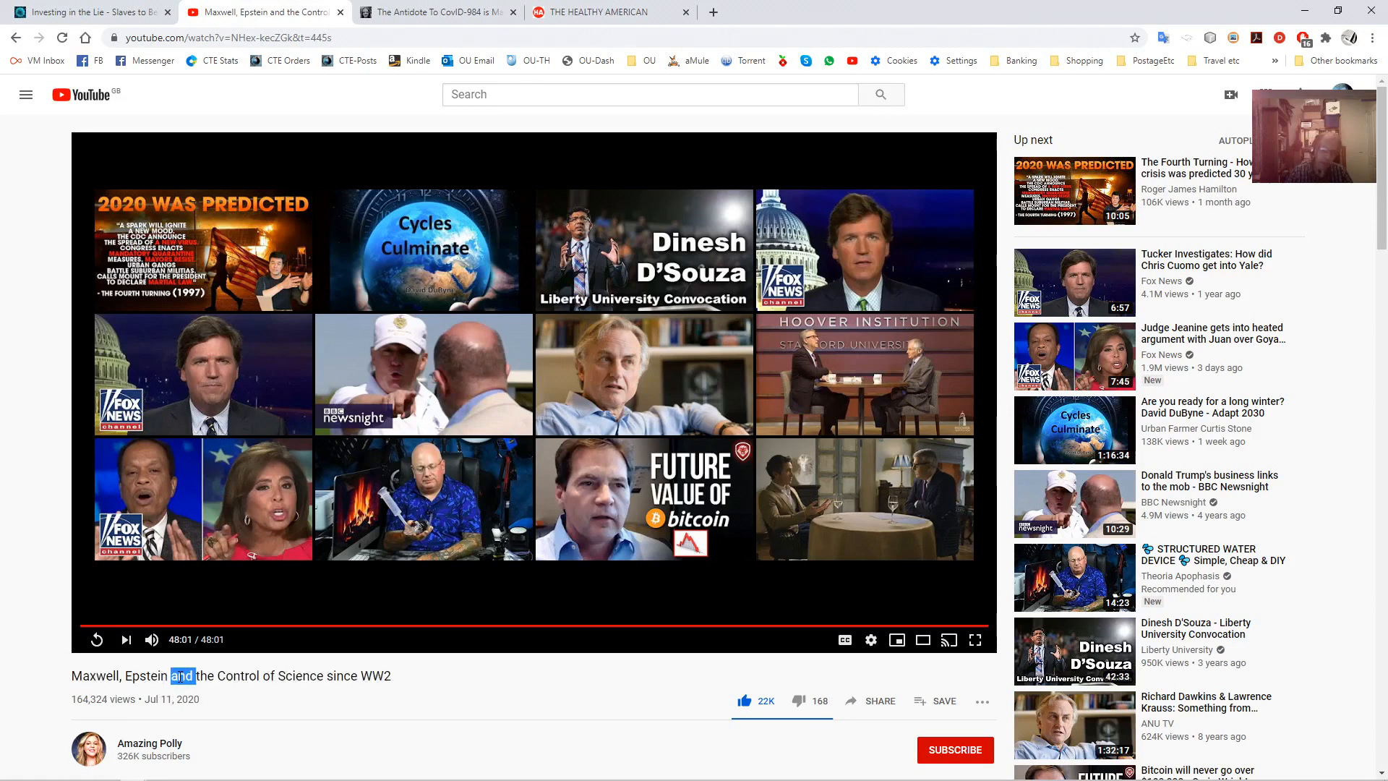
pyautogui.tripleClick(231, 675)
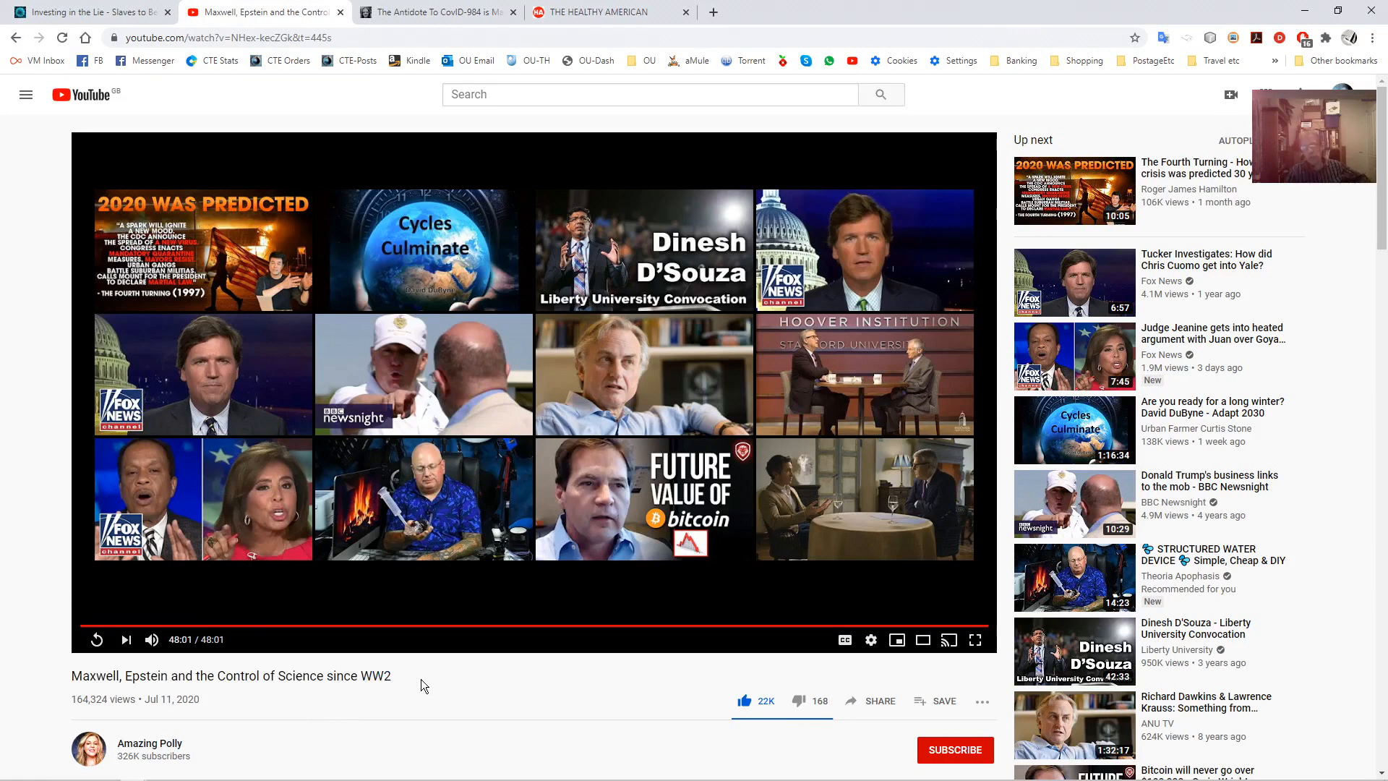
# Expand the video's full description and reference list, then bring up the Bernician Magna Carta 2020 article
pyautogui.scroll(-3)
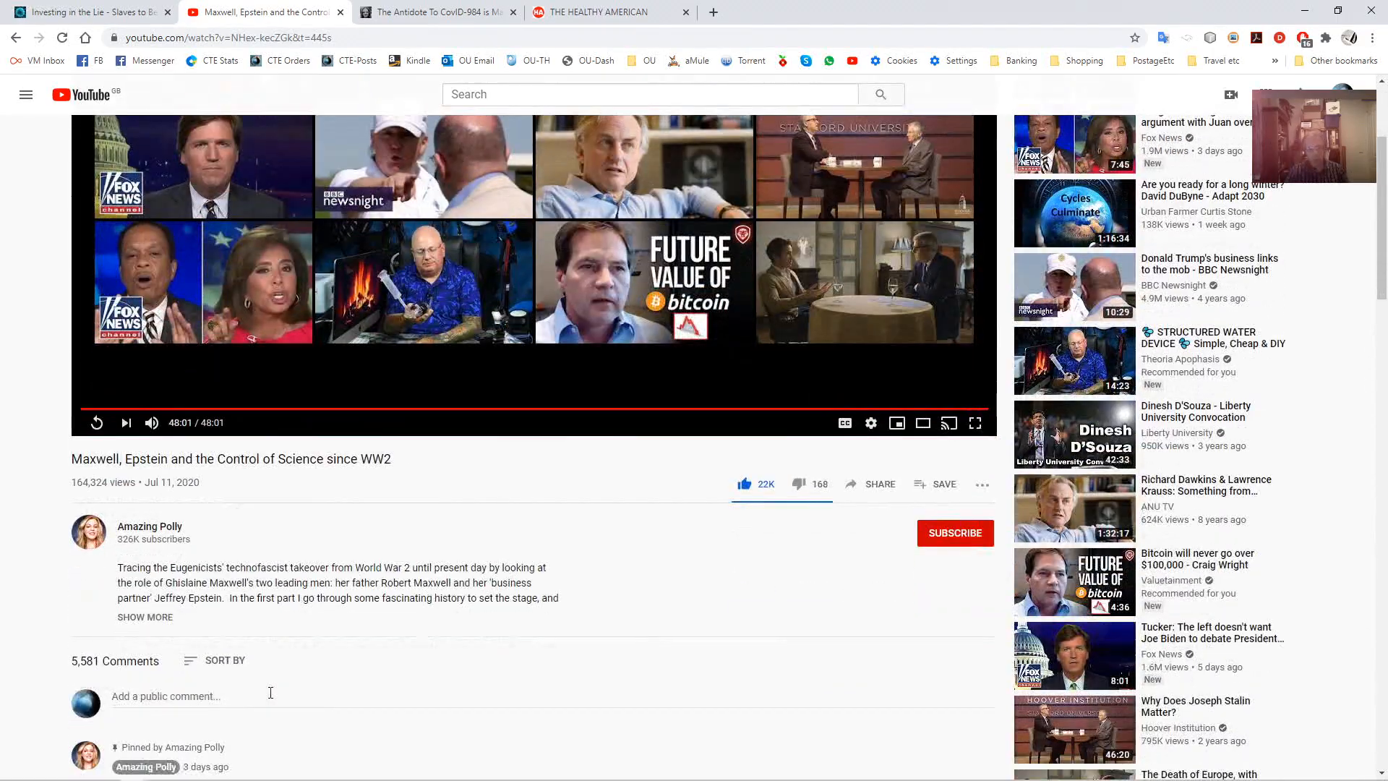
pyautogui.click(144, 618)
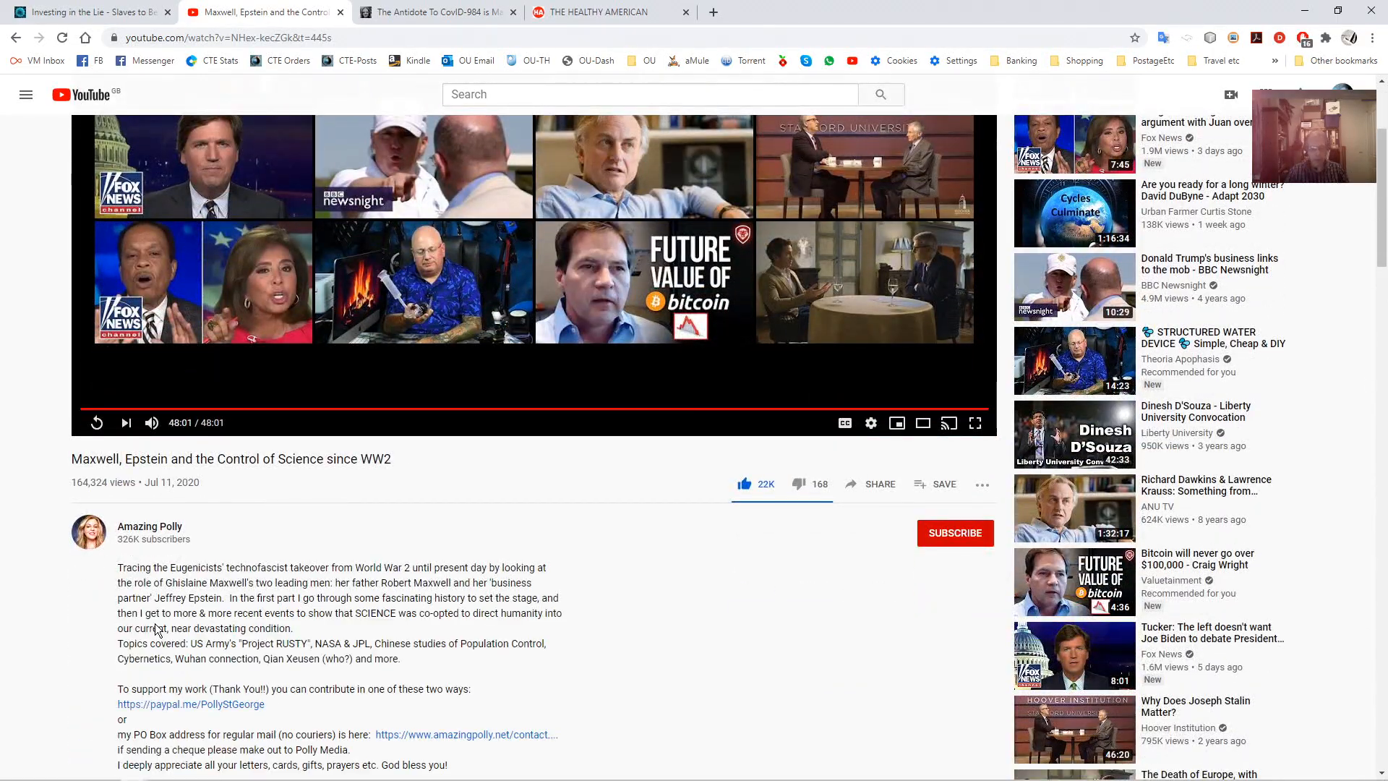
pyautogui.scroll(-3)
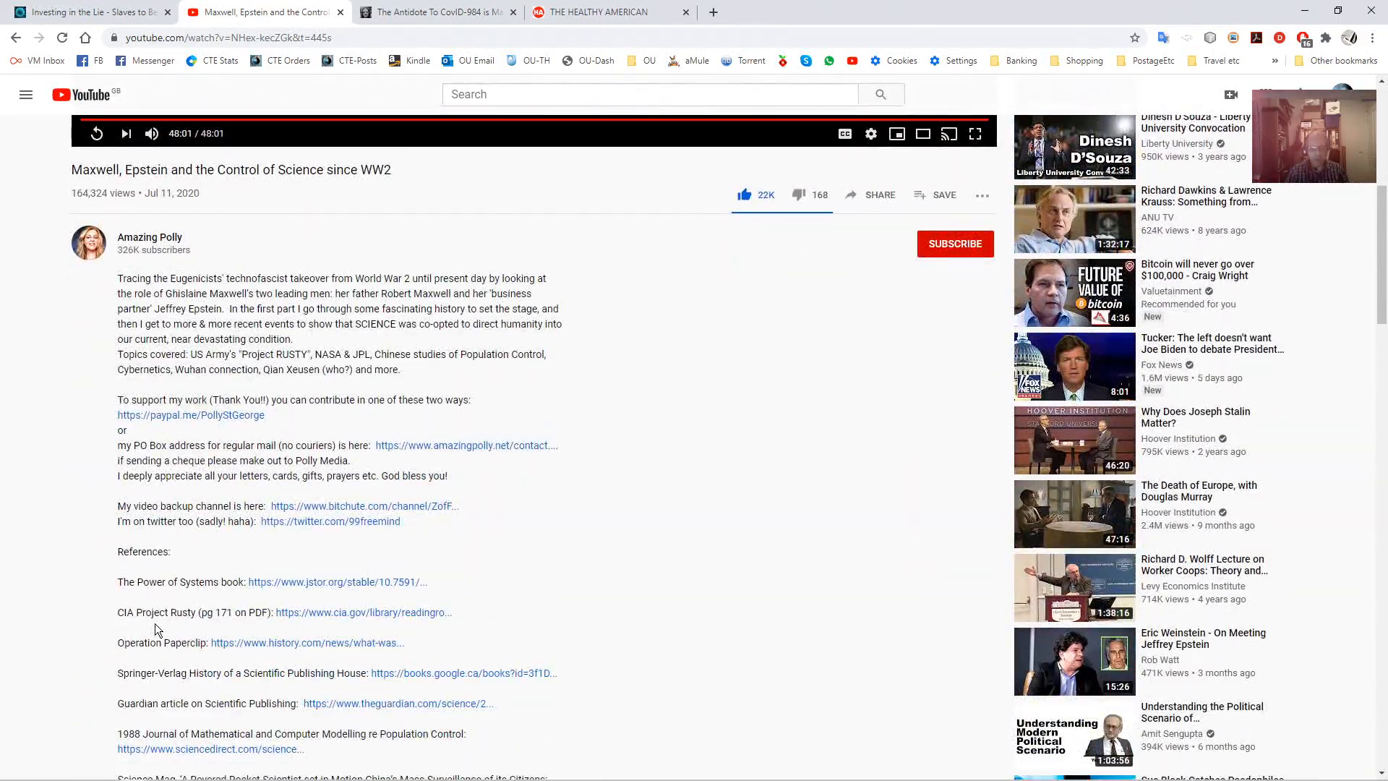
pyautogui.scroll(-3)
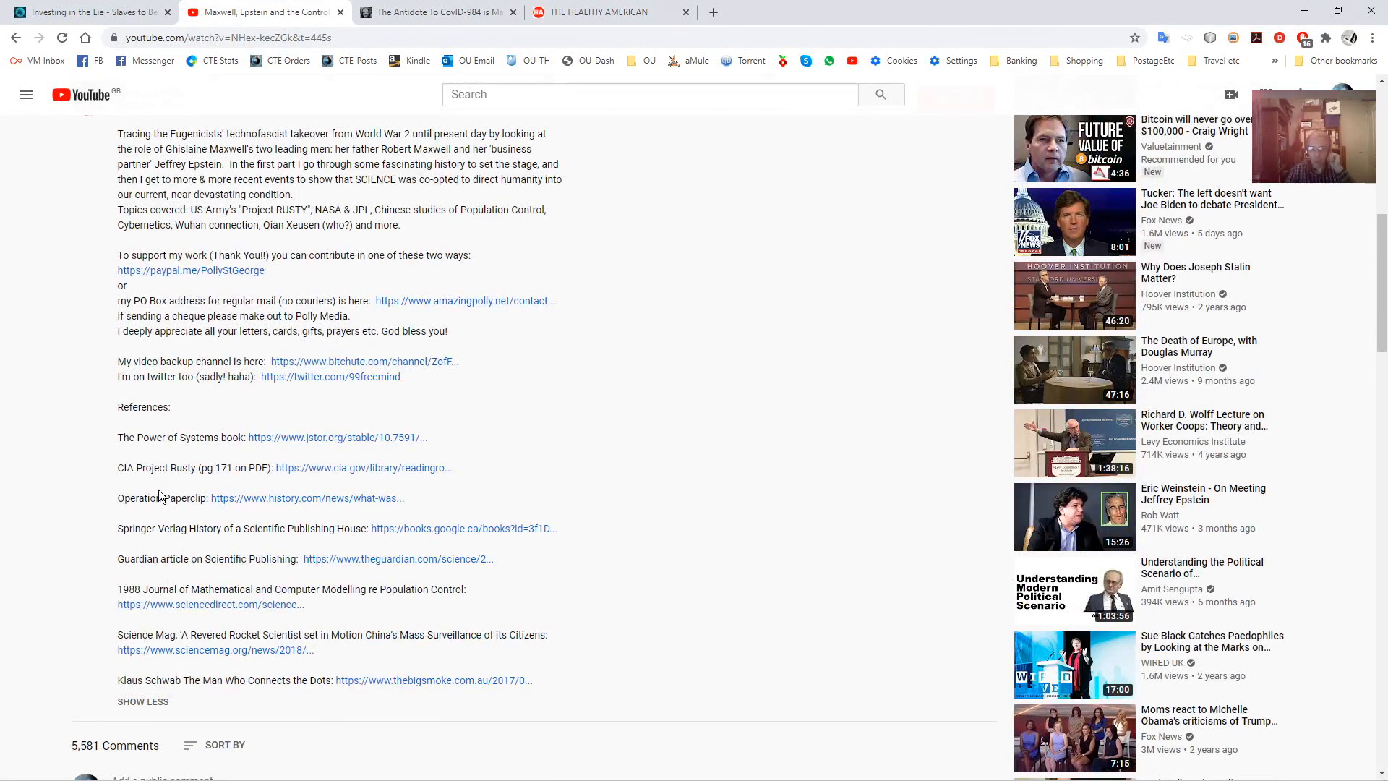
pyautogui.scroll(-3)
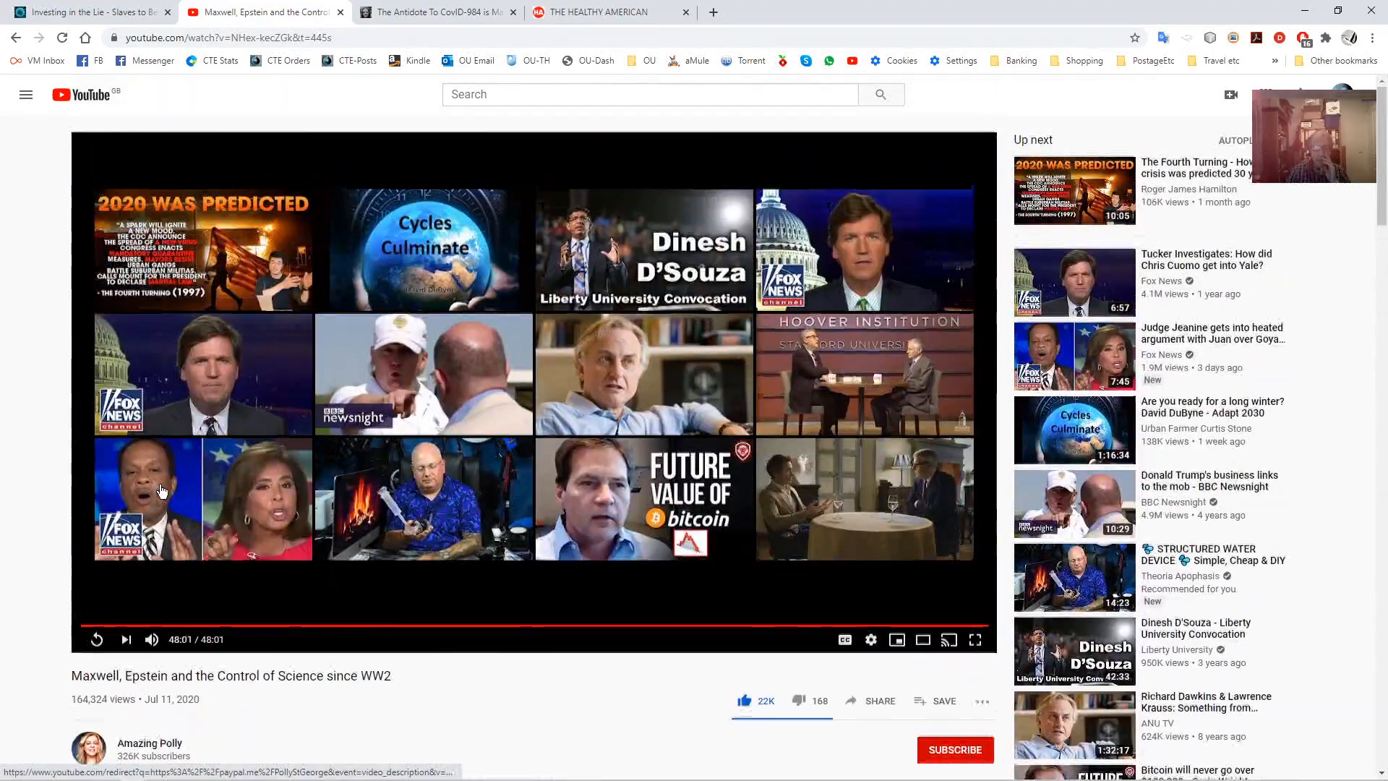
pyautogui.click(434, 11)
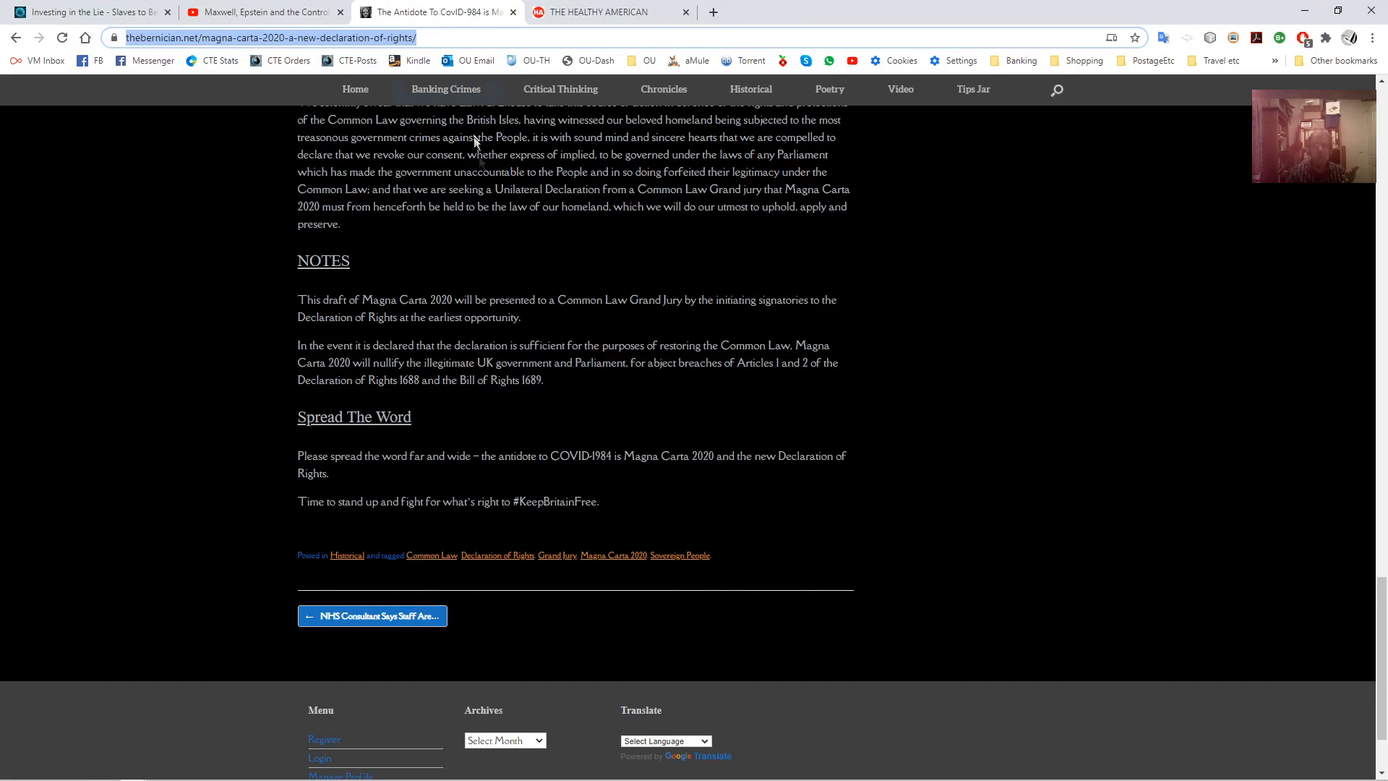
# Return to the Bernician article's top, then show The Healthy American site's 'We The People' banner
pyautogui.scroll(3)
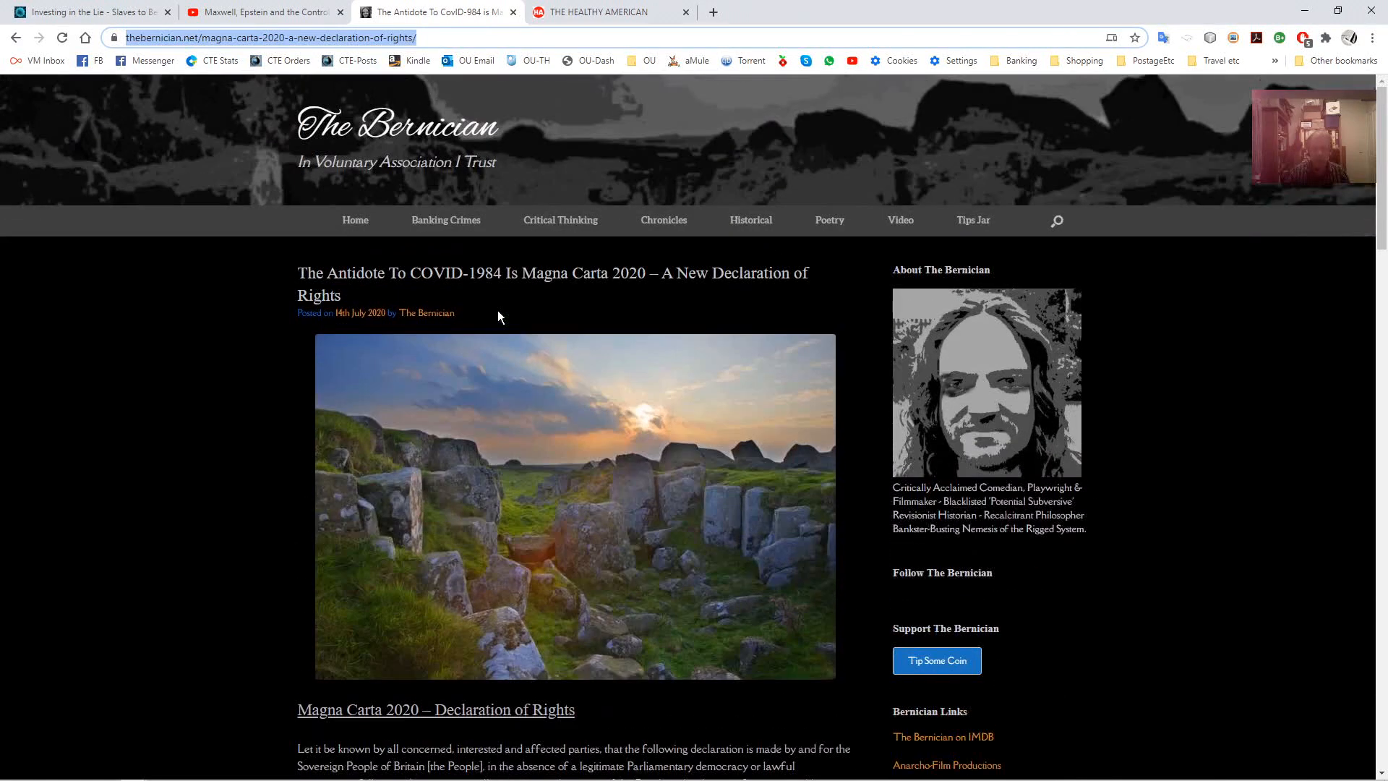
pyautogui.click(601, 11)
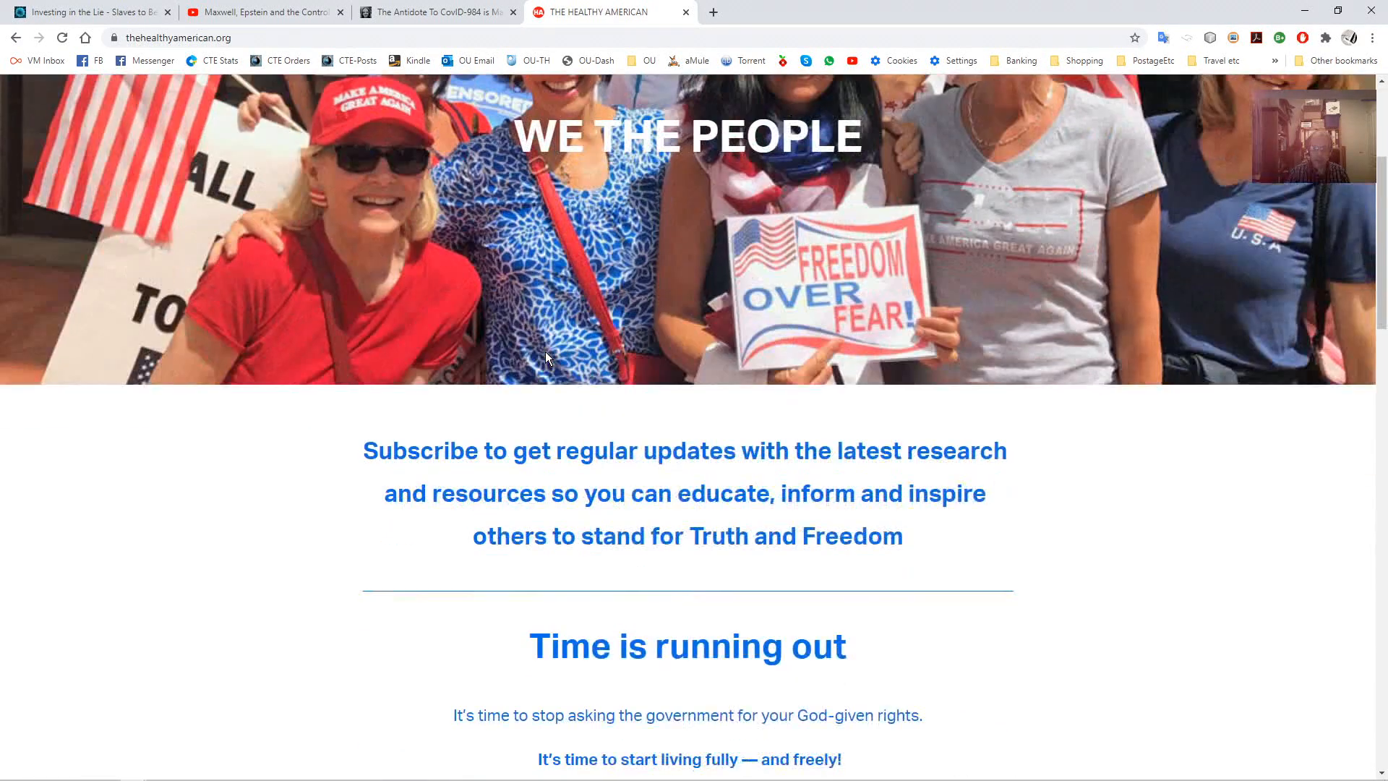
pyautogui.scroll(-3)
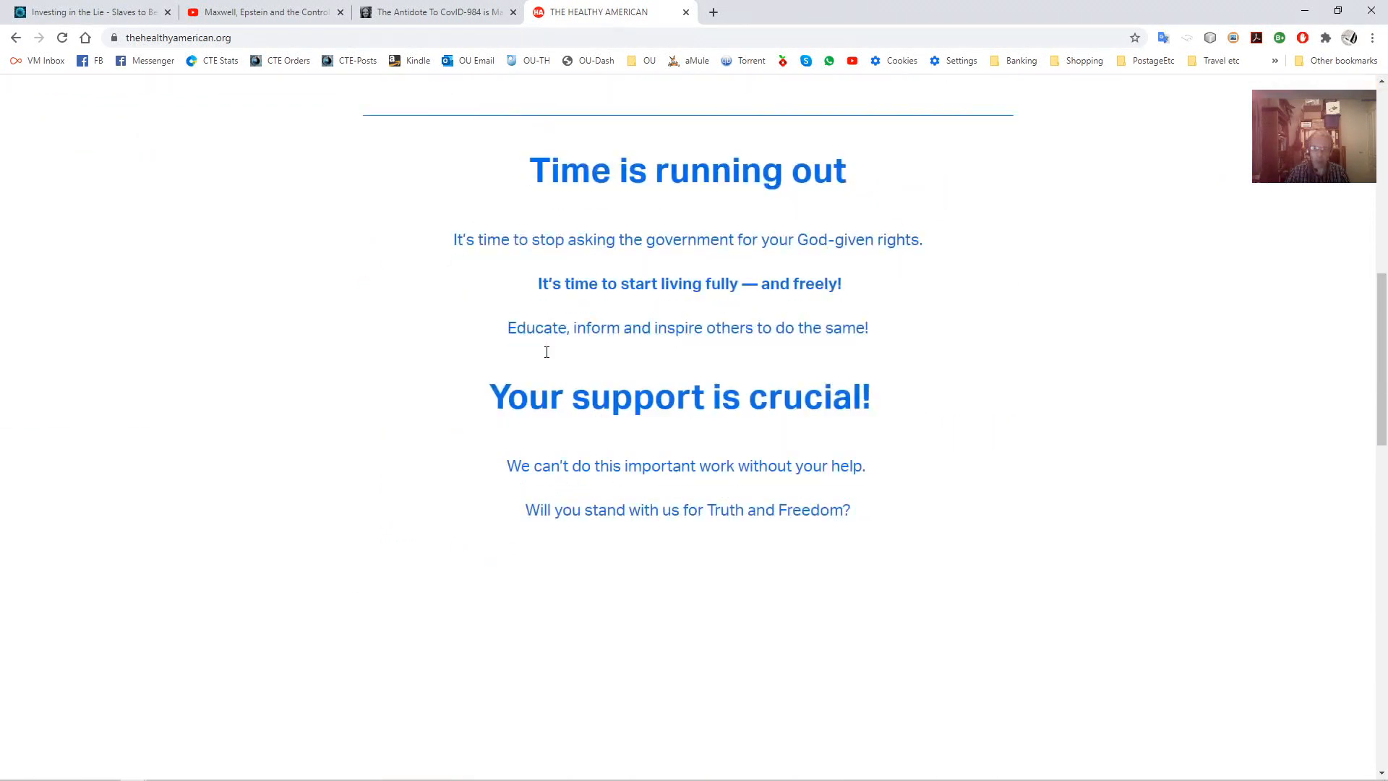
pyautogui.scroll(3)
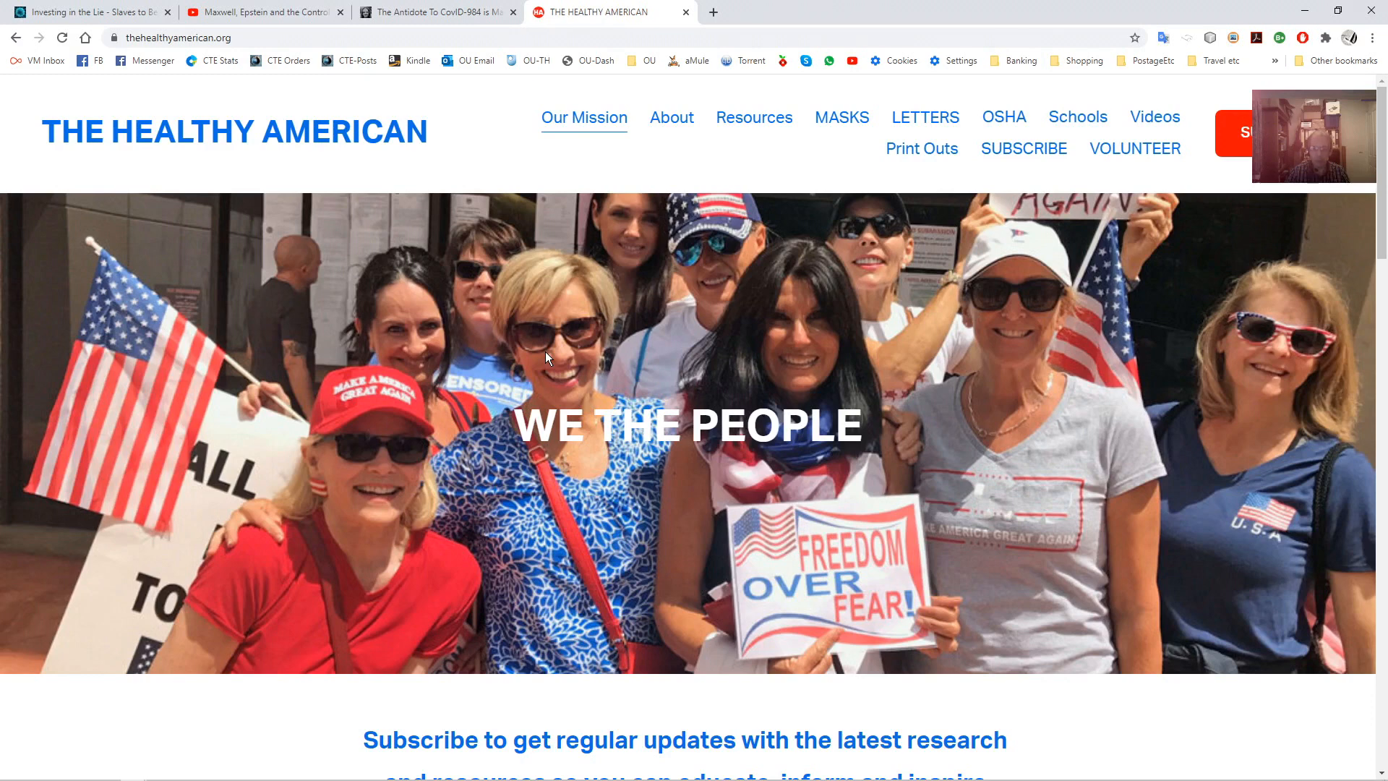
pyautogui.scroll(-3)
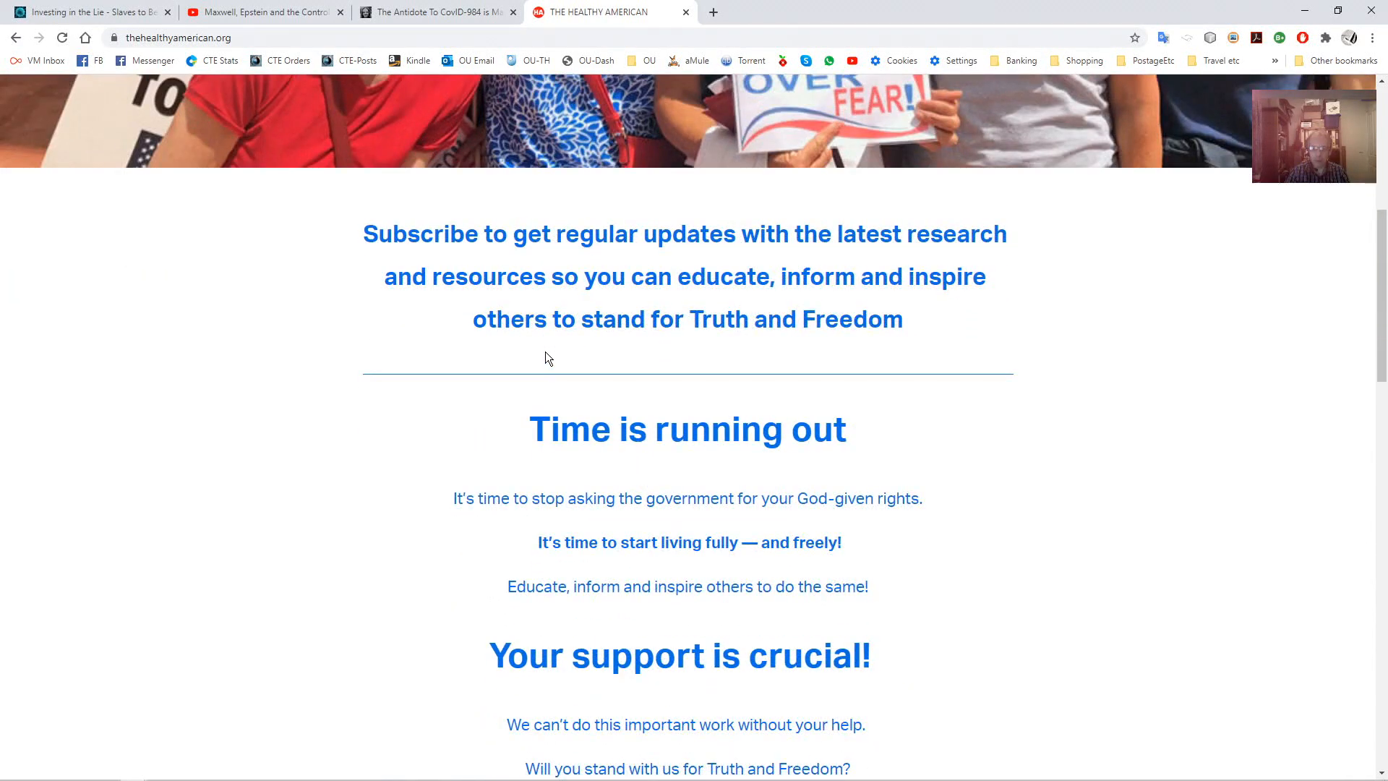
pyautogui.scroll(3)
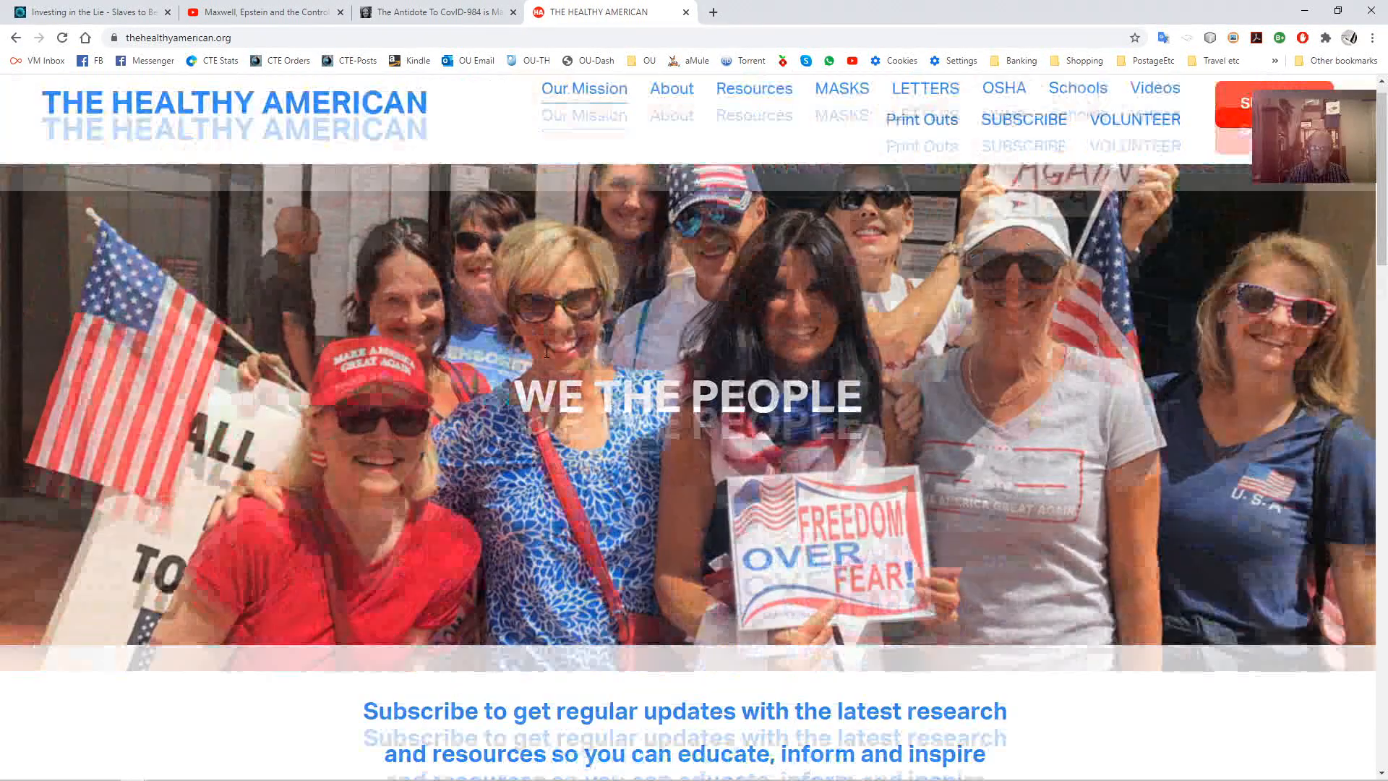
pyautogui.moveTo(671, 117)
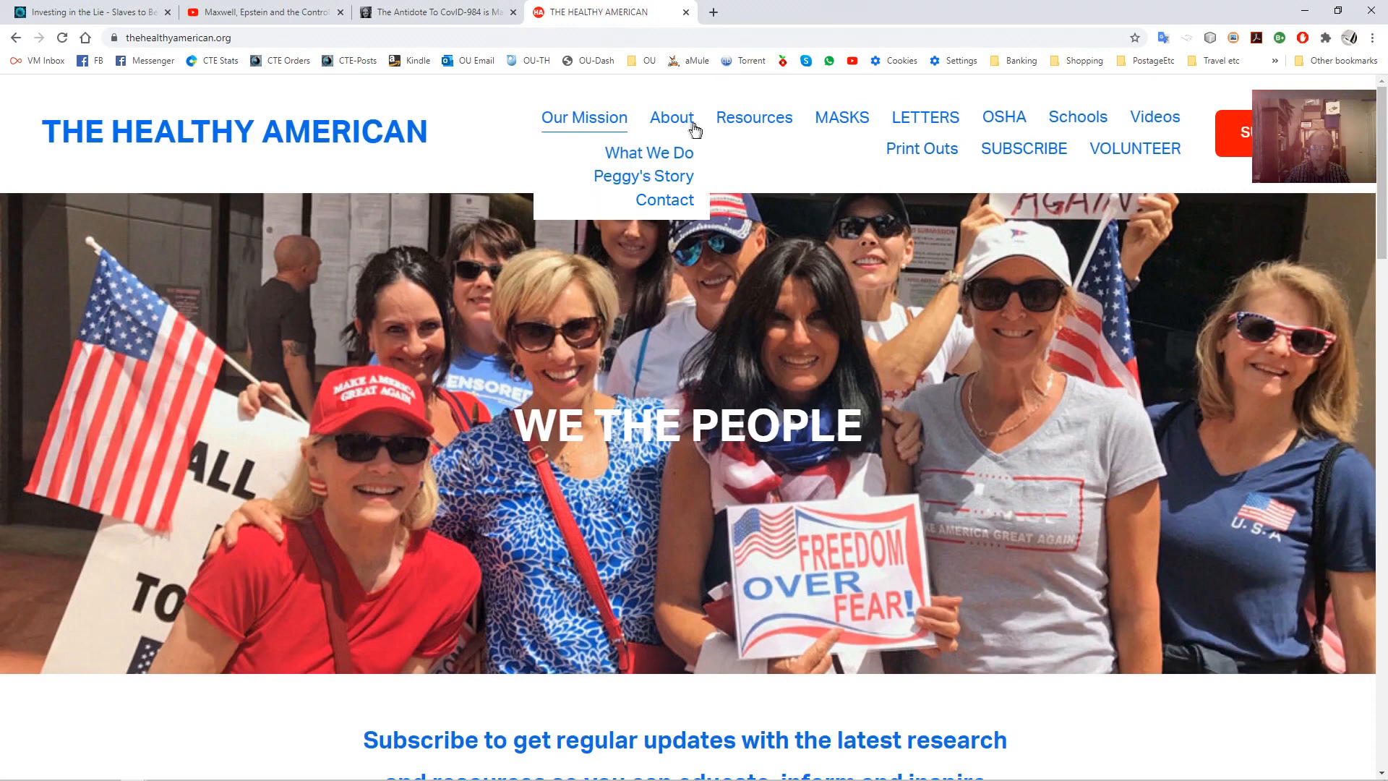
pyautogui.moveTo(926, 117)
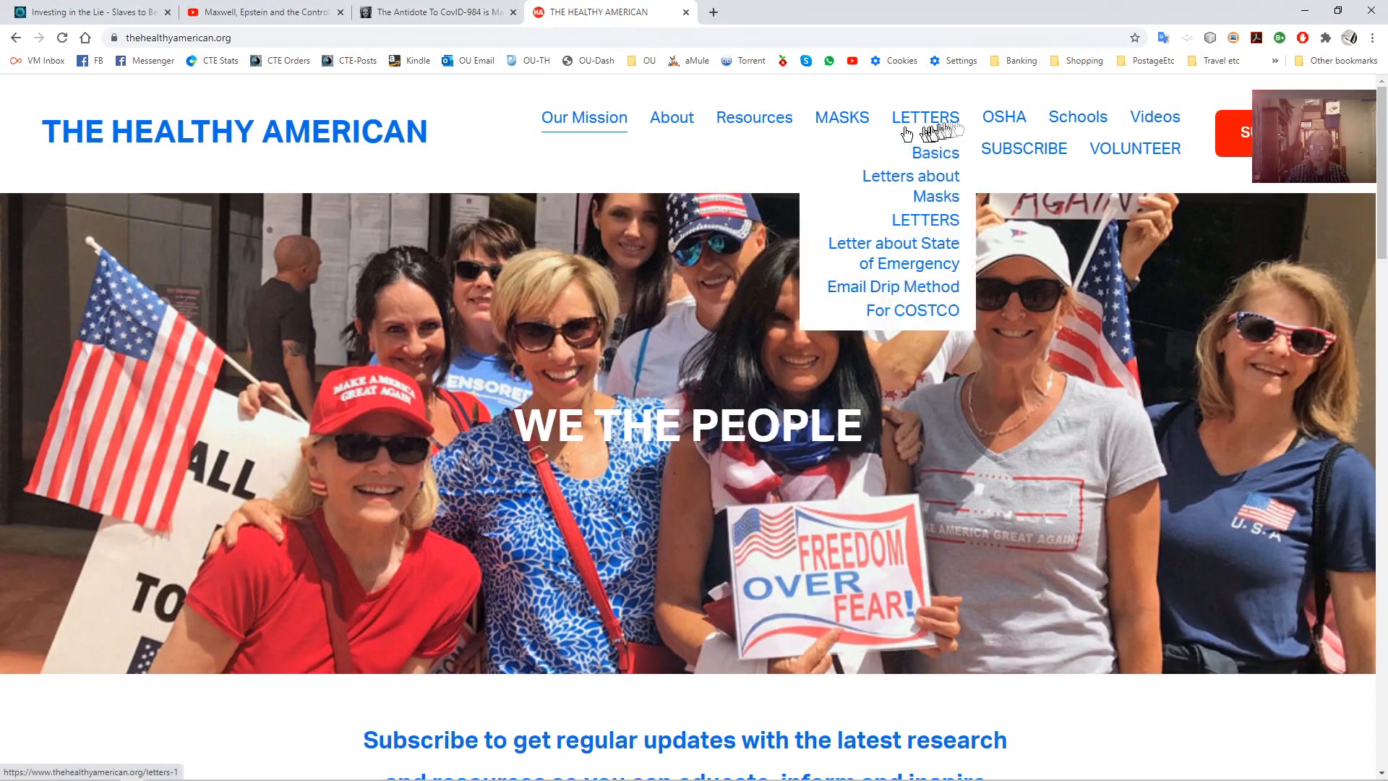
# Show Peggy's latest Videos page down to 'No Governor Can Order You to Wear a Mask'
pyautogui.click(1154, 117)
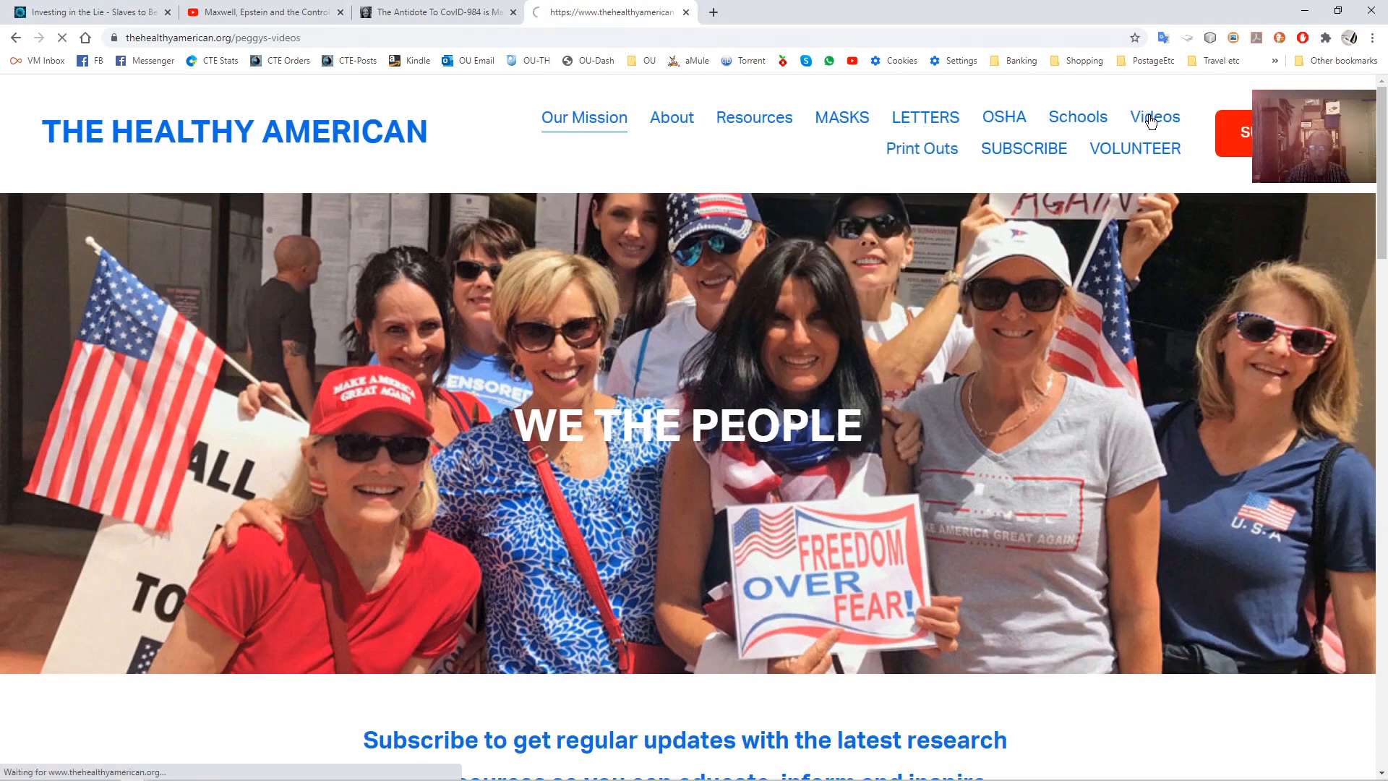
pyautogui.click(1154, 117)
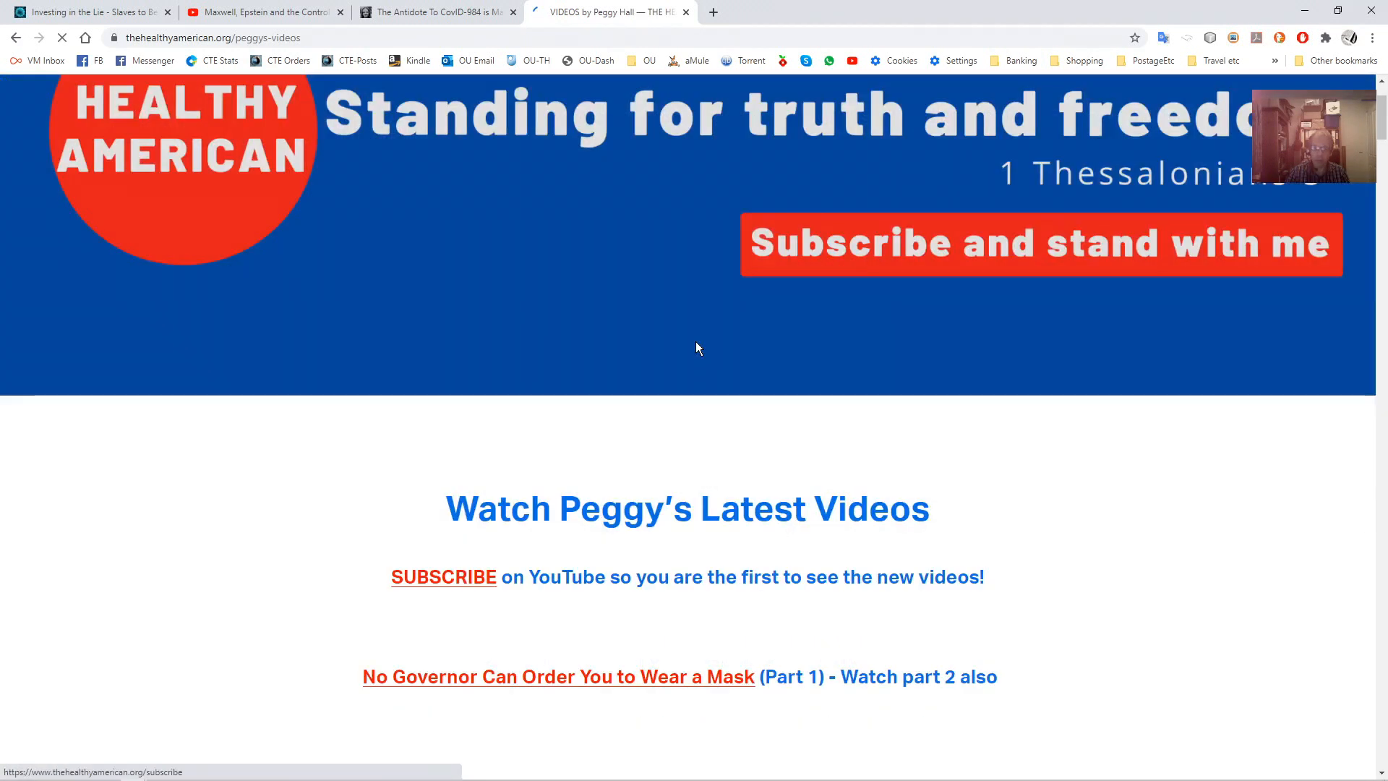
pyautogui.scroll(-3)
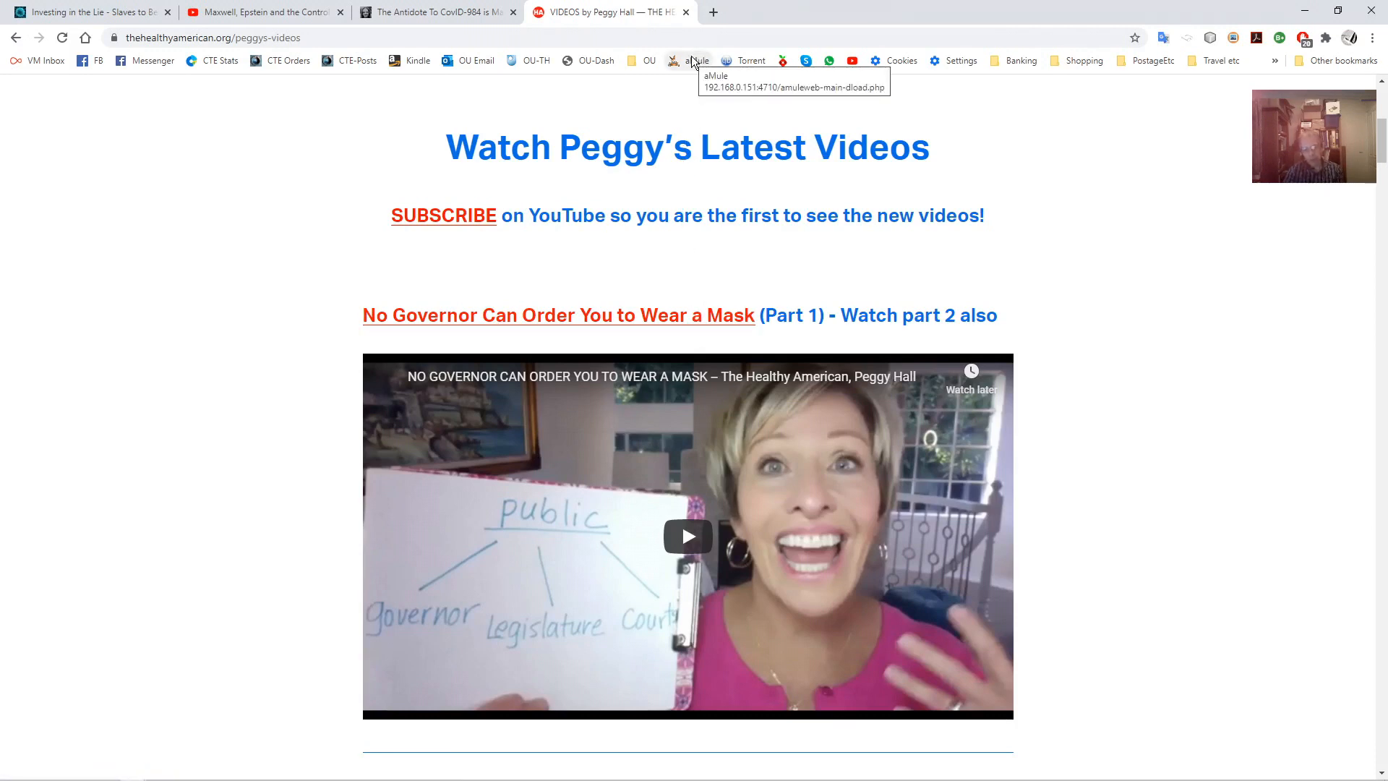
pyautogui.moveTo(688, 64)
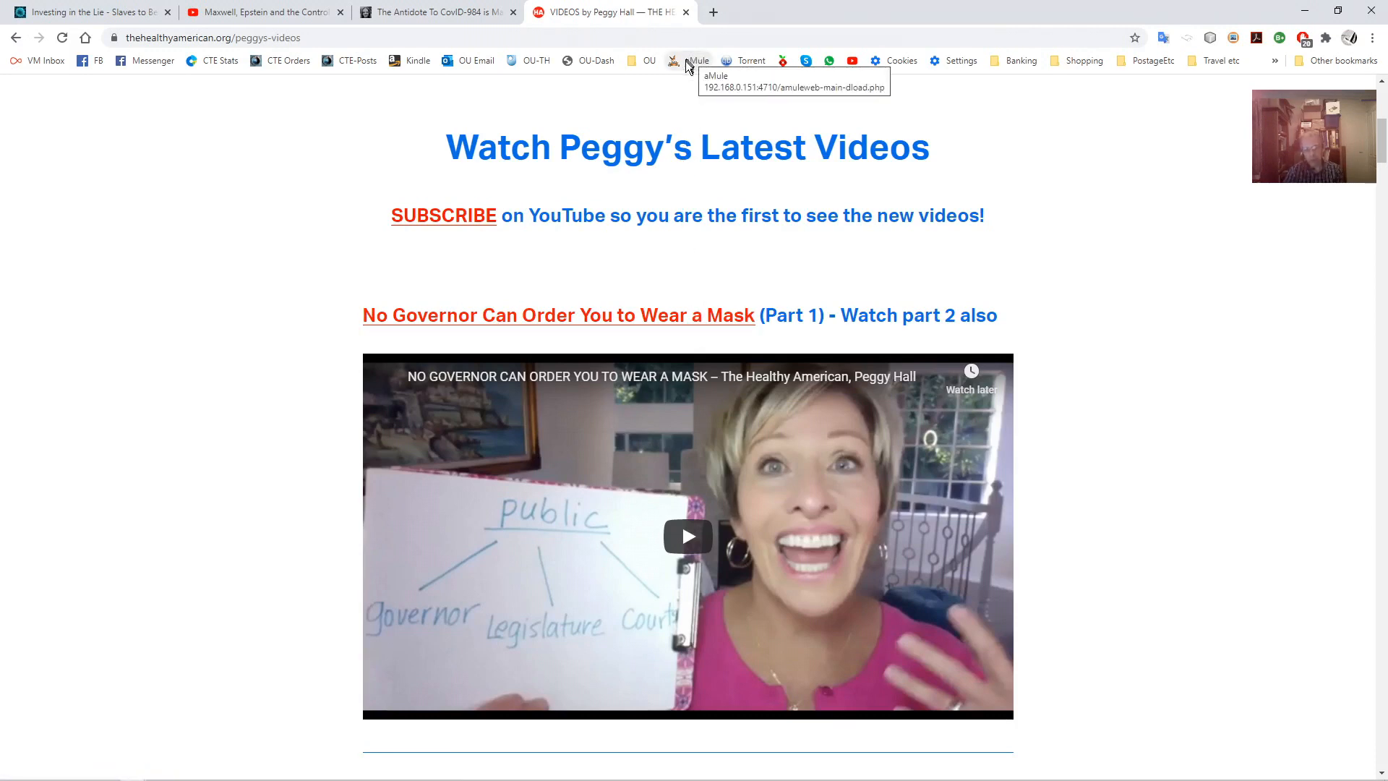
pyautogui.scroll(-3)
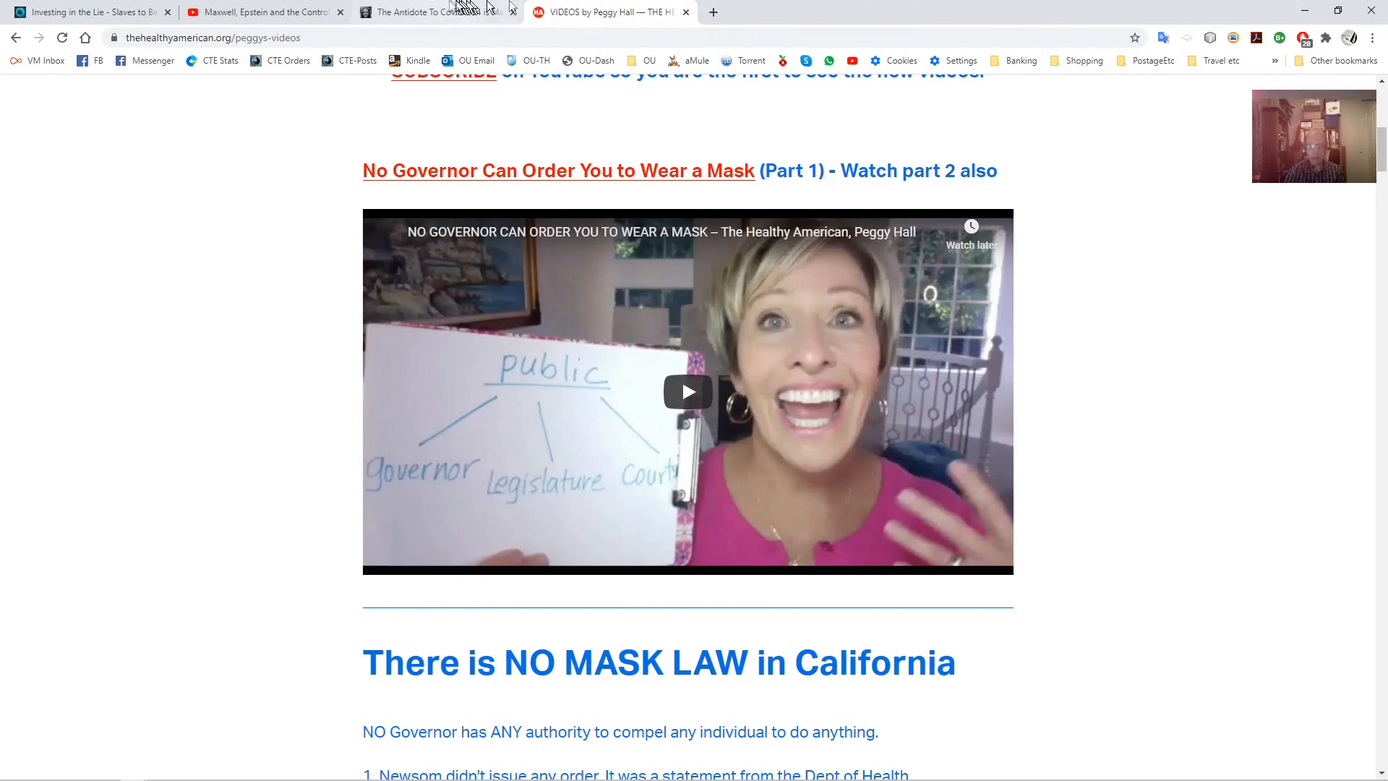
# Return to the 'Investing in the Lie' article and move down to its bullet points and 'Knowledge and Belief'
pyautogui.click(88, 12)
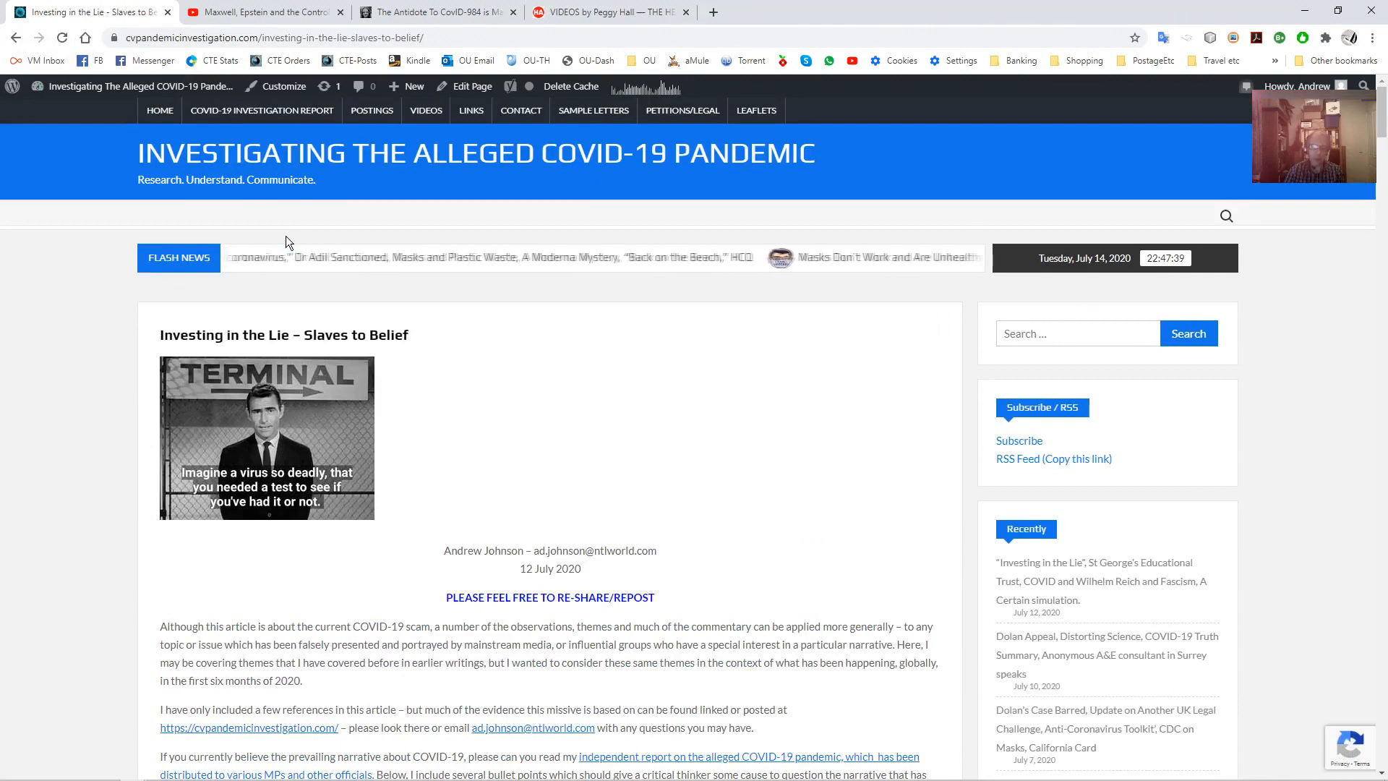
pyautogui.scroll(-3)
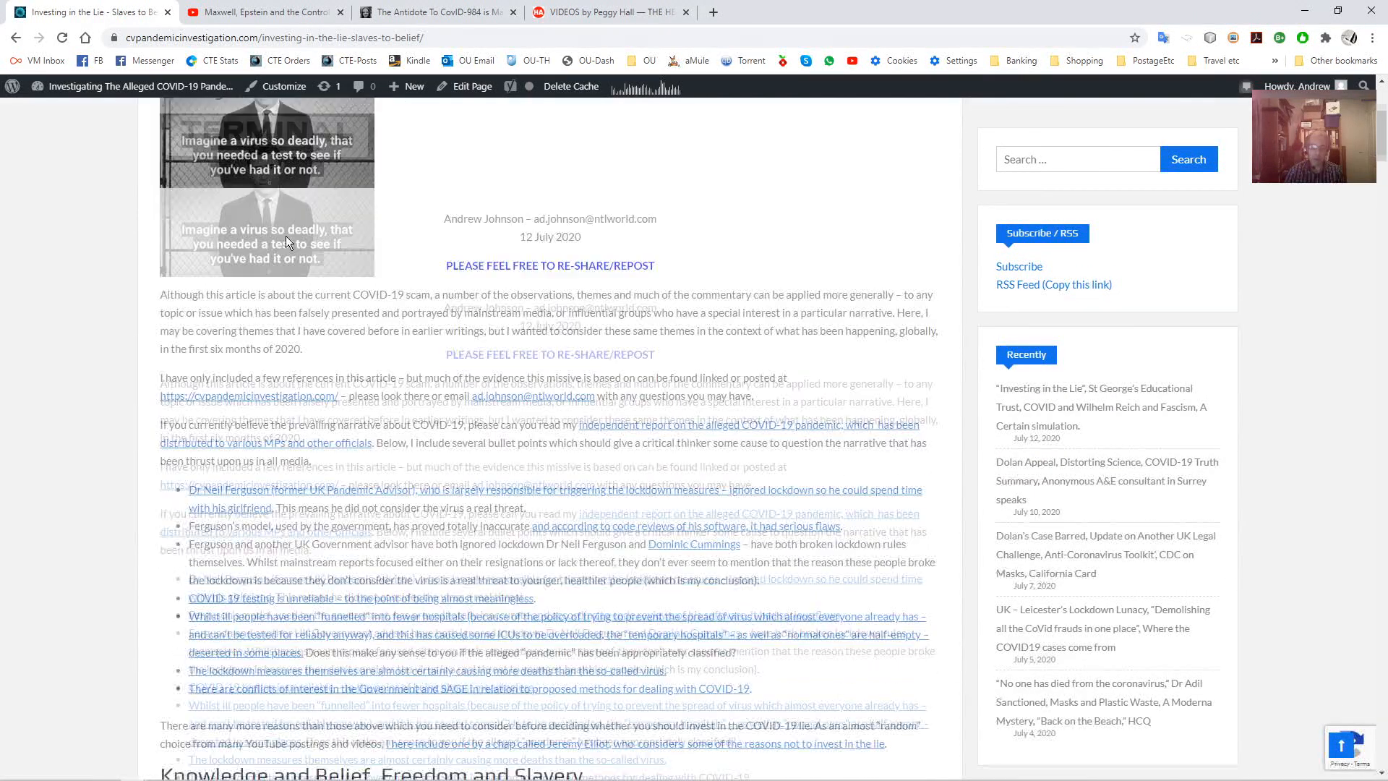
pyautogui.scroll(-3)
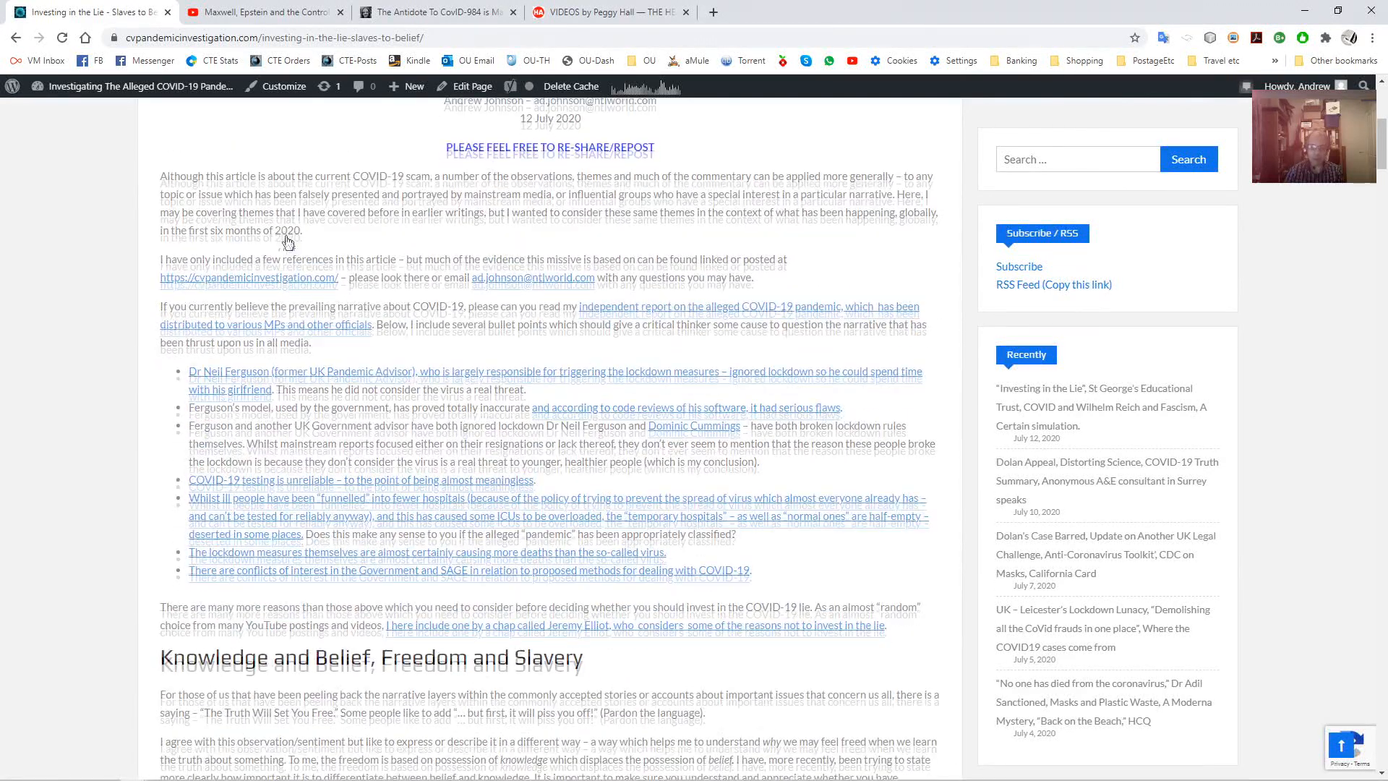
pyautogui.scroll(-3)
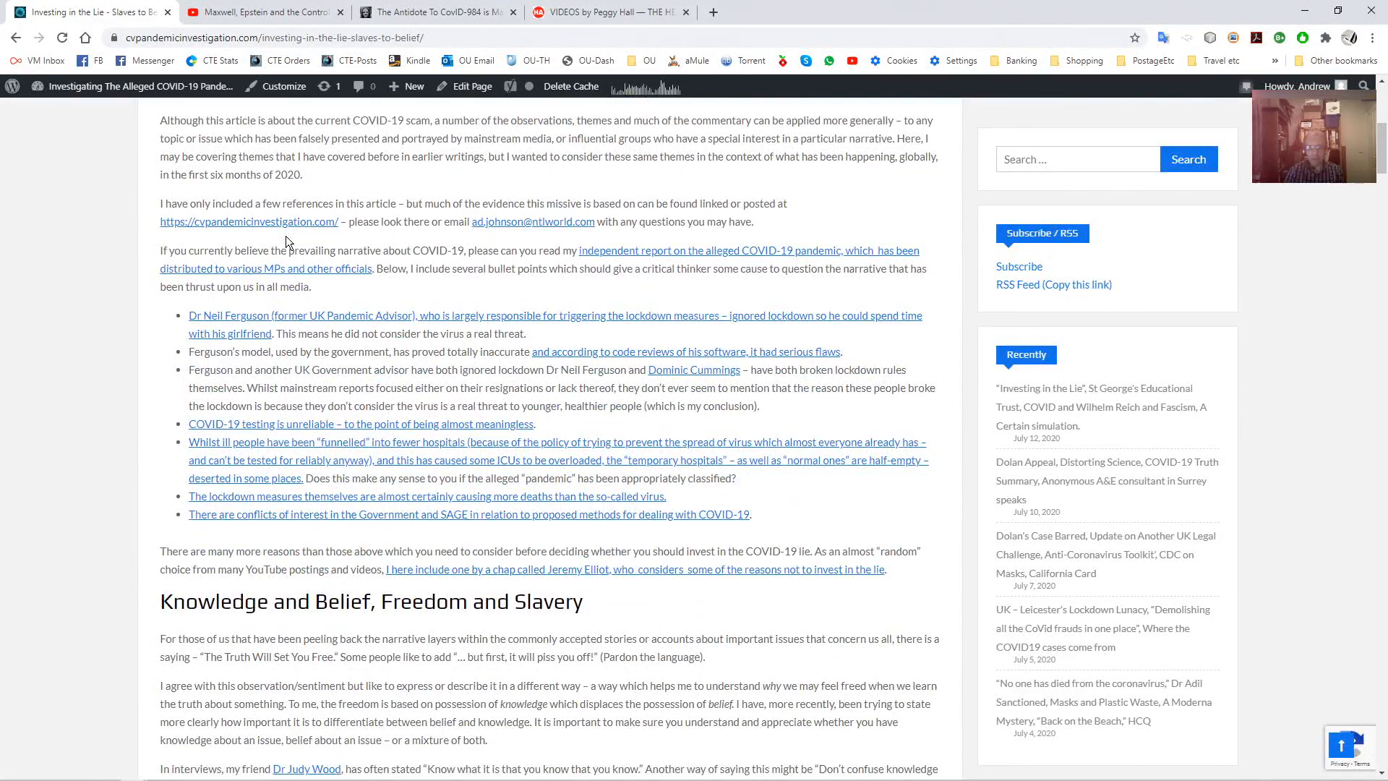